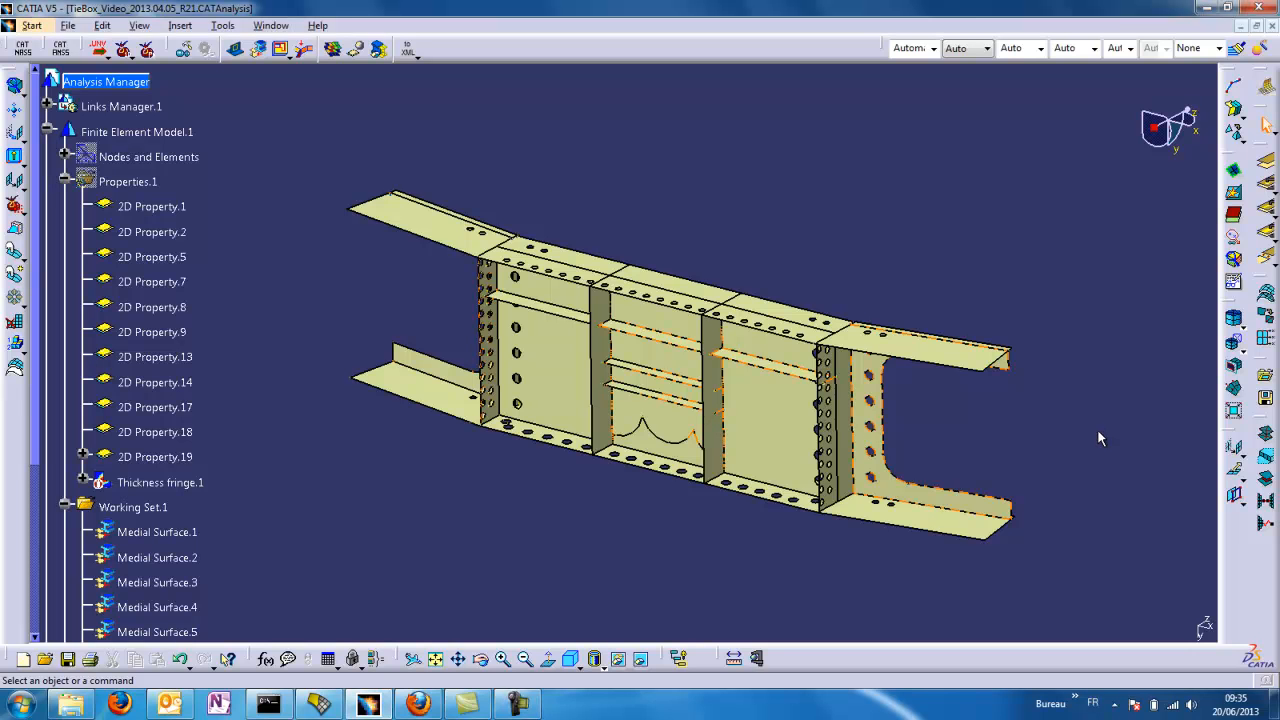
Switch to medial surface display and label thicknesses 2mm, 5mm and 1.5mm
left_click(157, 557)
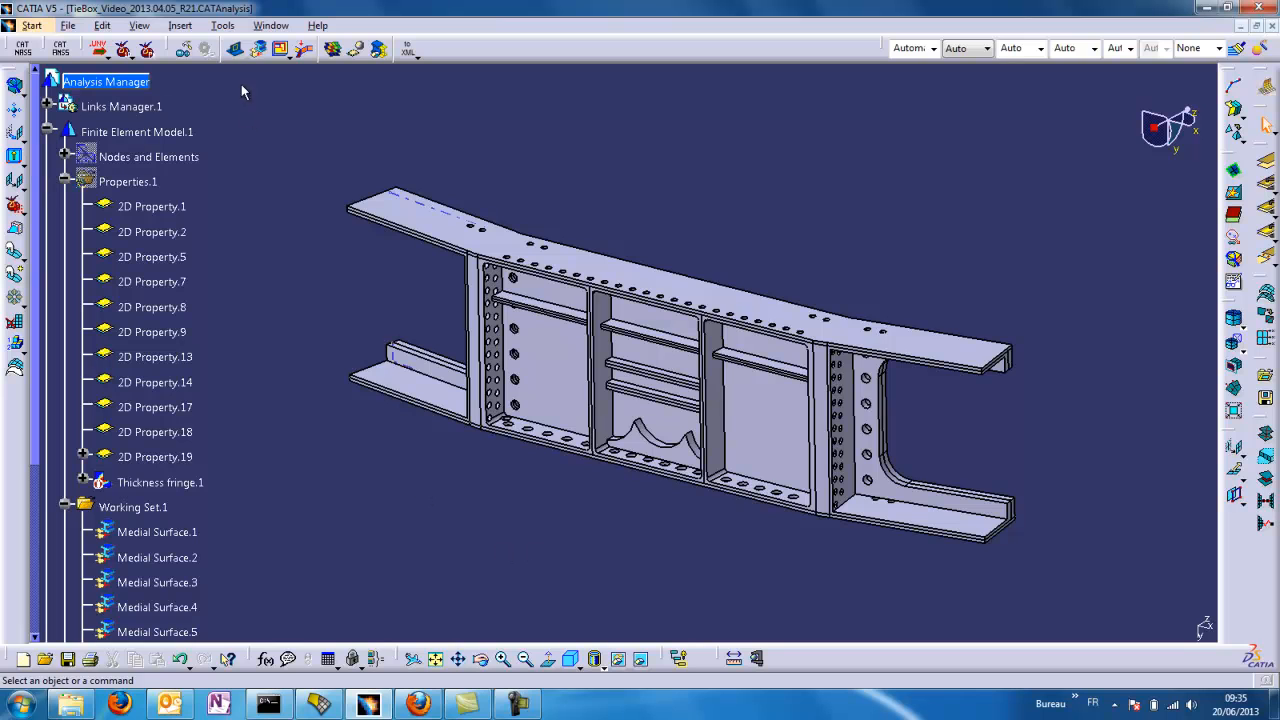
mouse_move(280, 122)
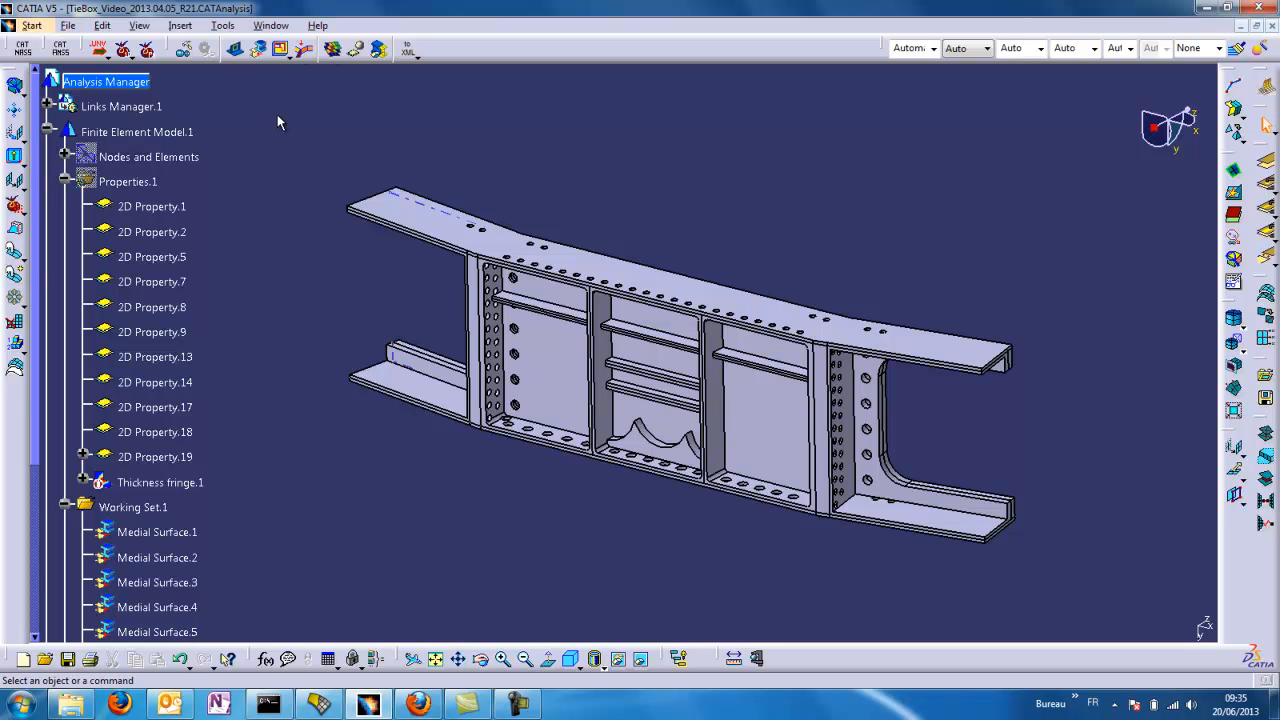
mouse_move(400, 100)
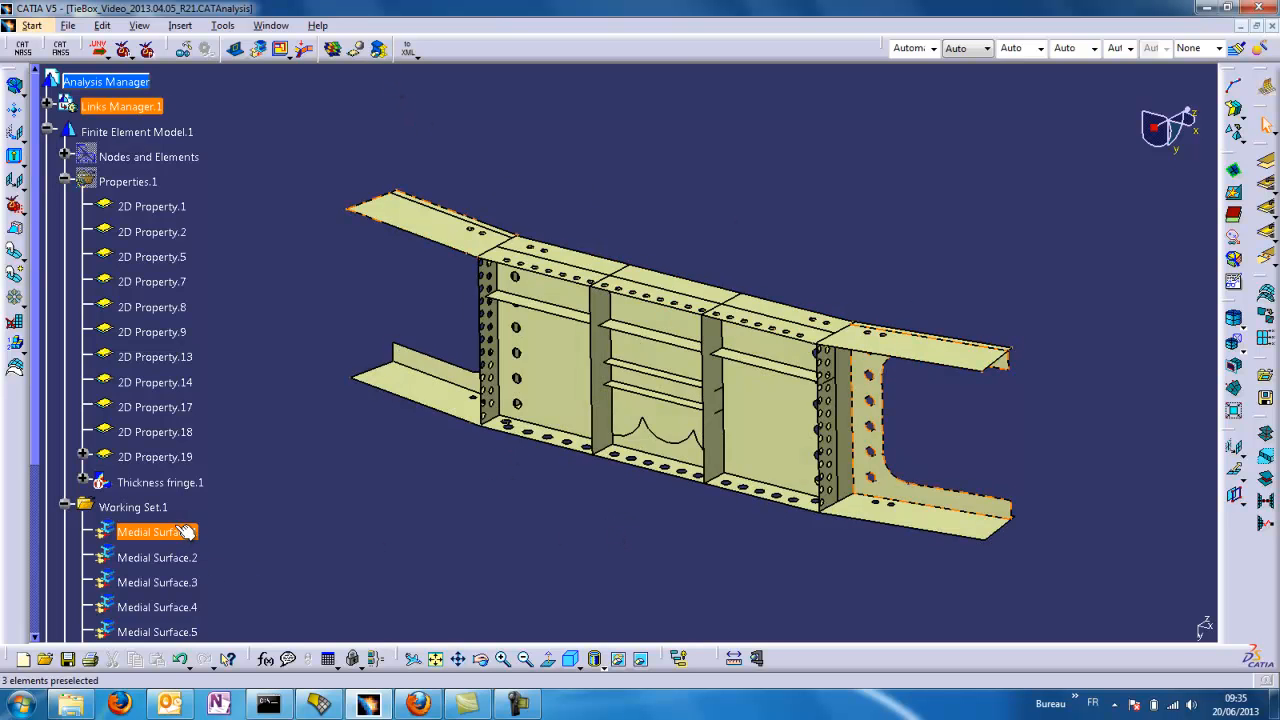
scroll("down", 3)
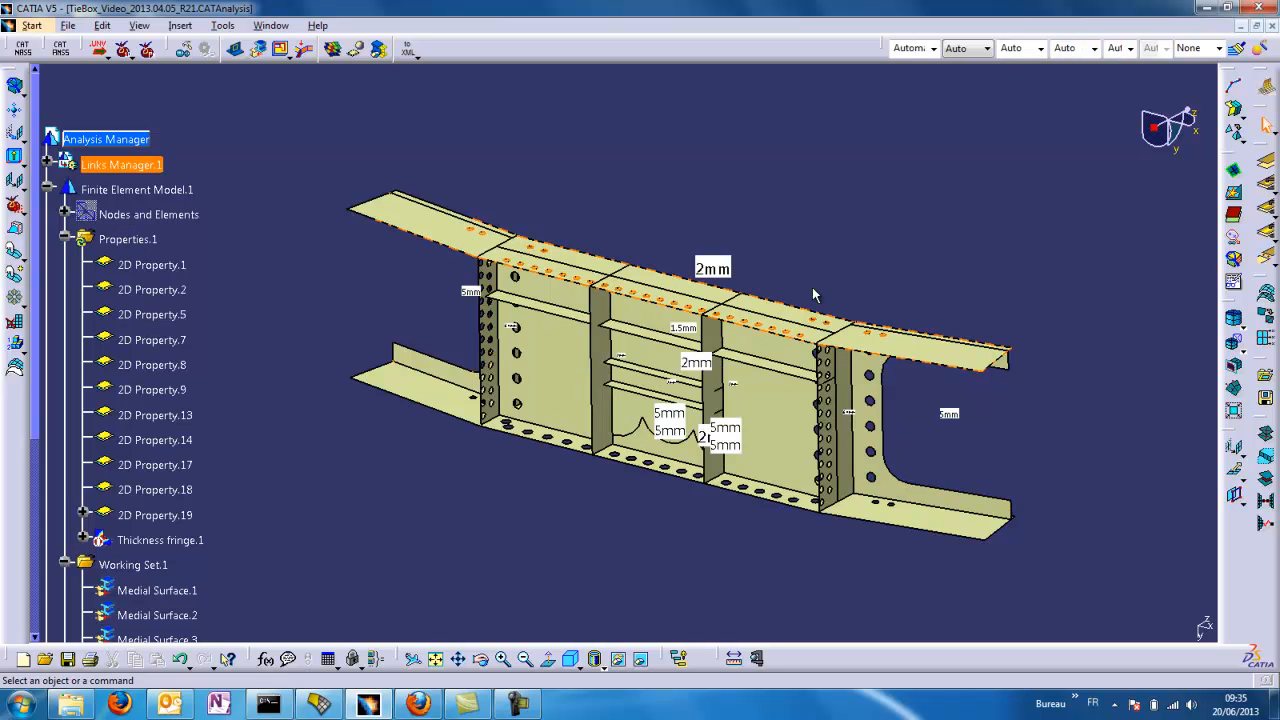
Pick the 2mm thickness label and hide all thickness labels via Properties.1
left_click(152, 264)
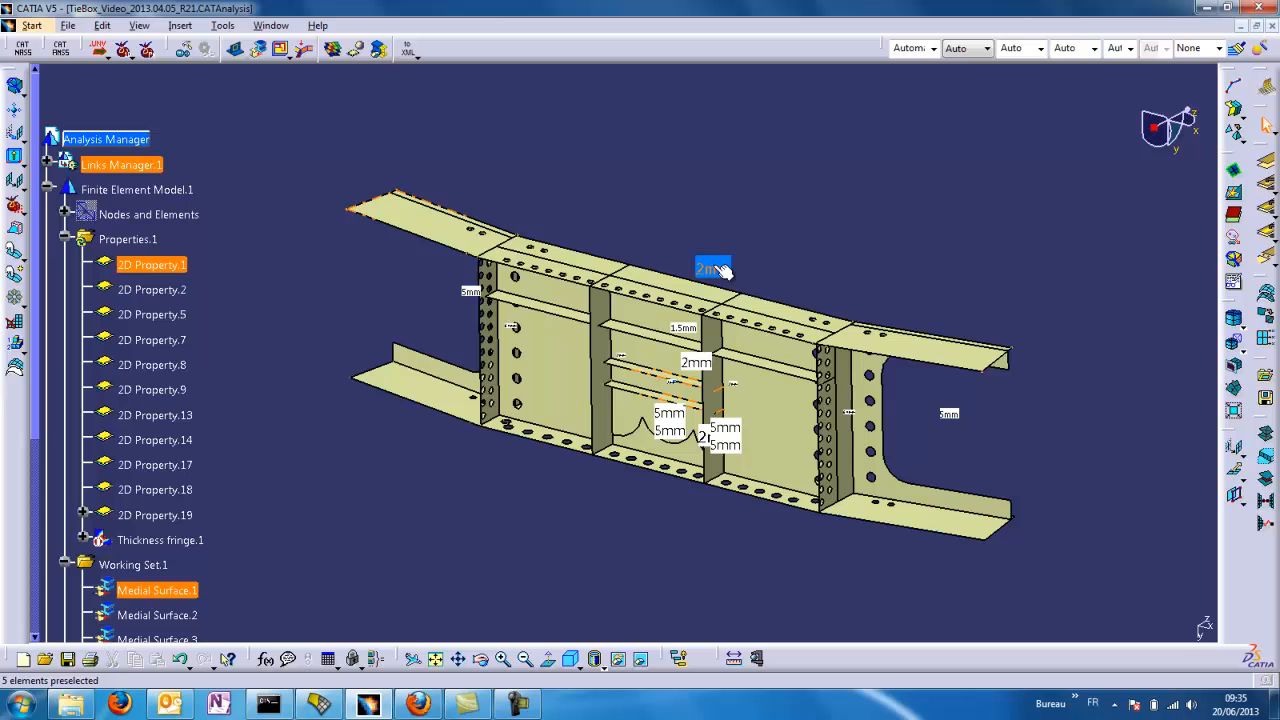
left_click(712, 268)
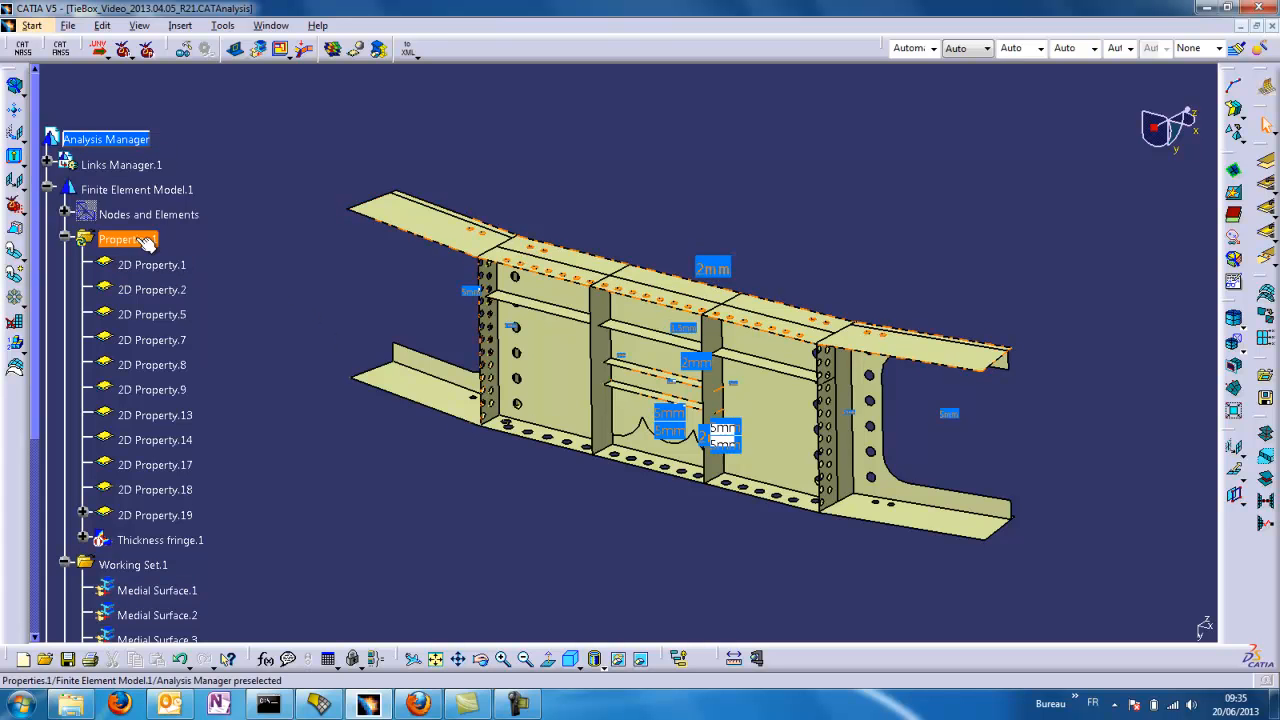
left_click(634, 199)
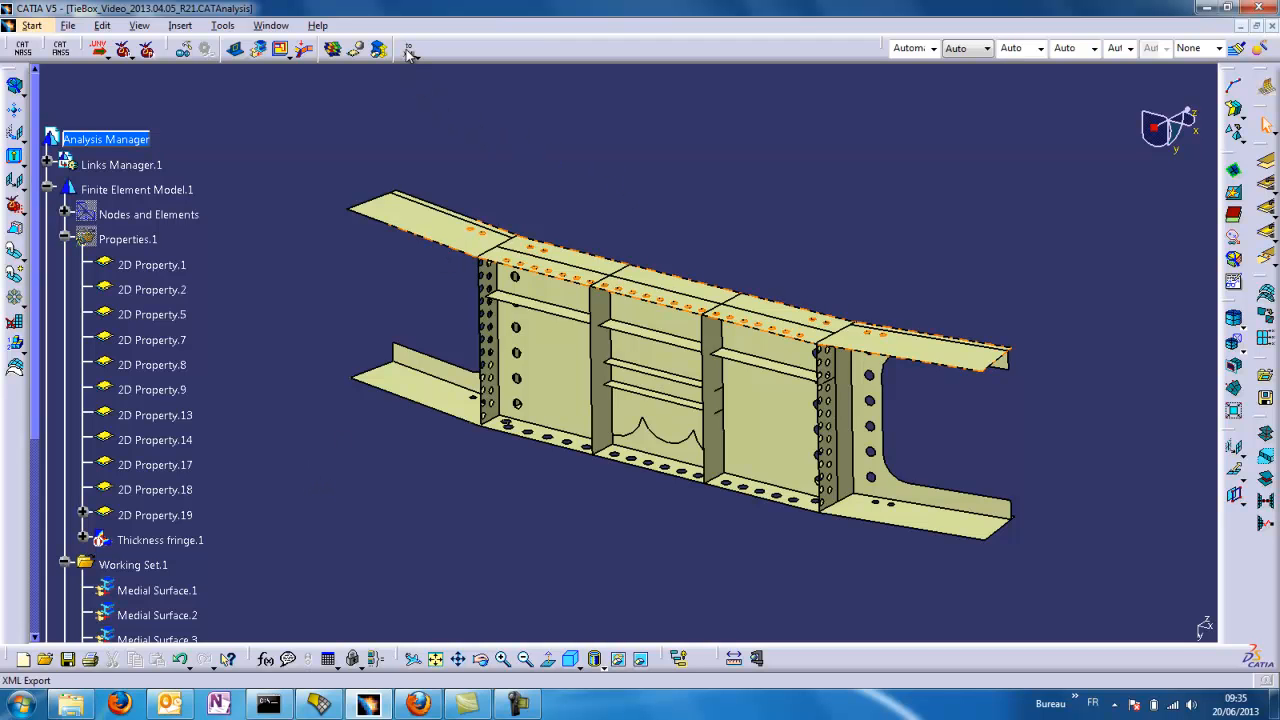
mouse_move(408, 49)
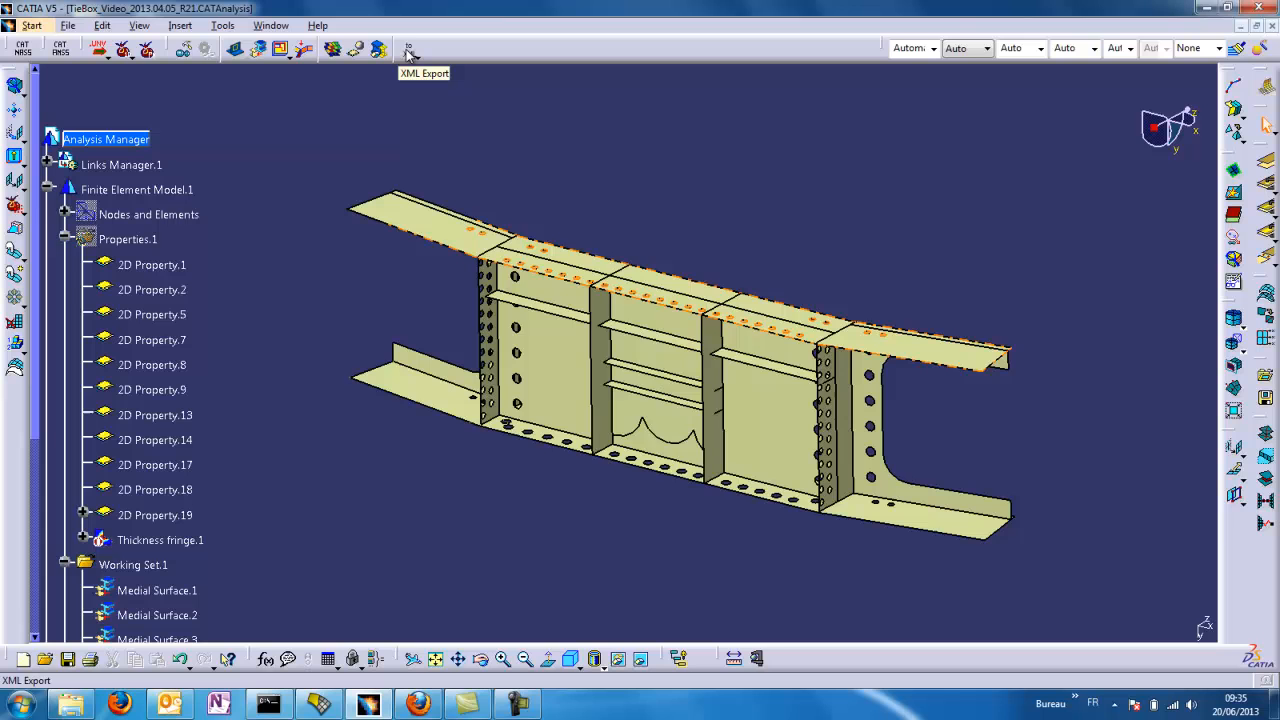
Launch an XML Export of the medial surfaces into the ExportToXML folder
left_click(407, 49)
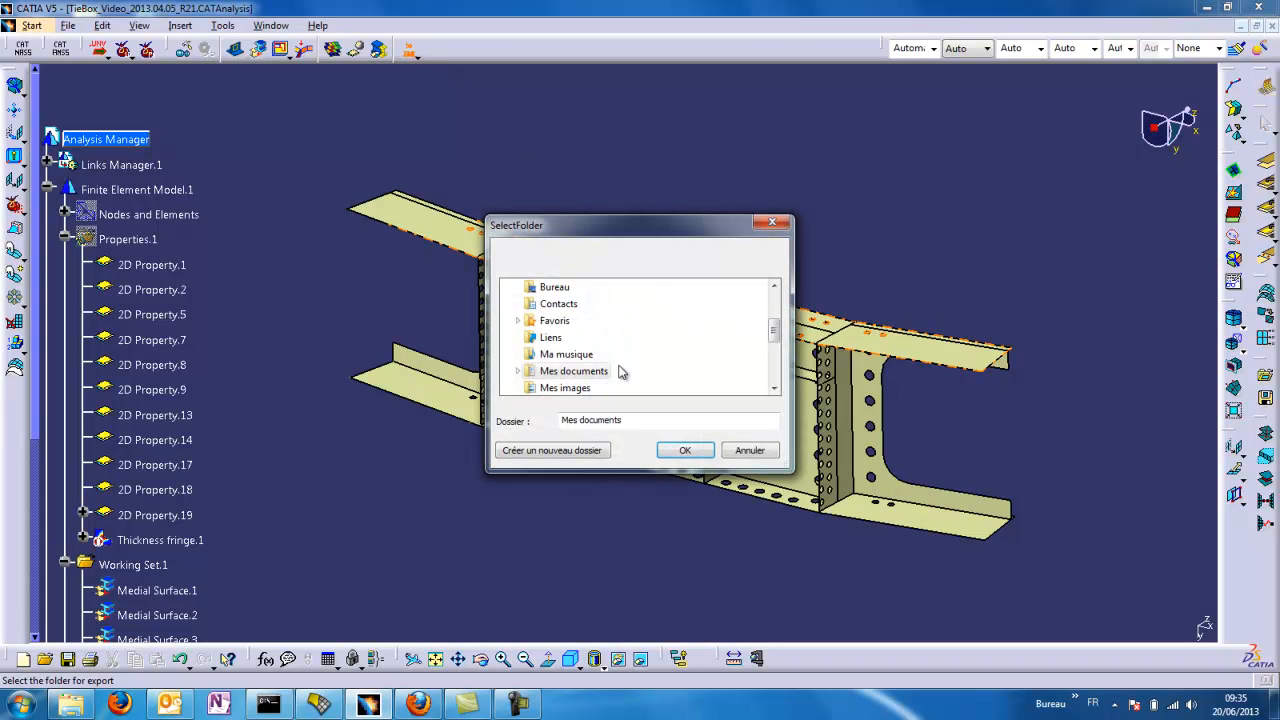
mouse_move(520, 250)
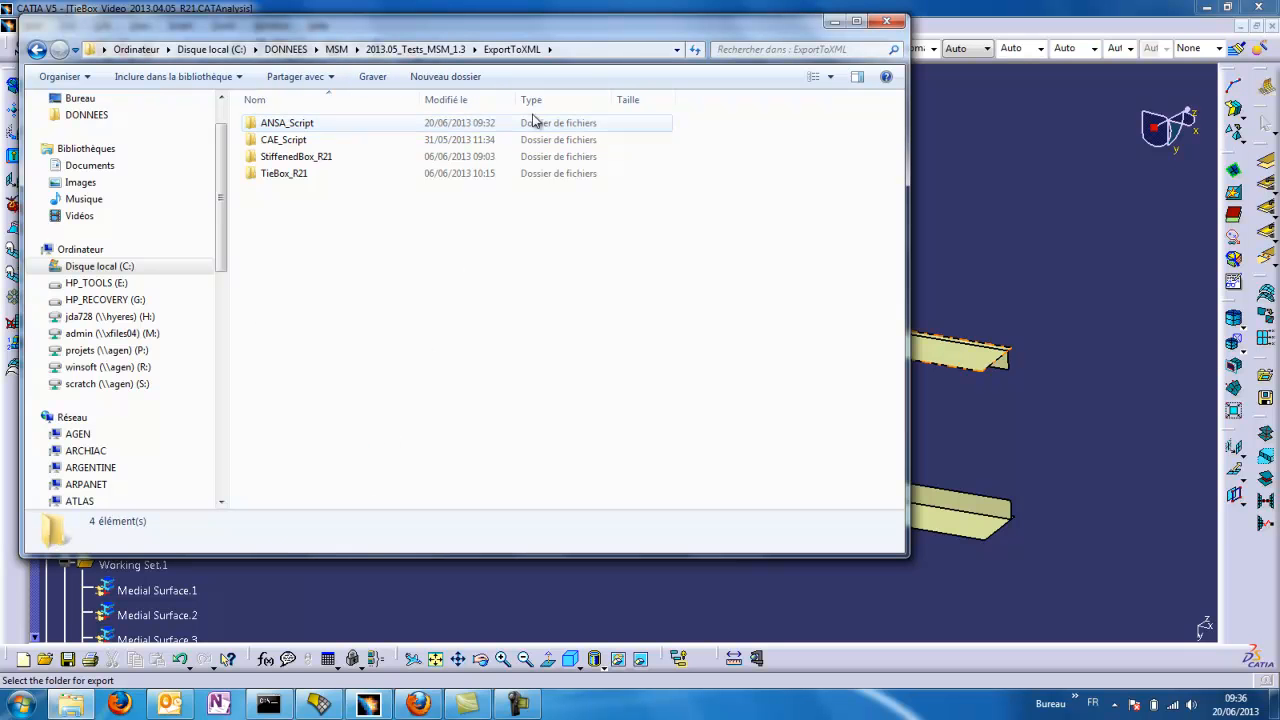
left_click(400, 49)
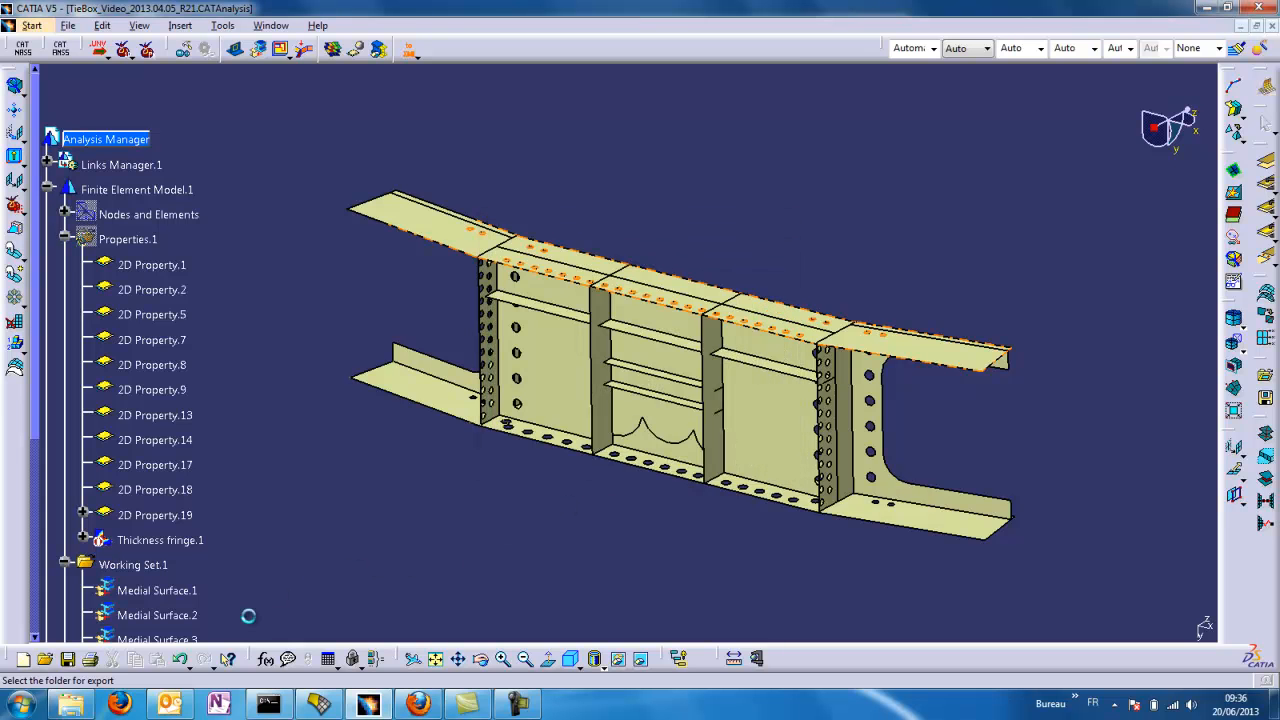
mouse_move(308, 595)
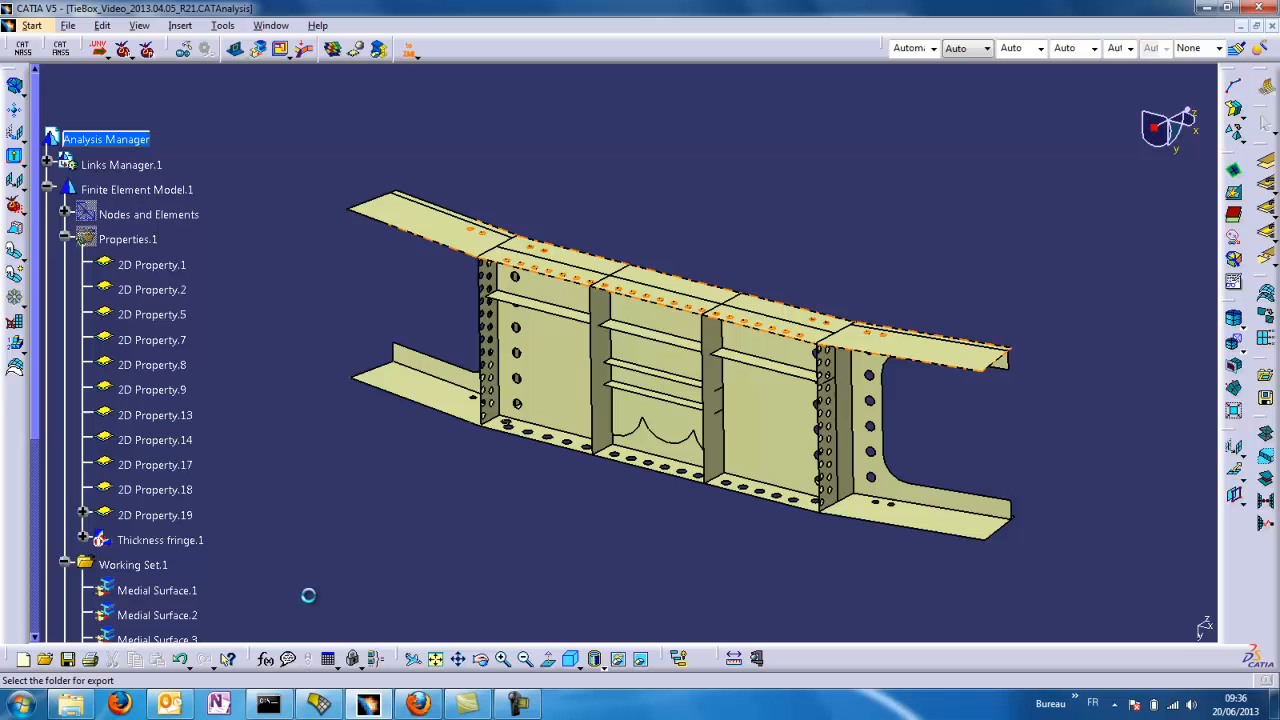
Check the exported .igs files and XML_Report.xml, then enter the ANSA_Script folder
left_click(72, 703)
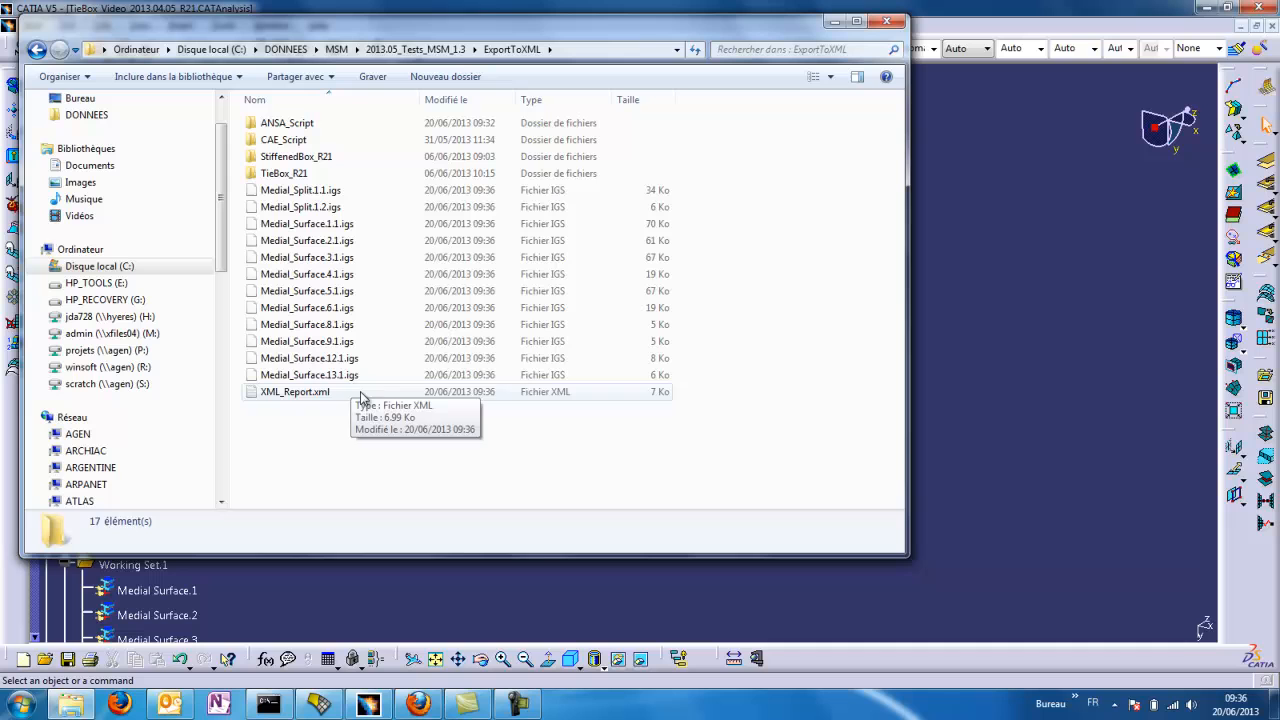
mouse_move(305, 436)
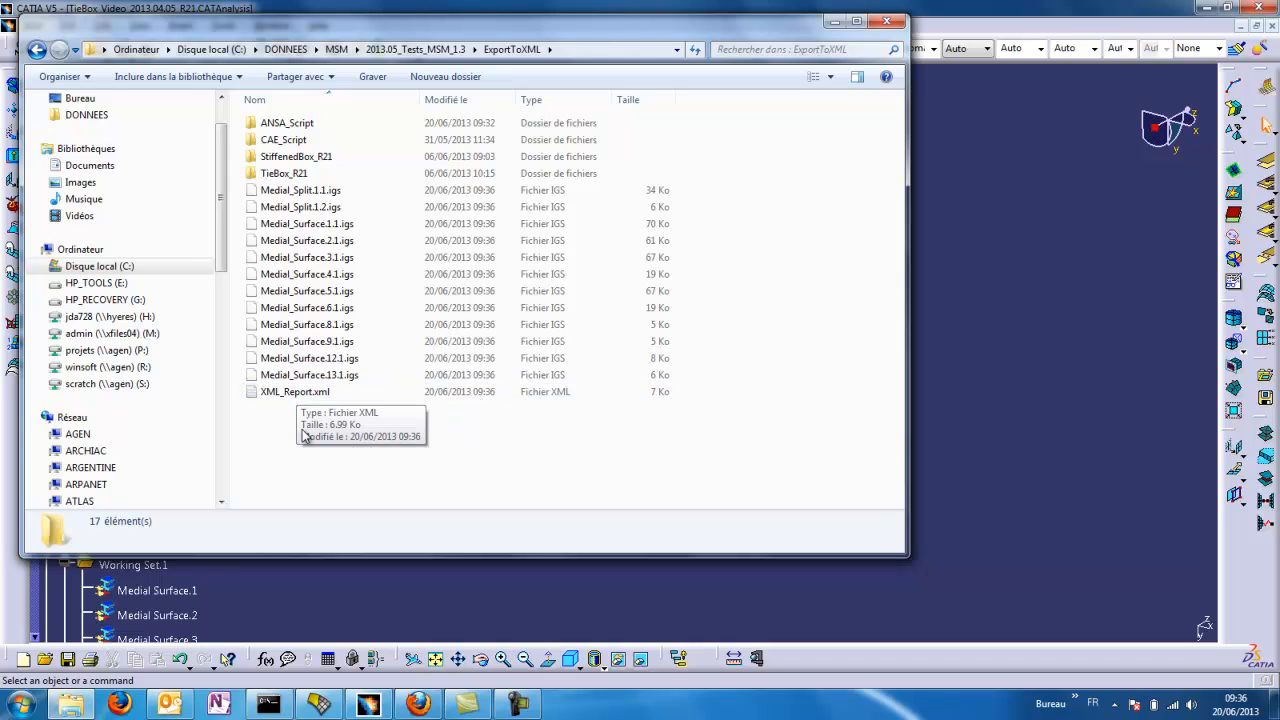
mouse_move(325, 440)
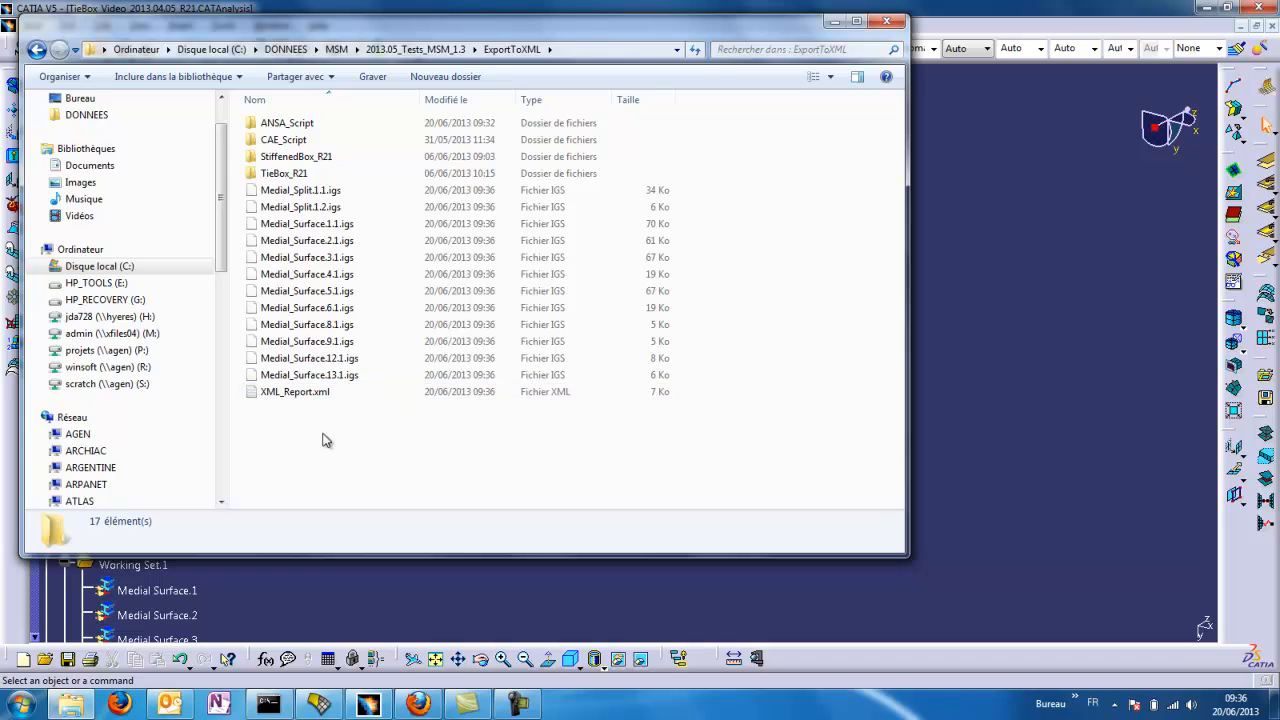
mouse_move(389, 444)
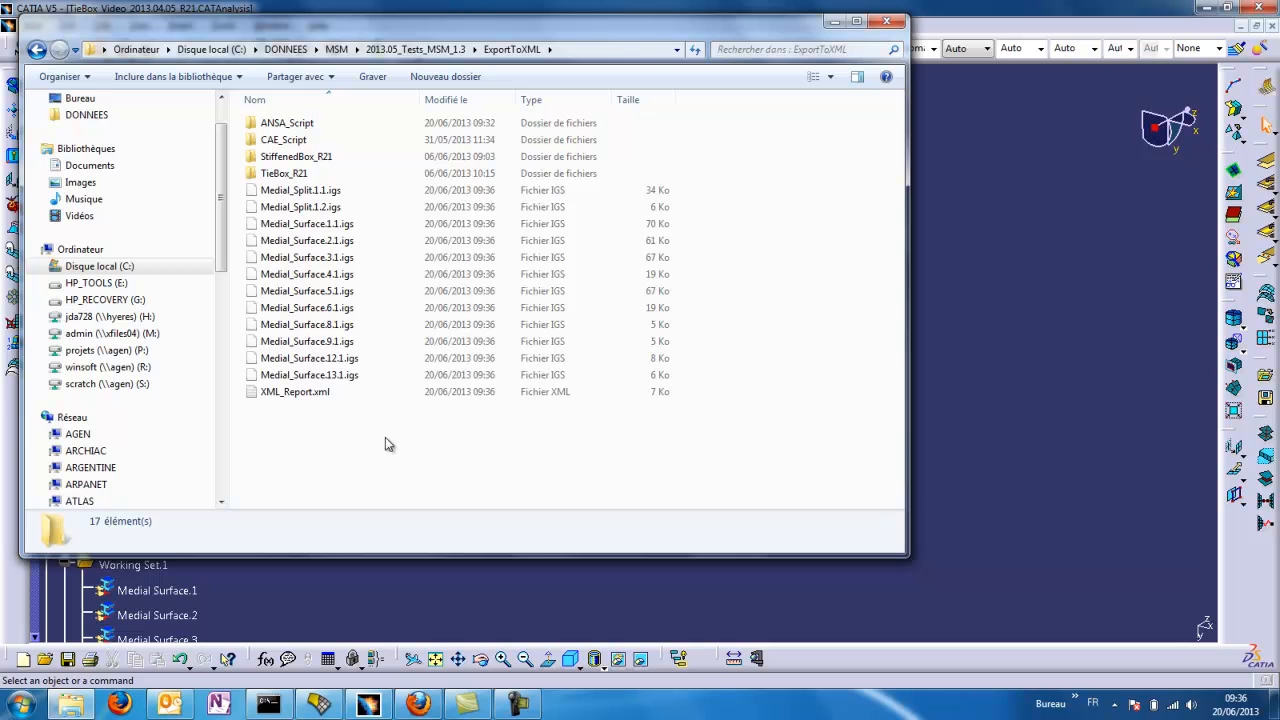
left_click(300, 207)
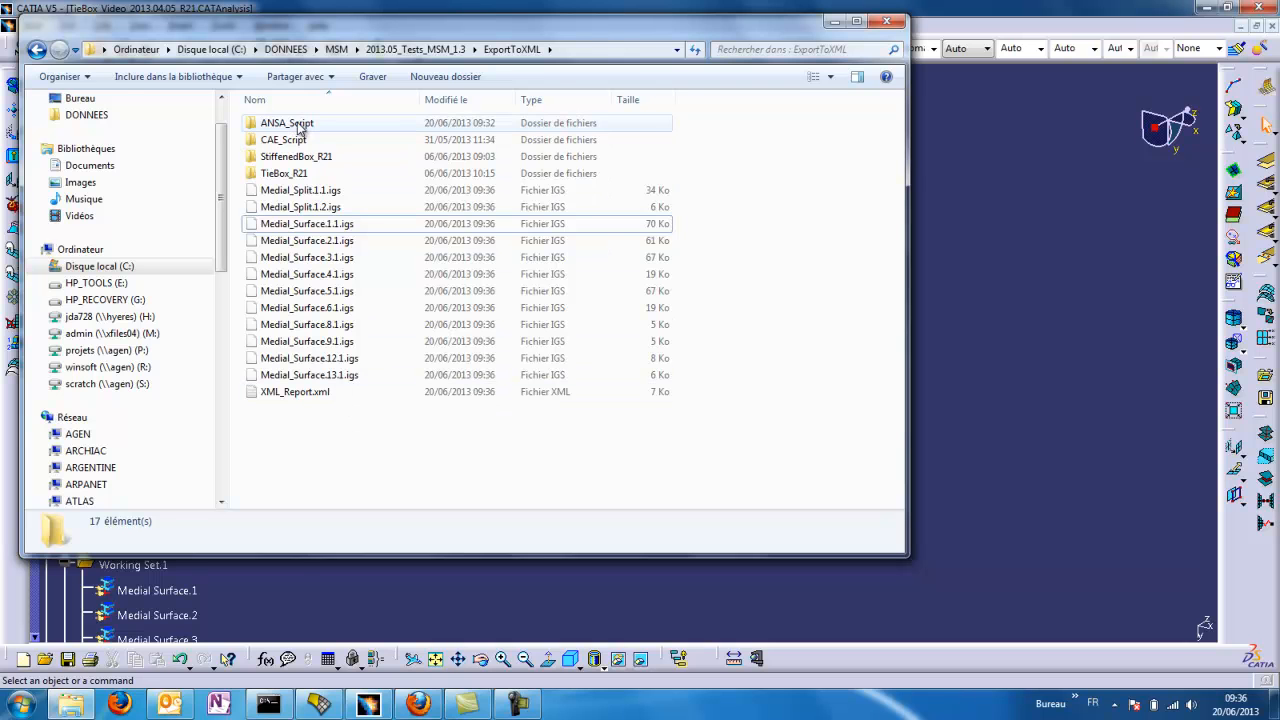
double_click(287, 122)
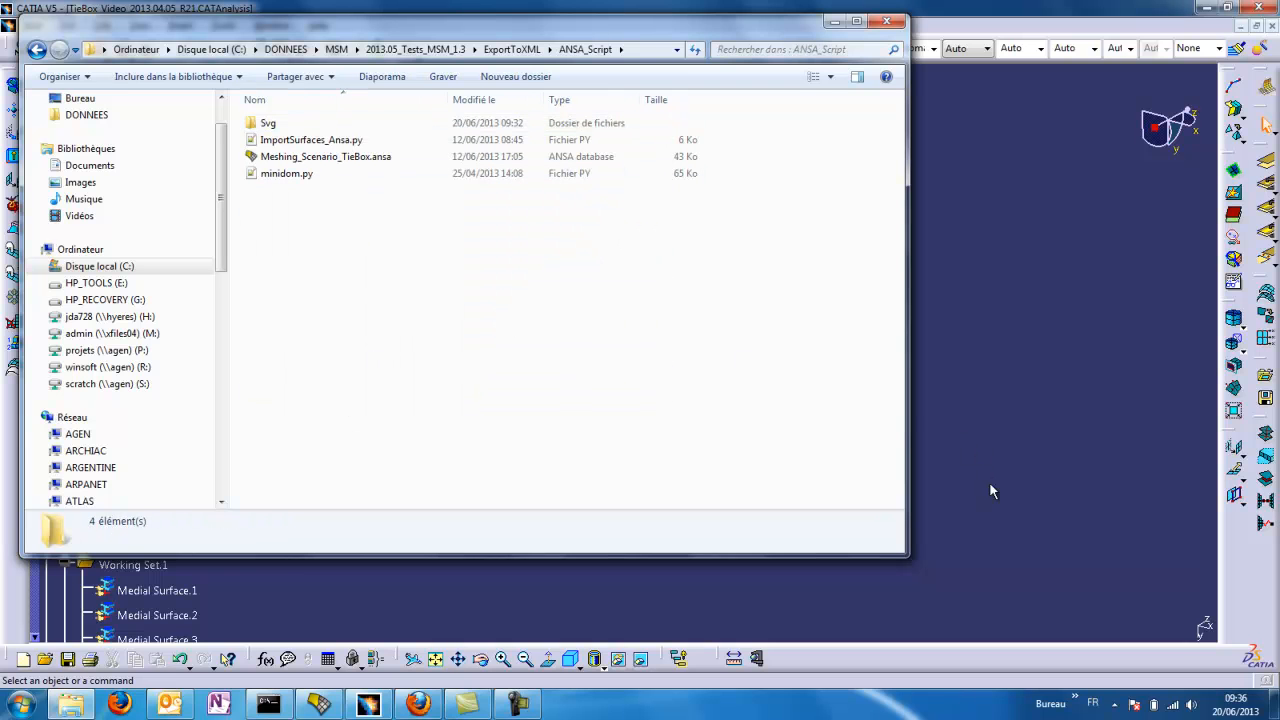
mouse_move(545, 315)
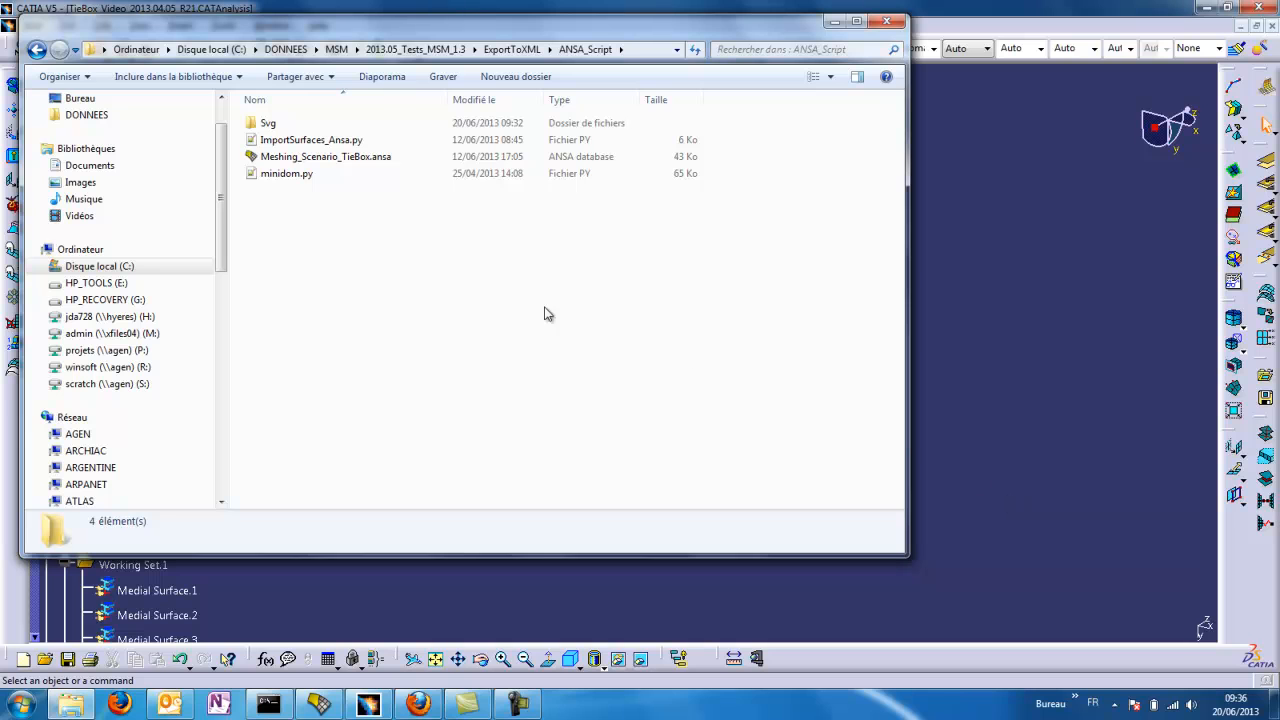
mouse_move(543, 316)
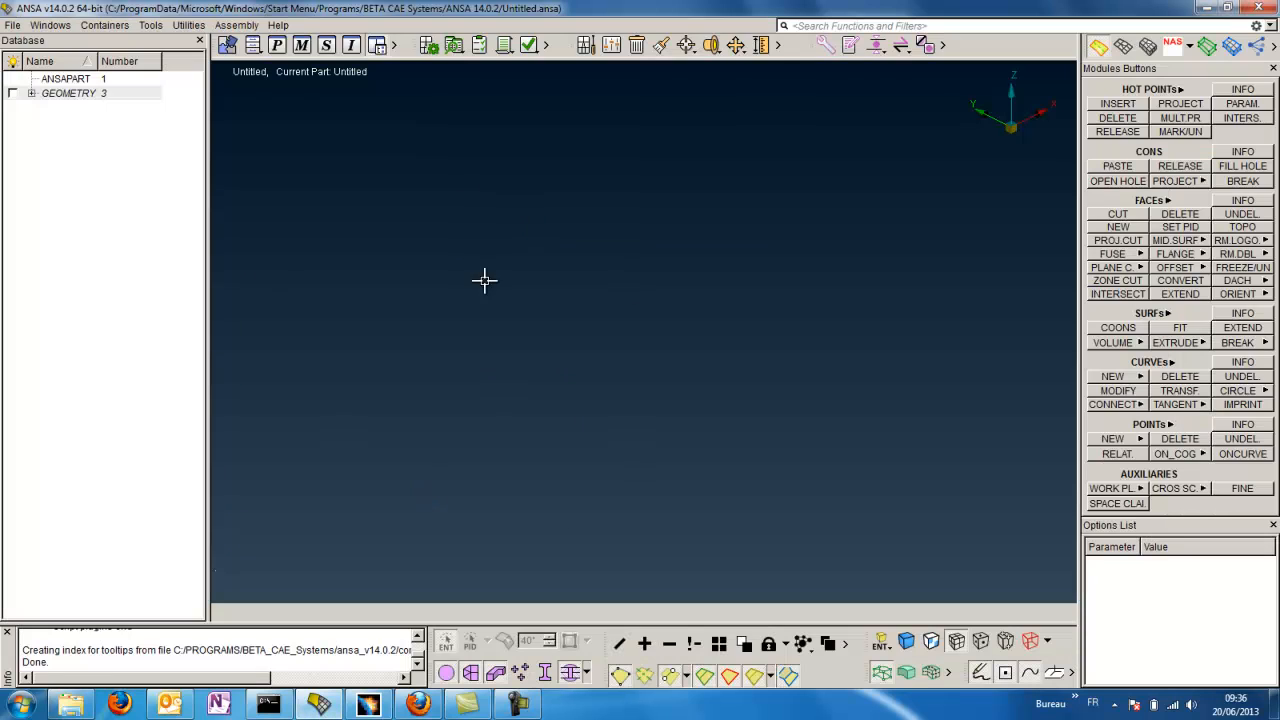
mouse_move(565, 334)
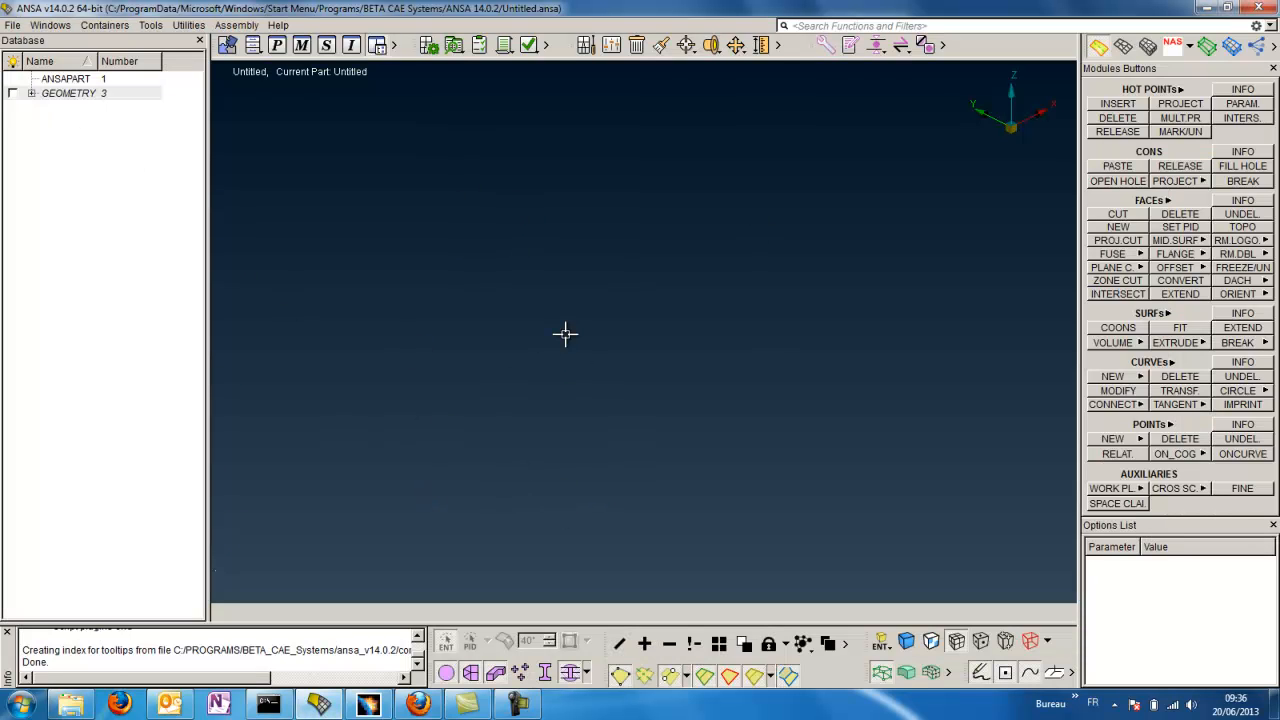
mouse_move(331, 224)
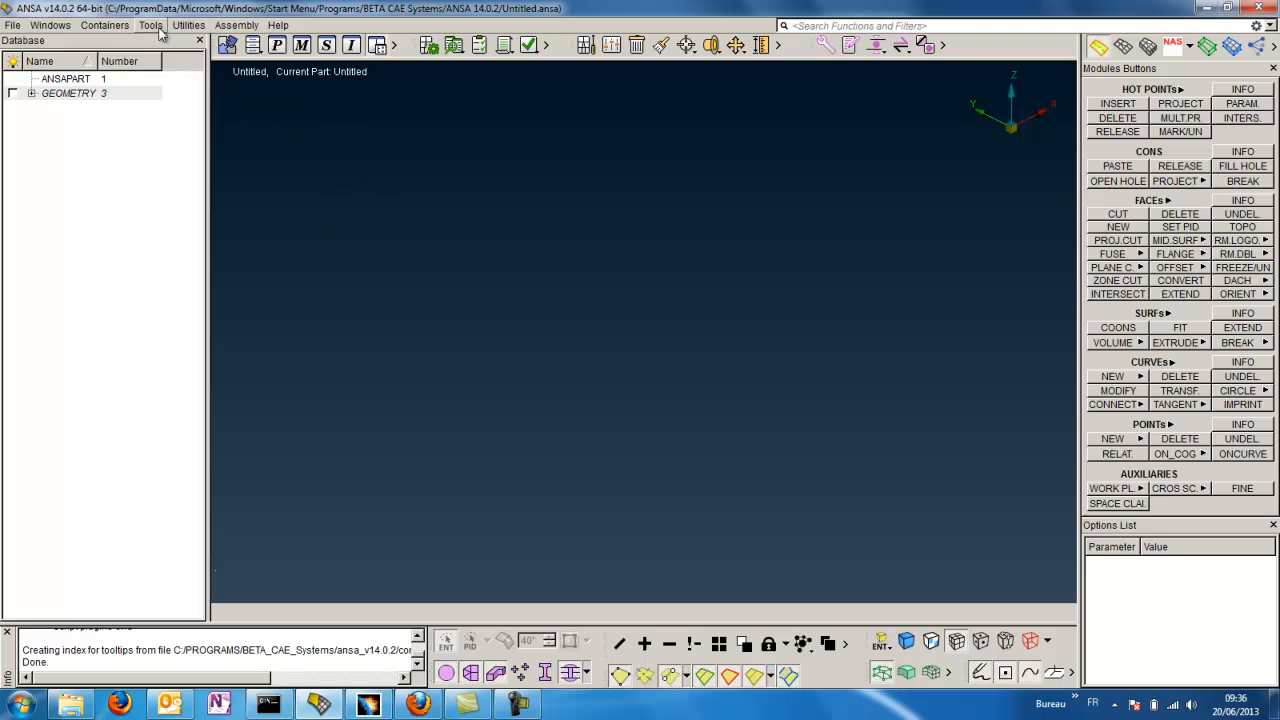
Load the ImportSurfaces_Ansa.py Python script from the ANSA_Script folder
left_click(151, 25)
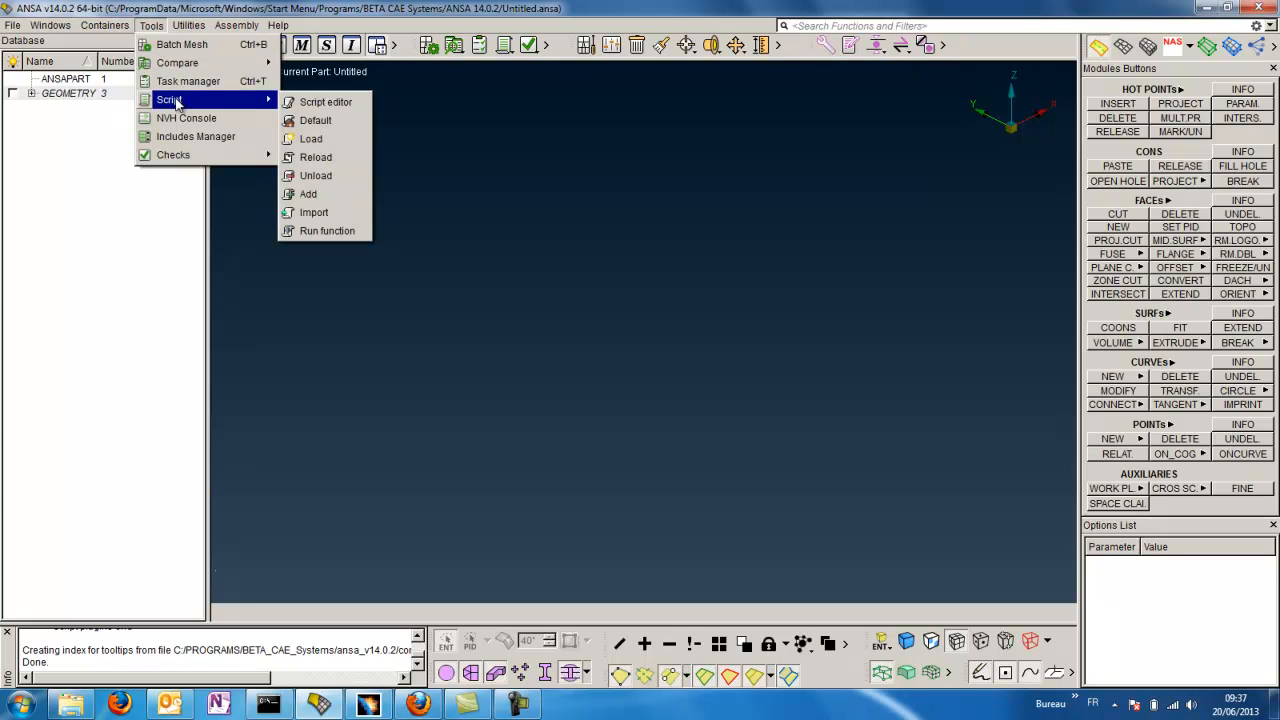
mouse_move(315, 176)
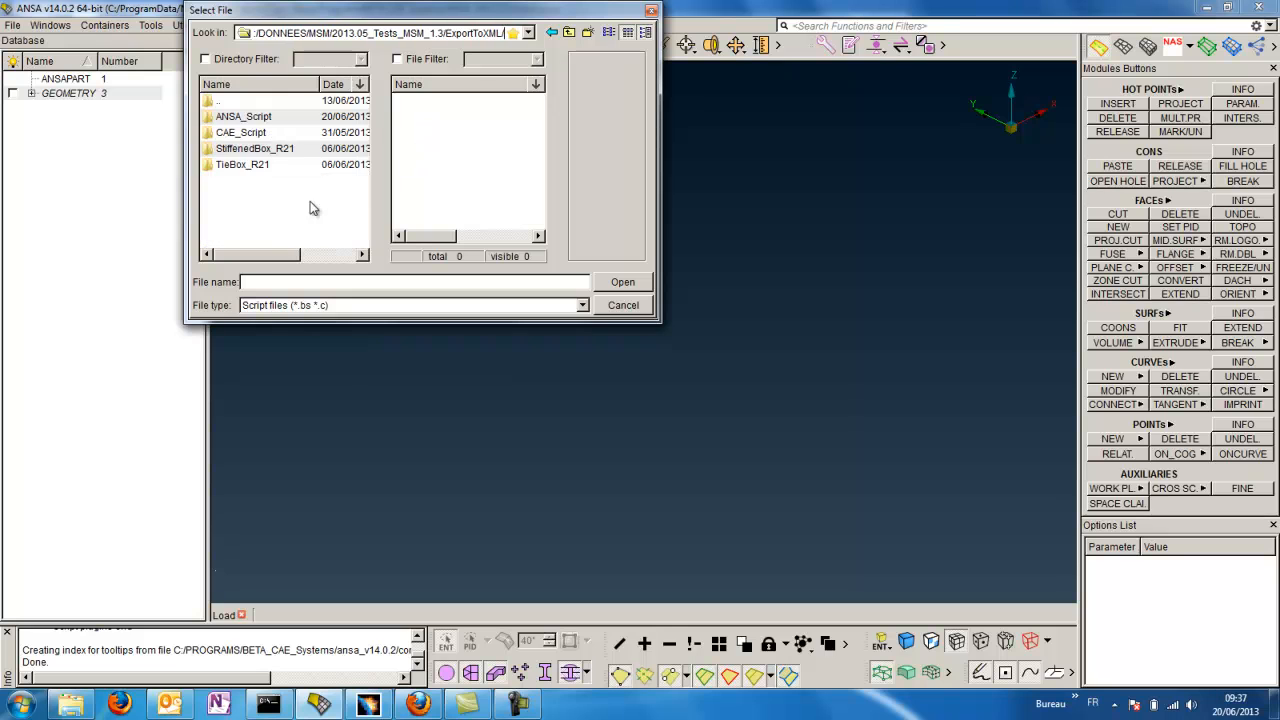
double_click(243, 116)
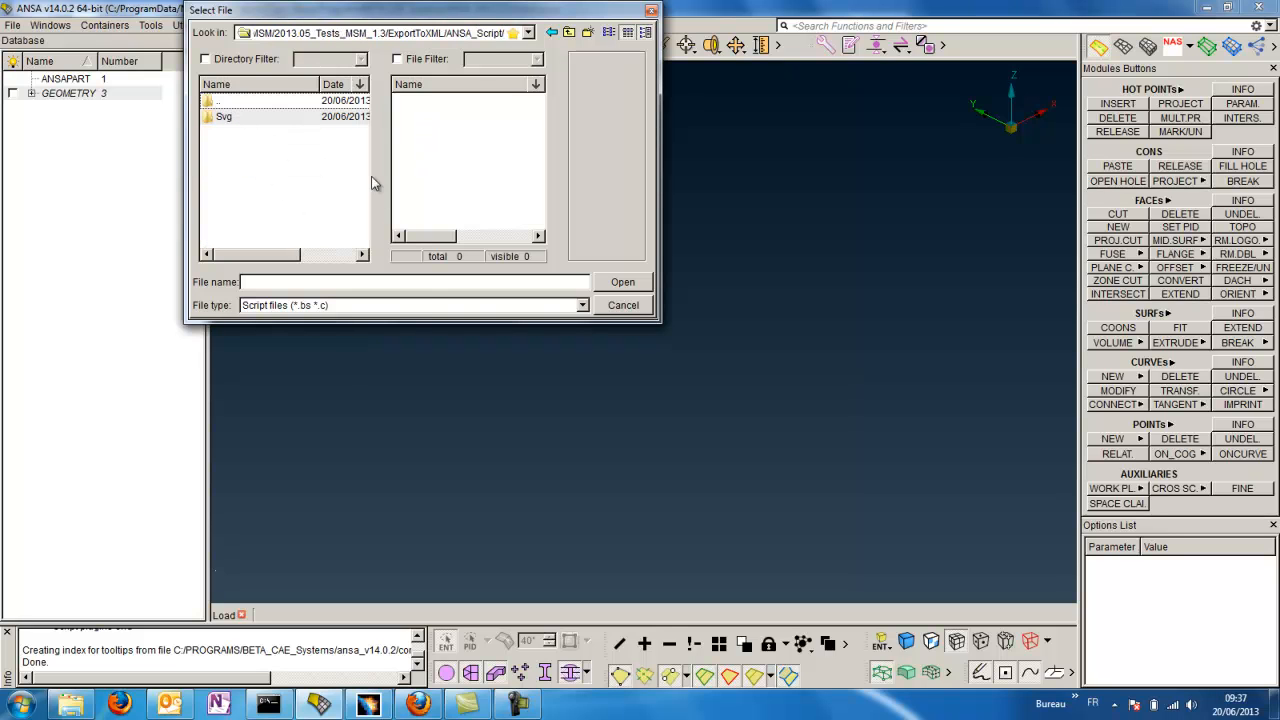
left_click(581, 305)
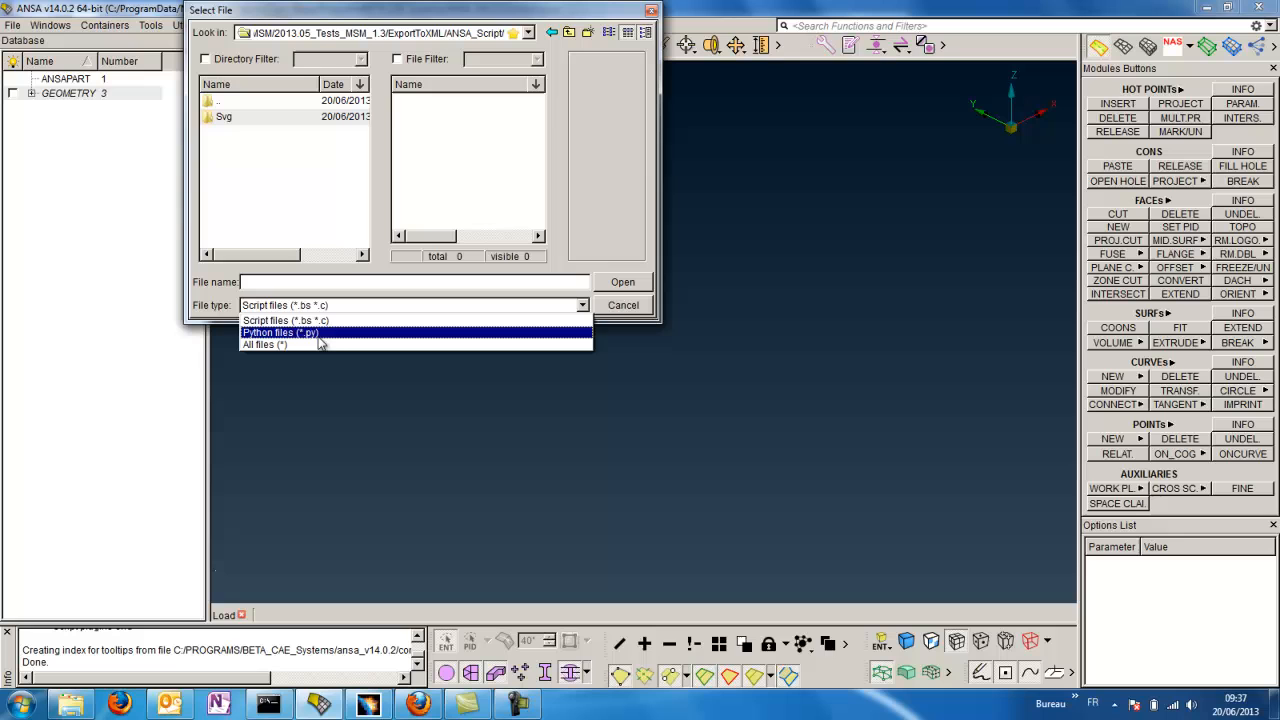
left_click(280, 332)
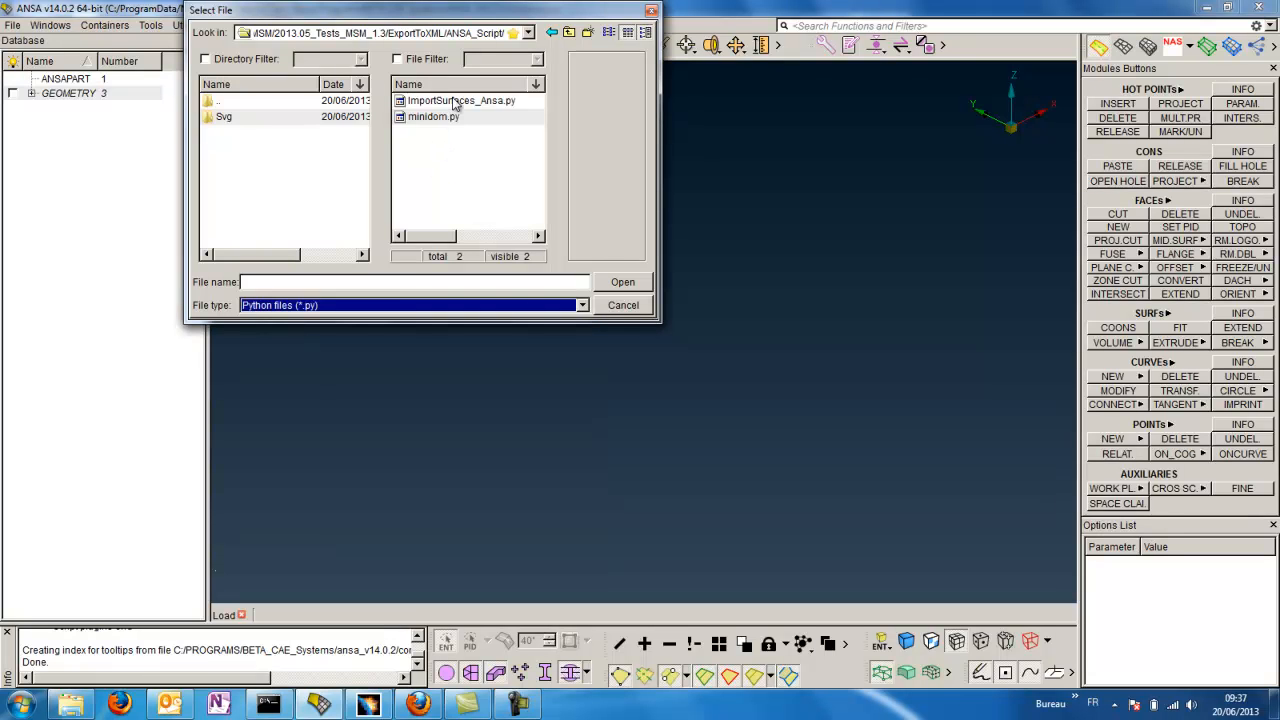
left_click(461, 100)
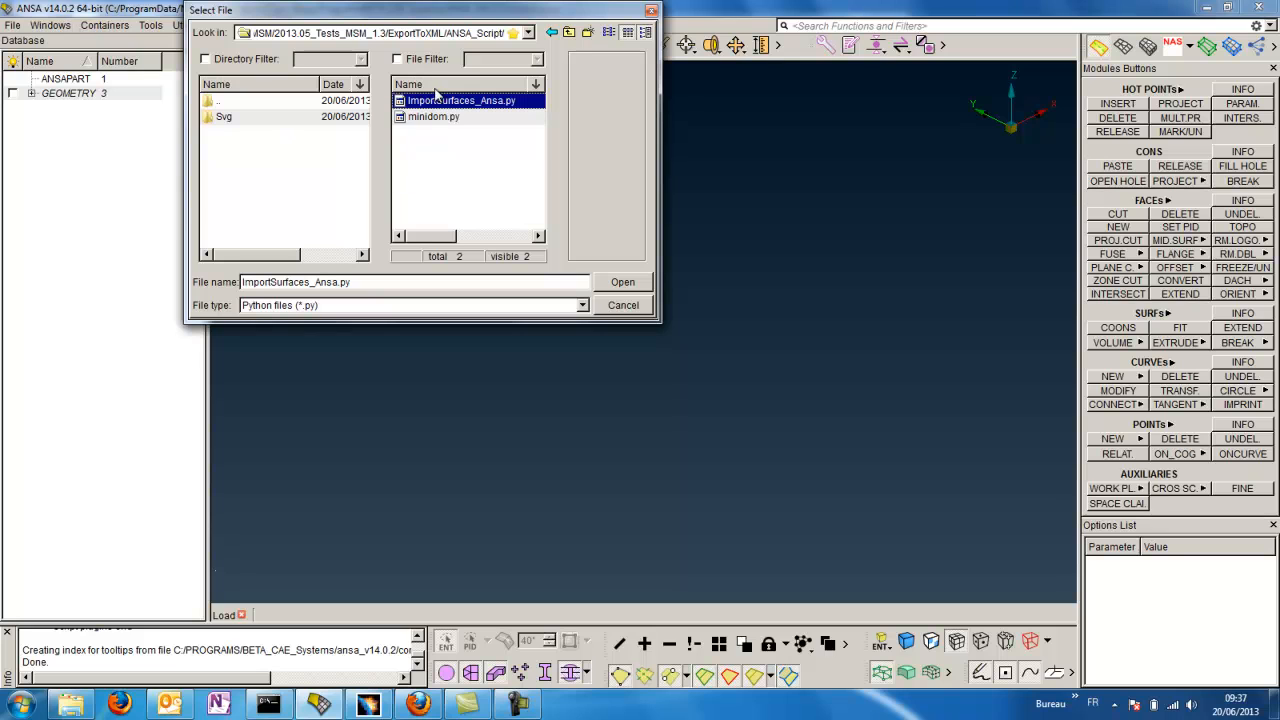
mouse_move(489, 115)
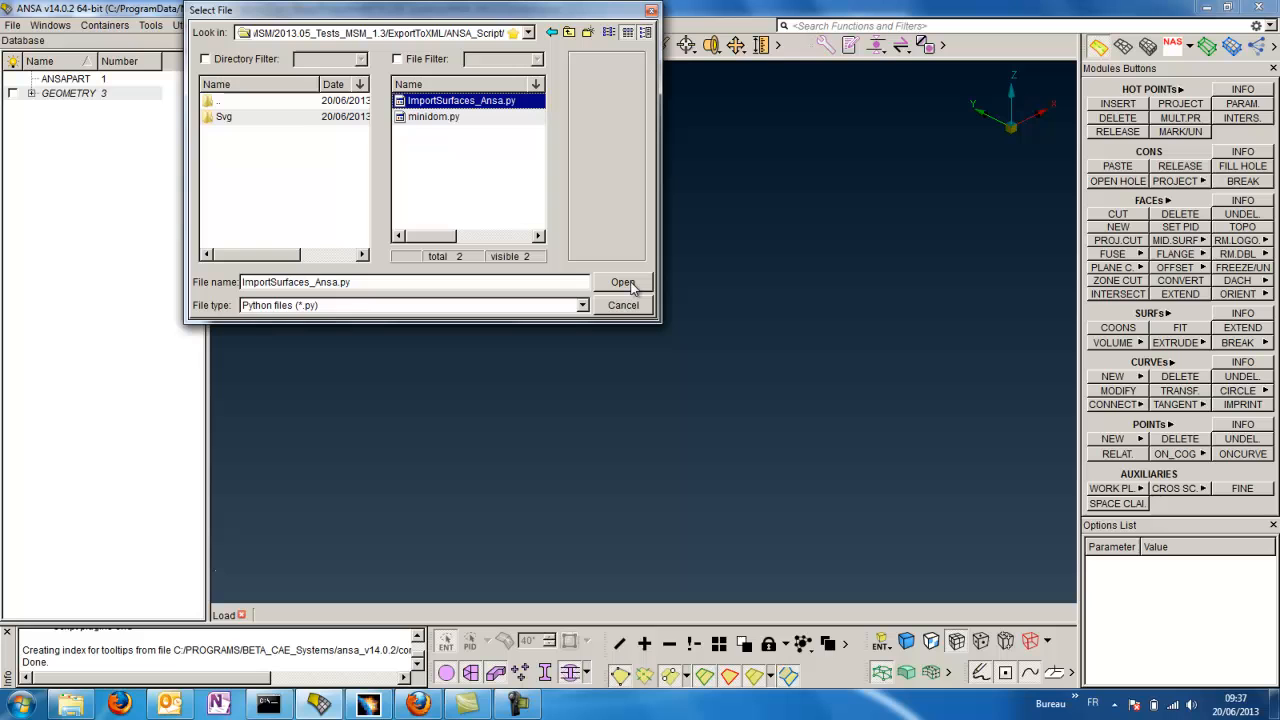
left_click(622, 282)
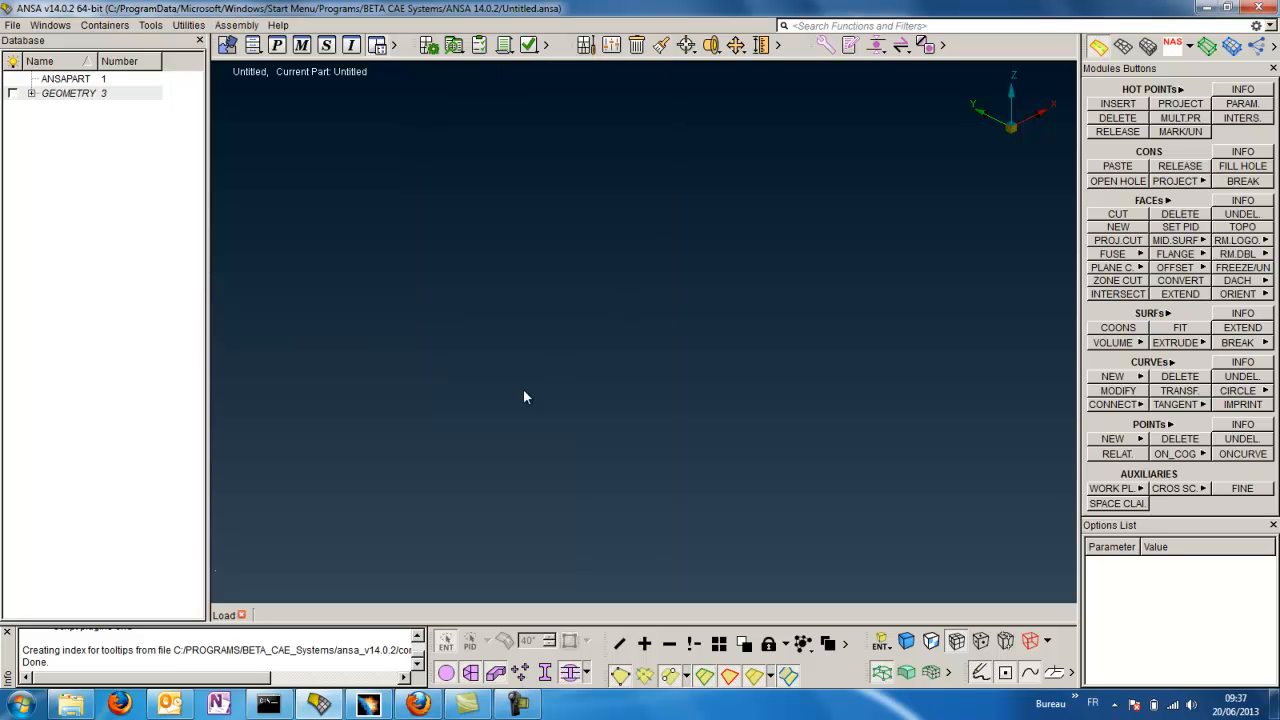
left_click(151, 25)
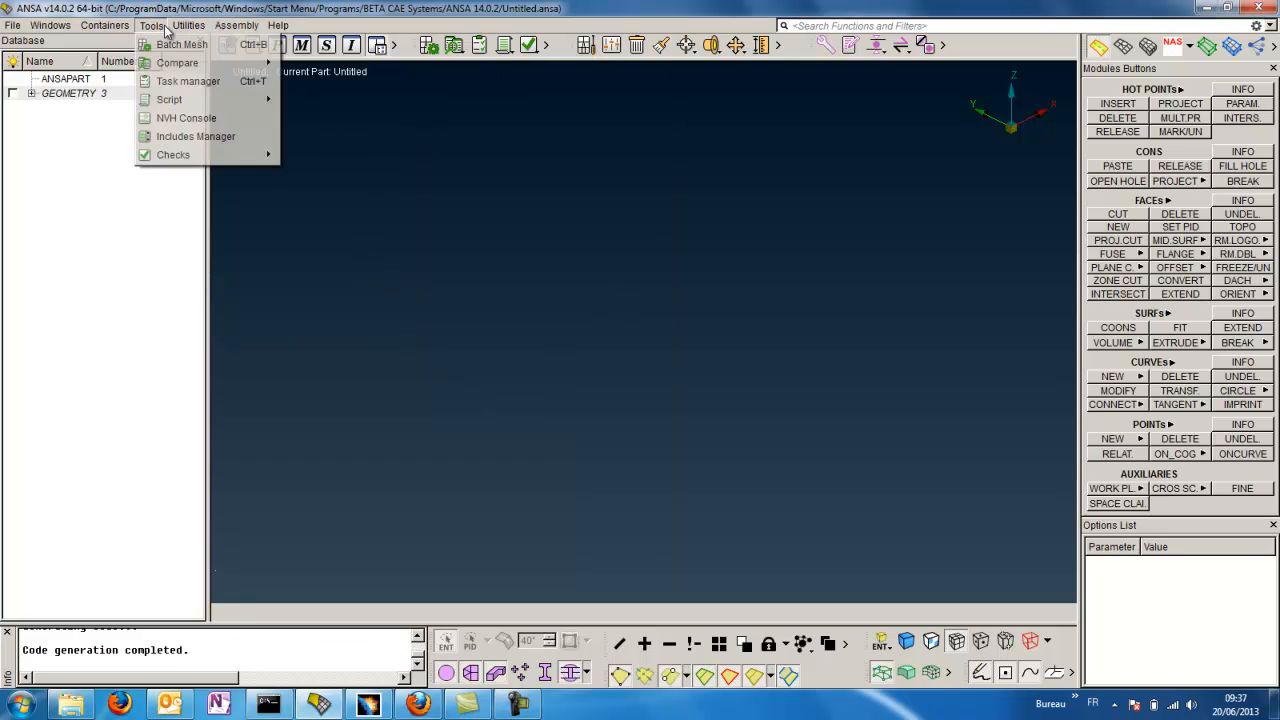
Run the script's main() function to import the surfaces with 12 shell properties
left_click(169, 99)
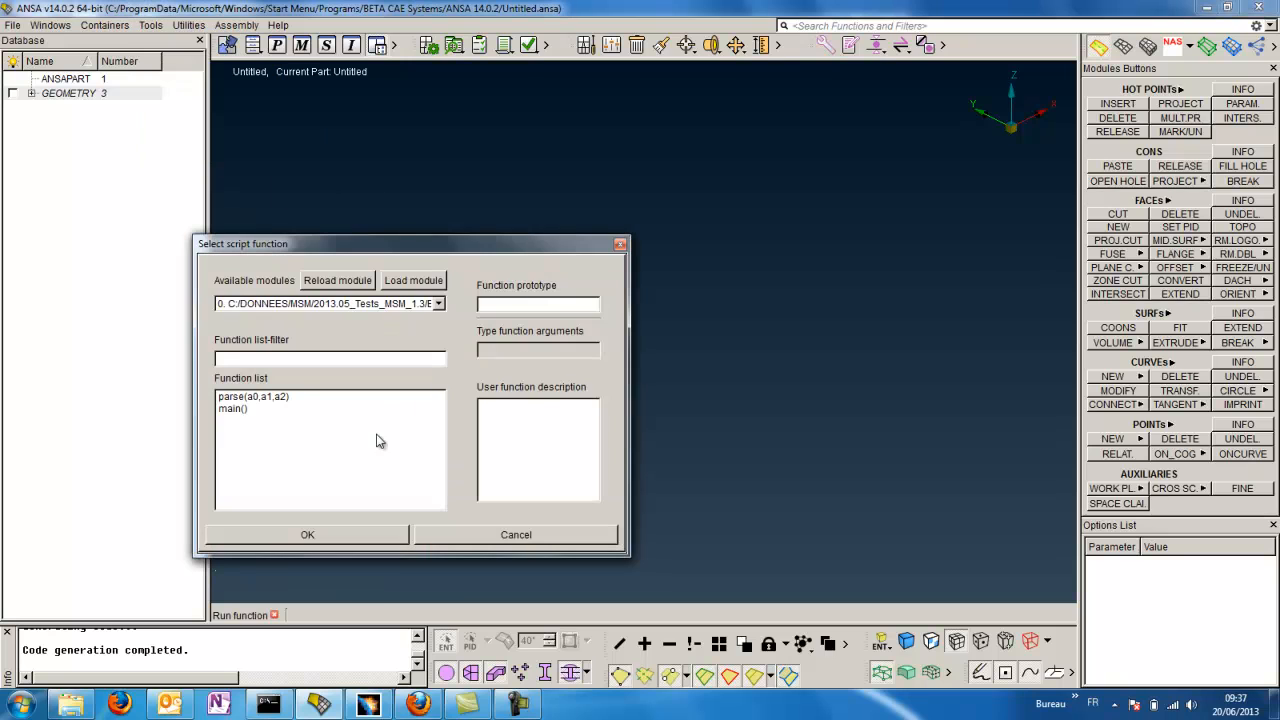
left_click(232, 408)
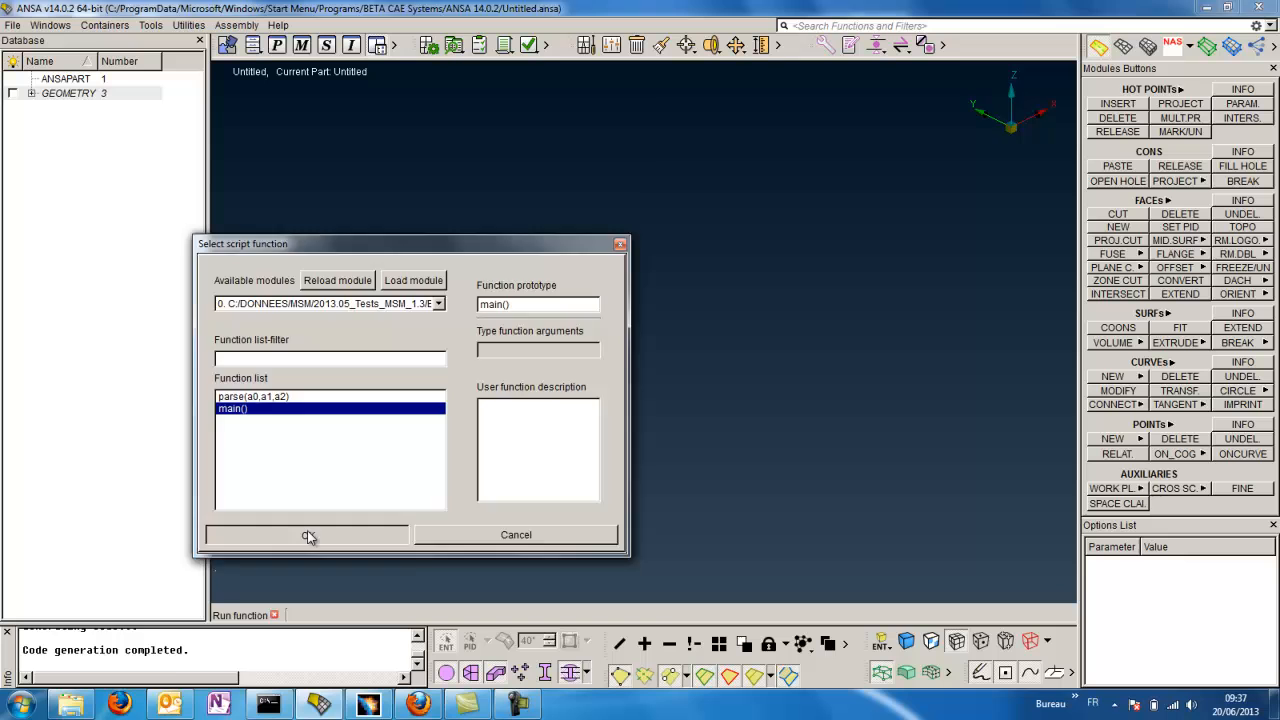
left_click(307, 535)
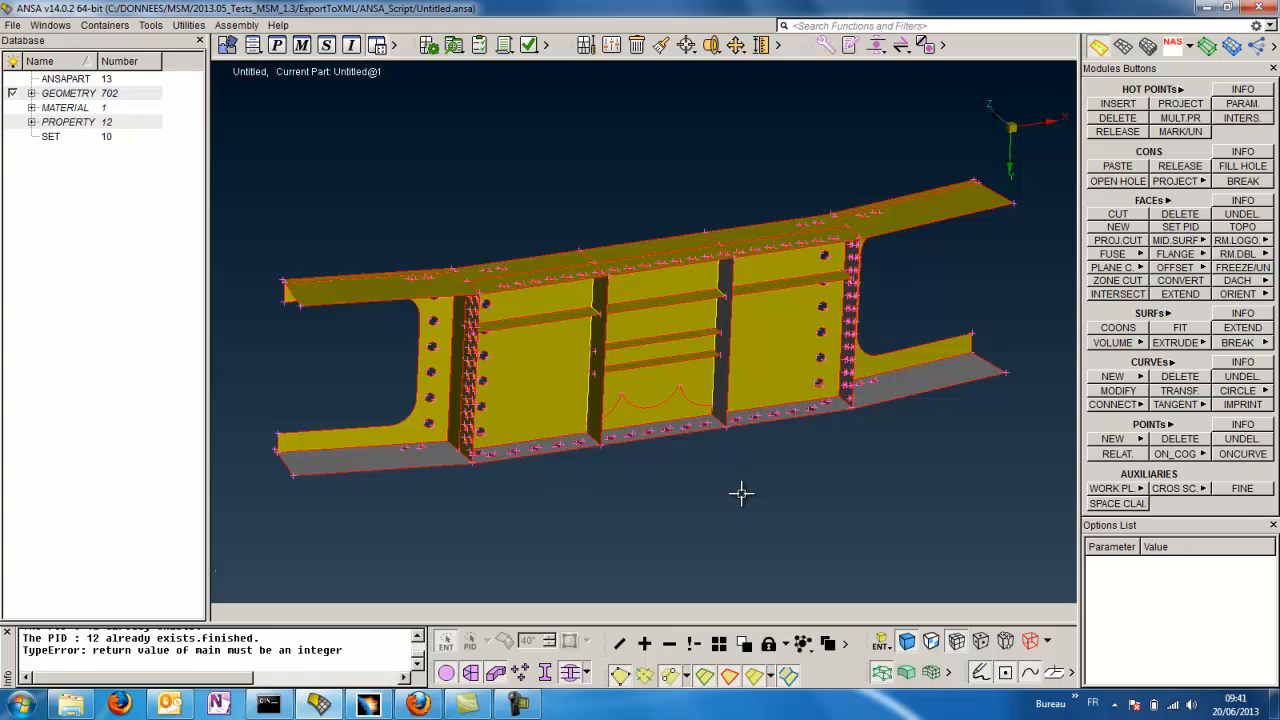
mouse_move(851, 577)
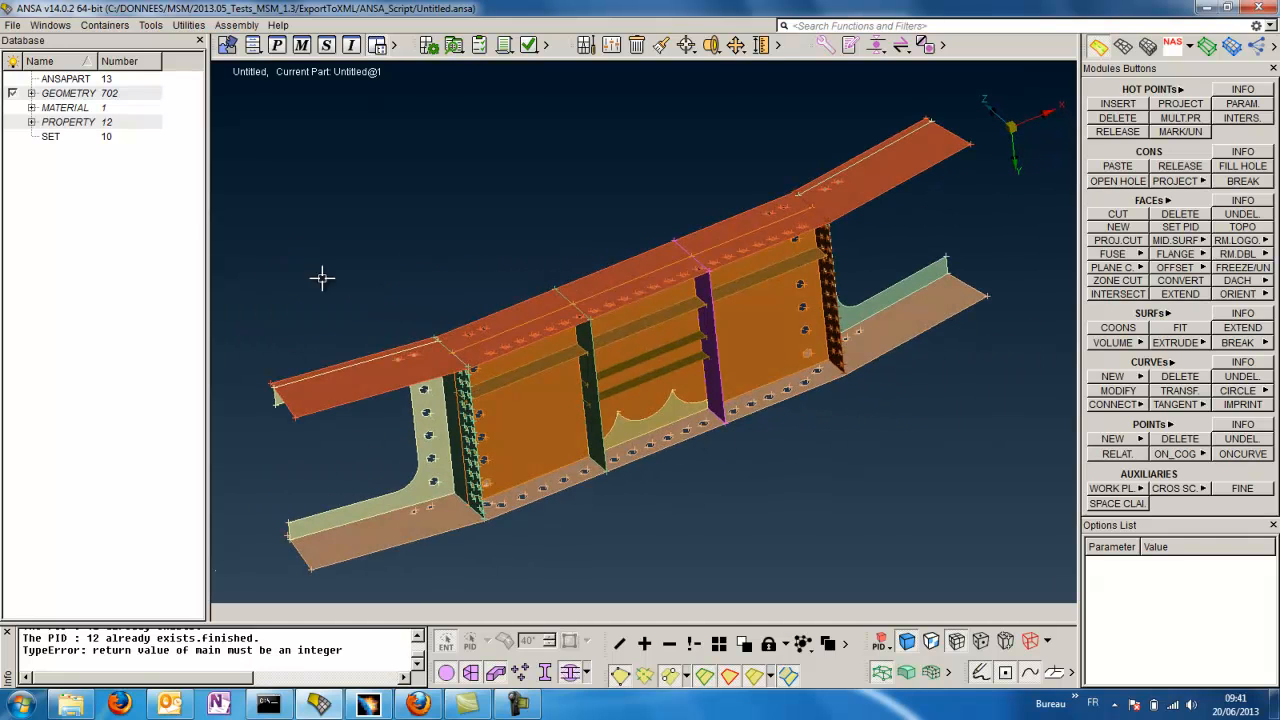
List the 12 PSHELL properties and thicknesses (2, 6.4, 1.5), then rotate the beam
left_click(76, 136)
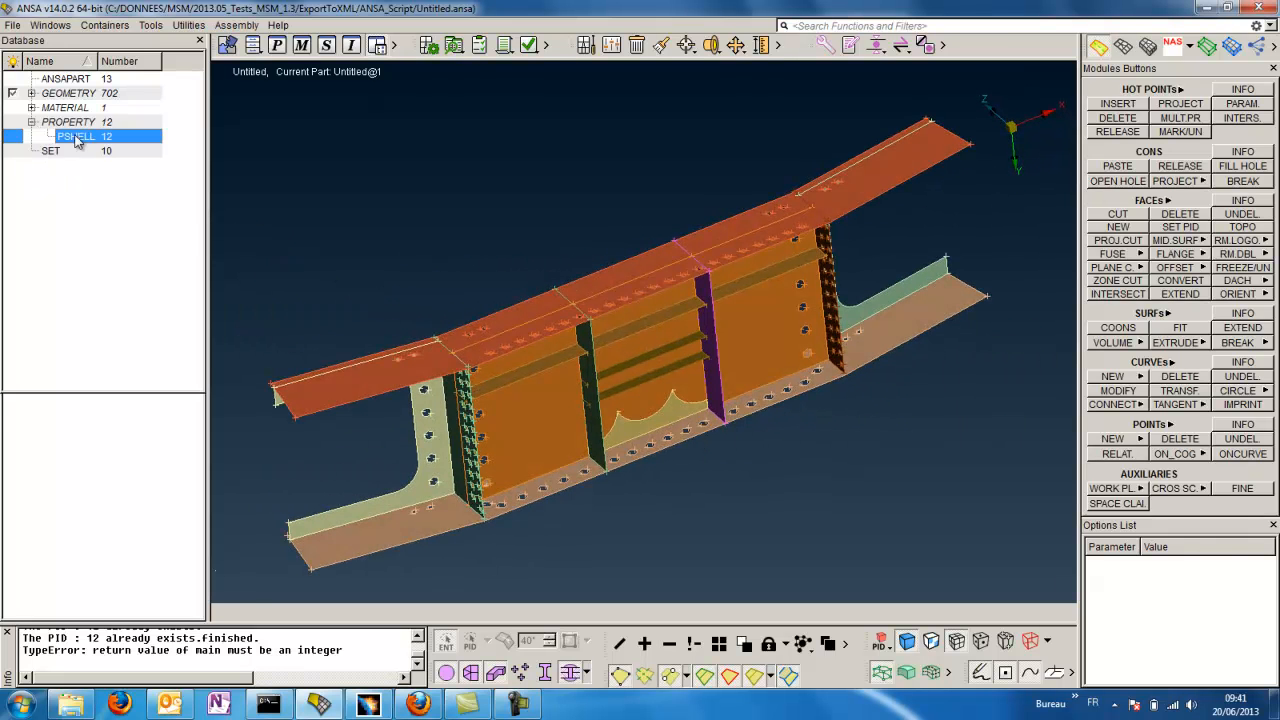
double_click(76, 135)
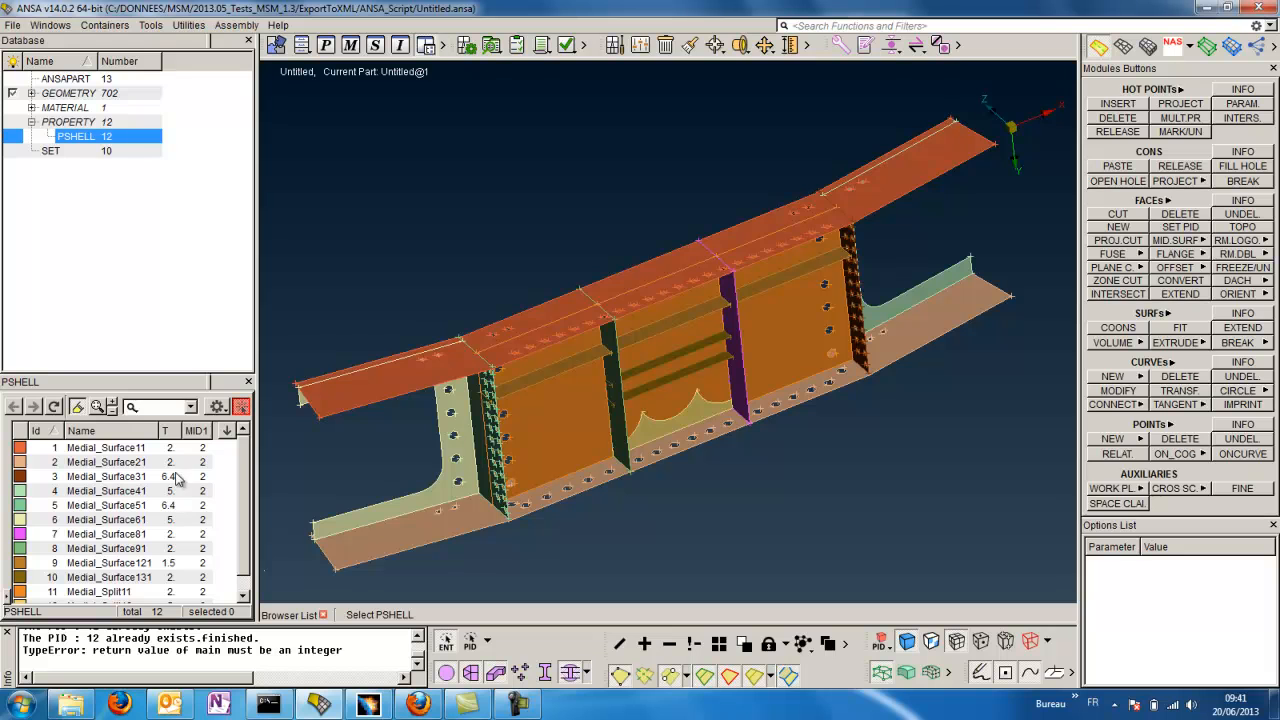
mouse_move(178, 468)
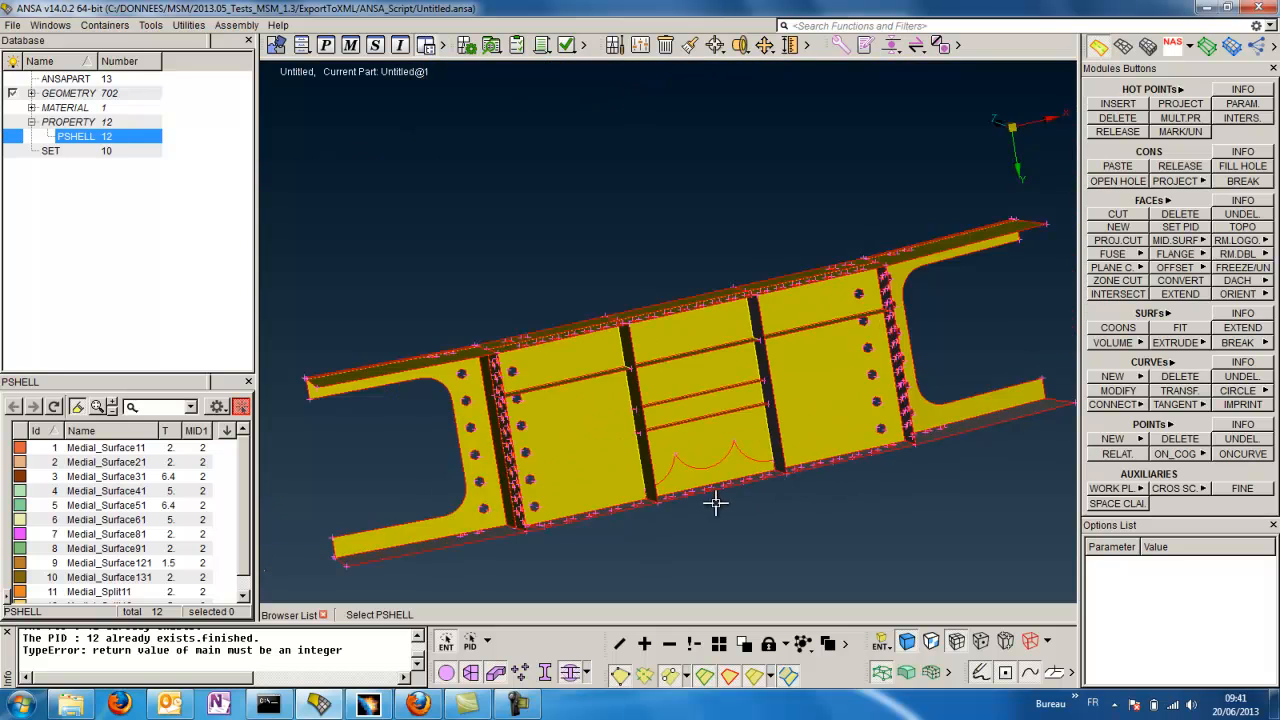
left_click_drag(715, 505, 728, 442)
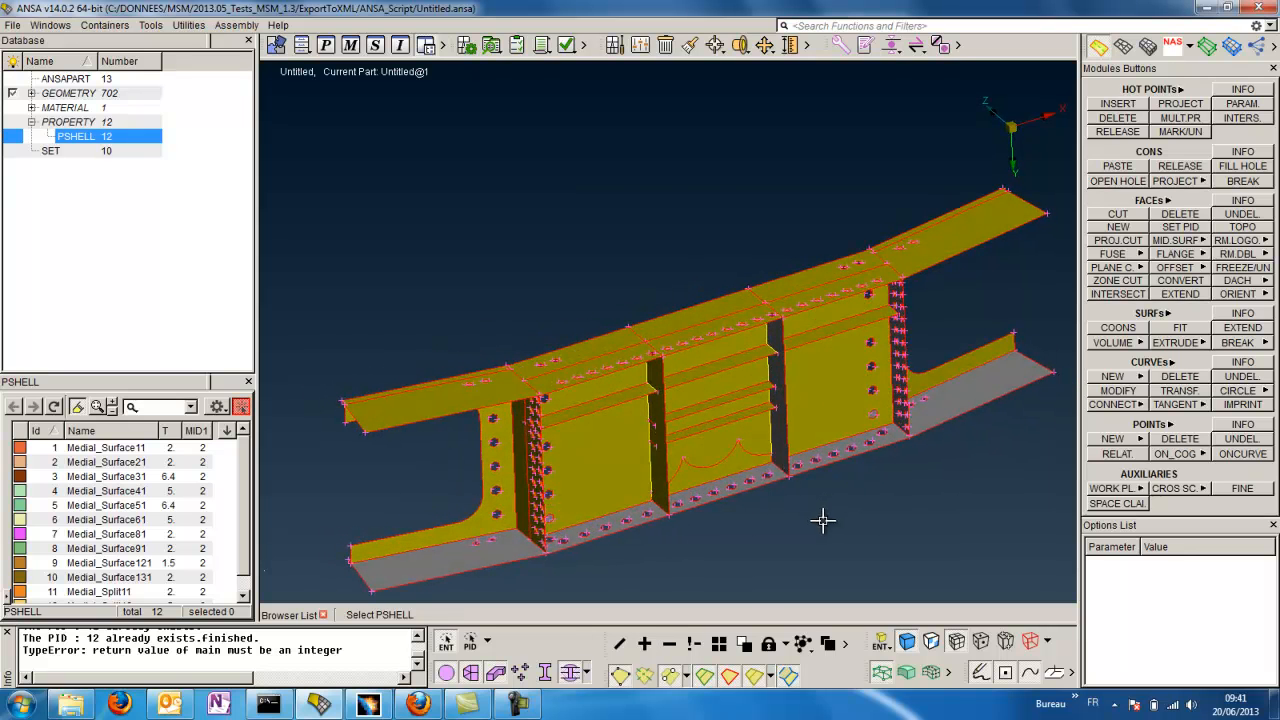
mouse_move(757, 541)
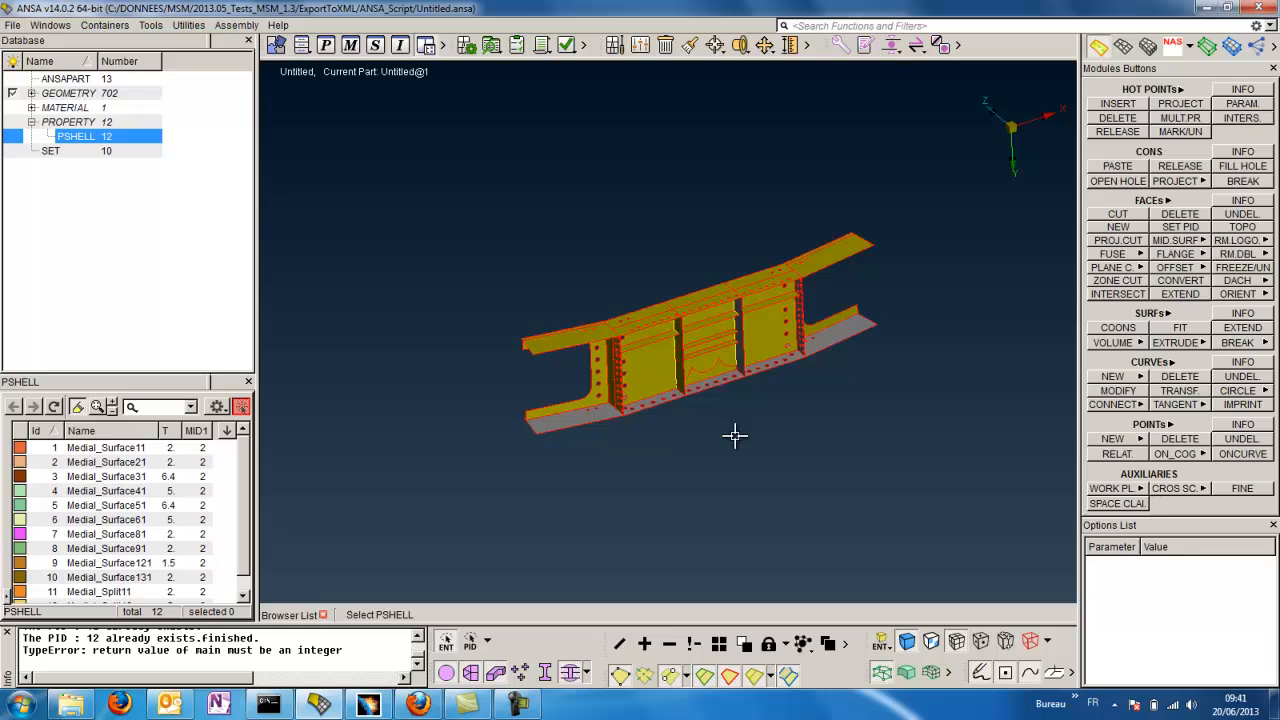
mouse_move(1175, 181)
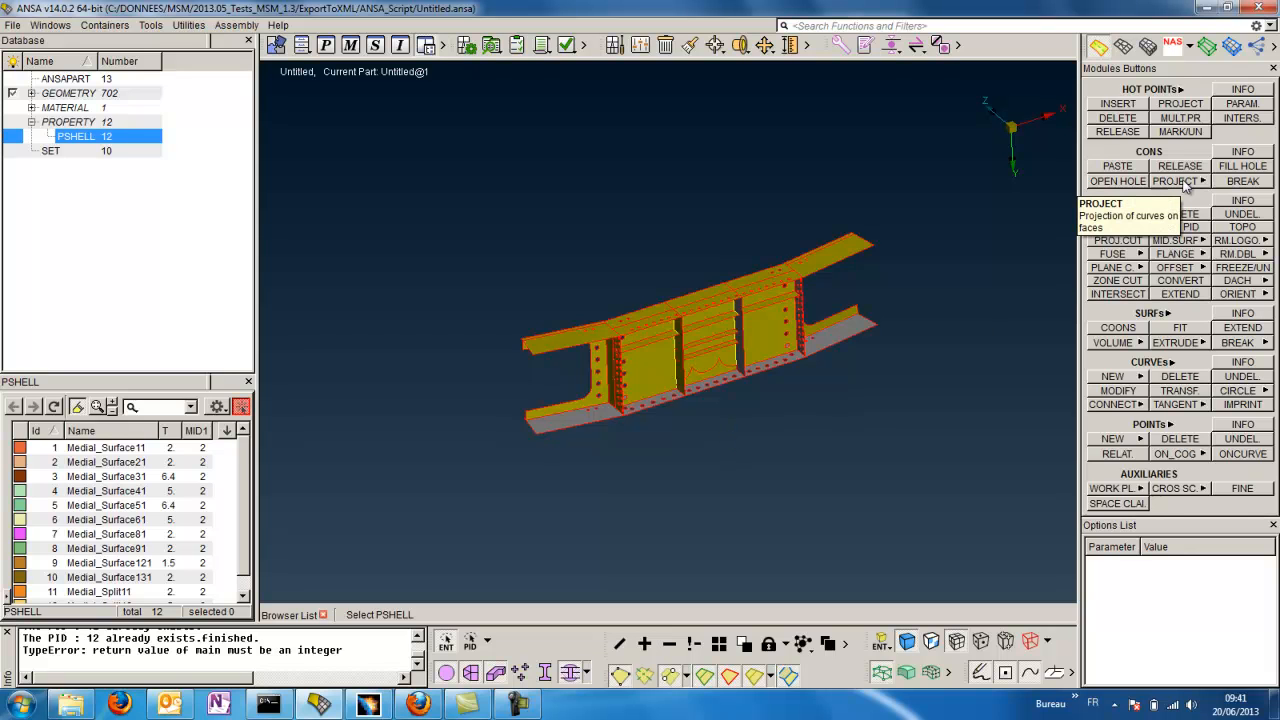
Project curves onto the beam faces with CONS > PROJECT, raising geometry to 2598
left_click(1173, 181)
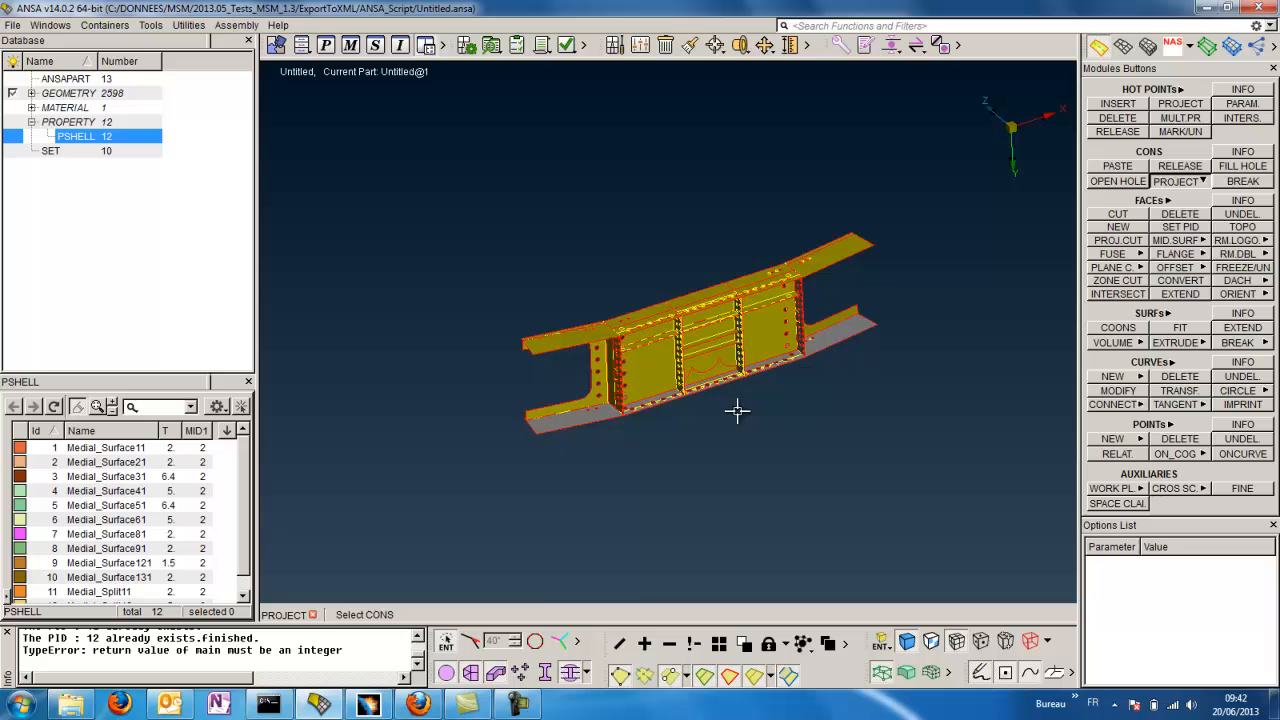
left_click_drag(737, 410, 828, 523)
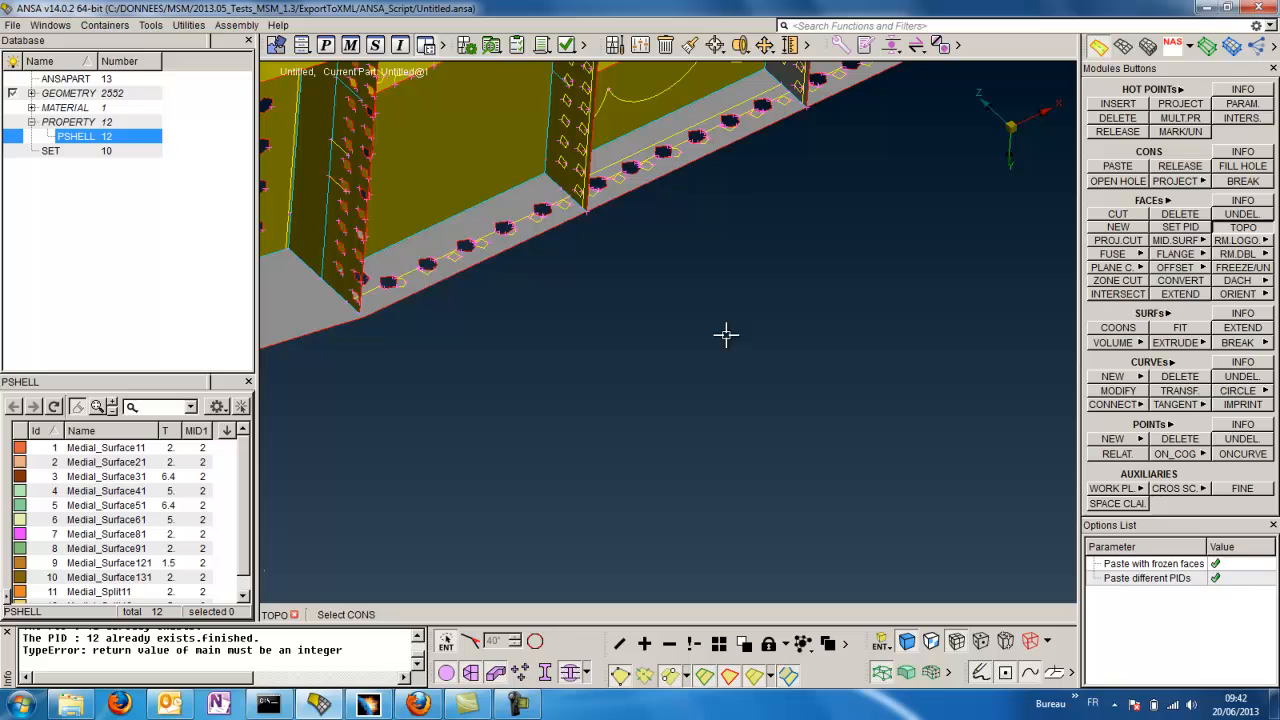
mouse_move(671, 354)
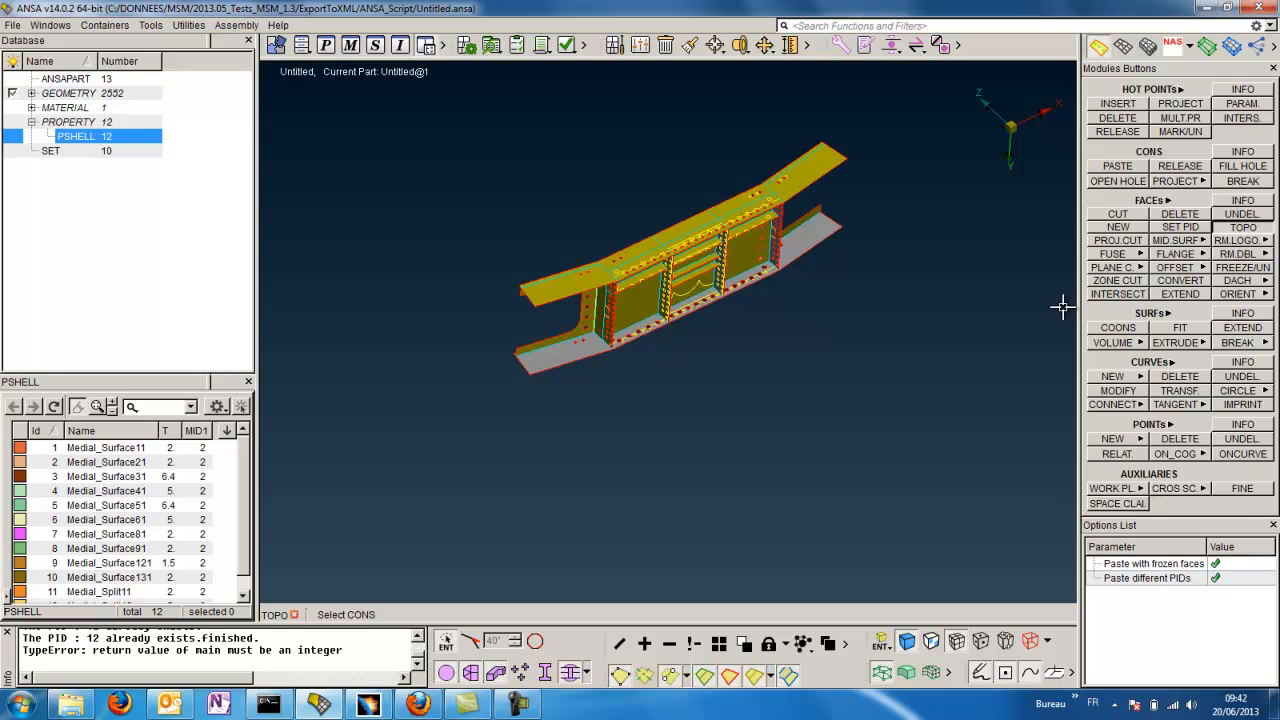
mouse_move(1051, 248)
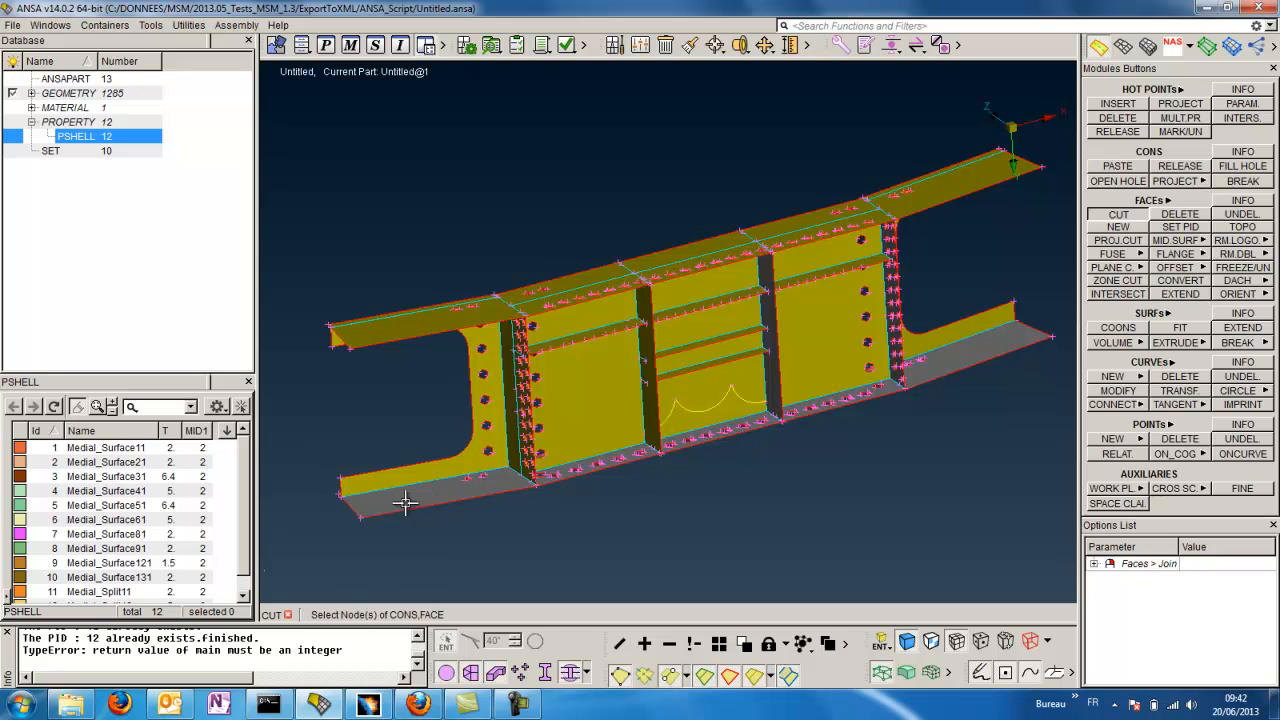
mouse_move(885, 462)
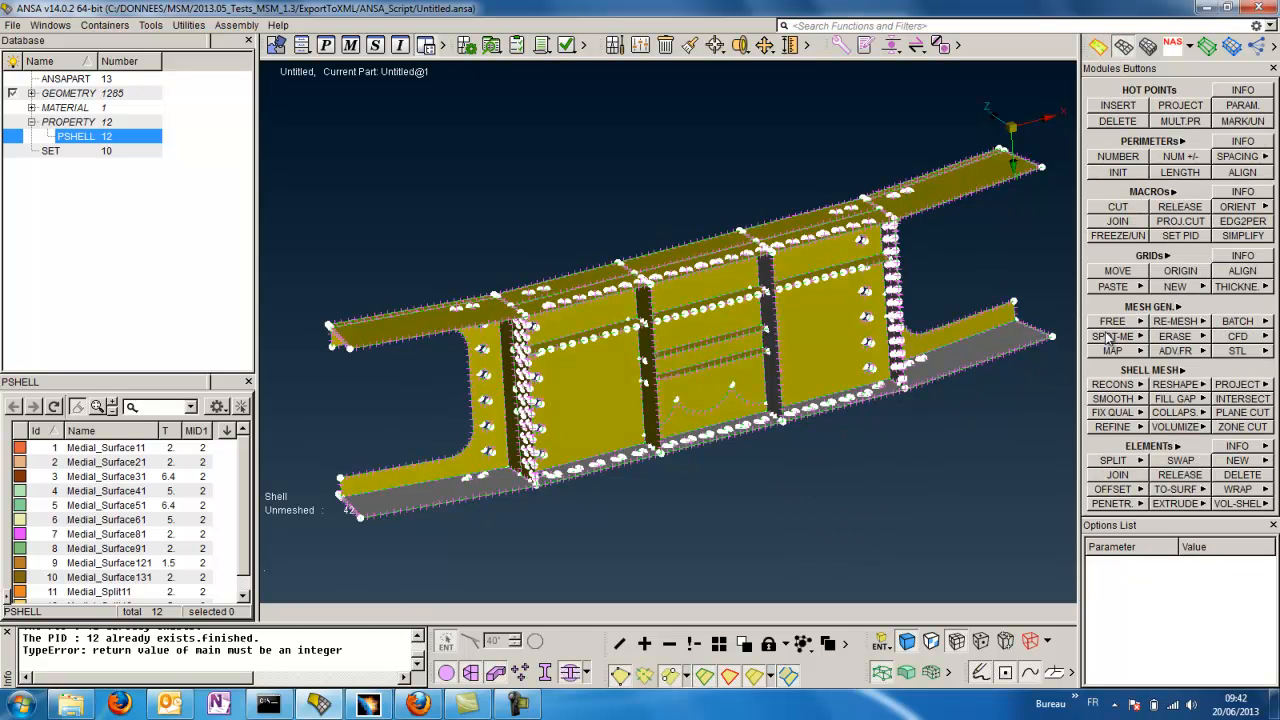
Free-mesh visible faces into 6591 shells, set Detail on Demand, then erase the mesh
left_click(1112, 321)
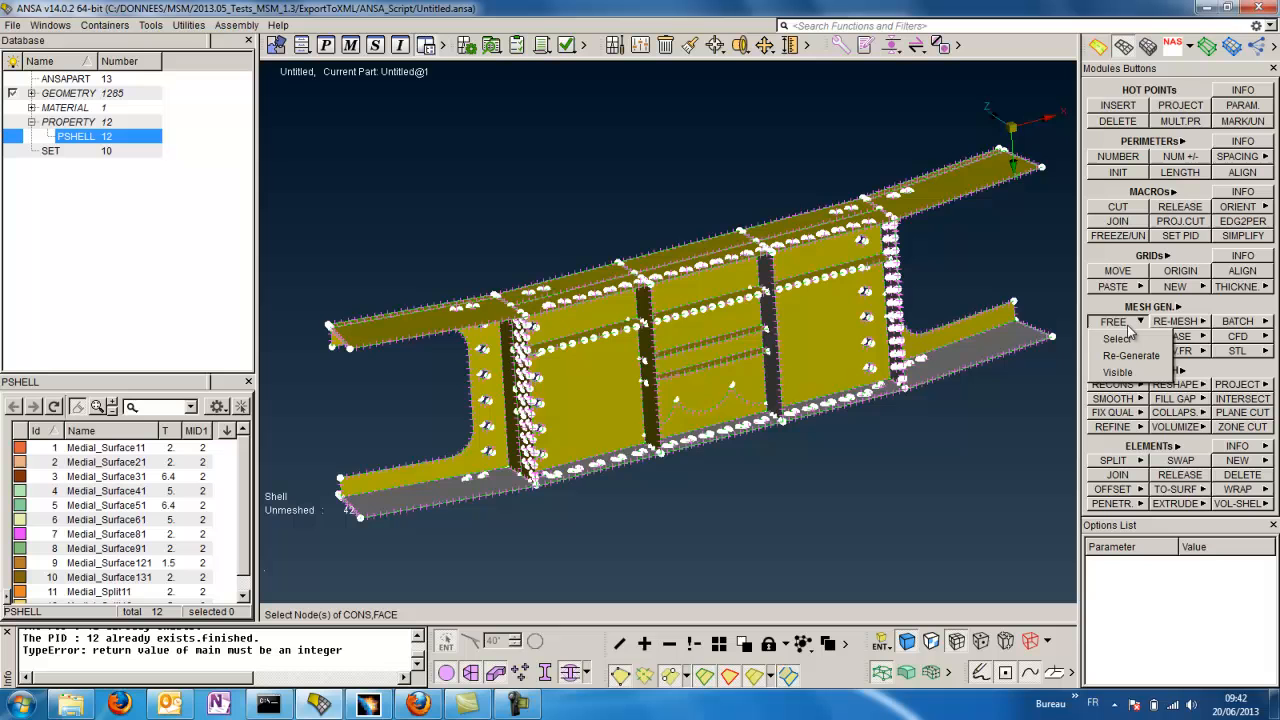
left_click(1130, 355)
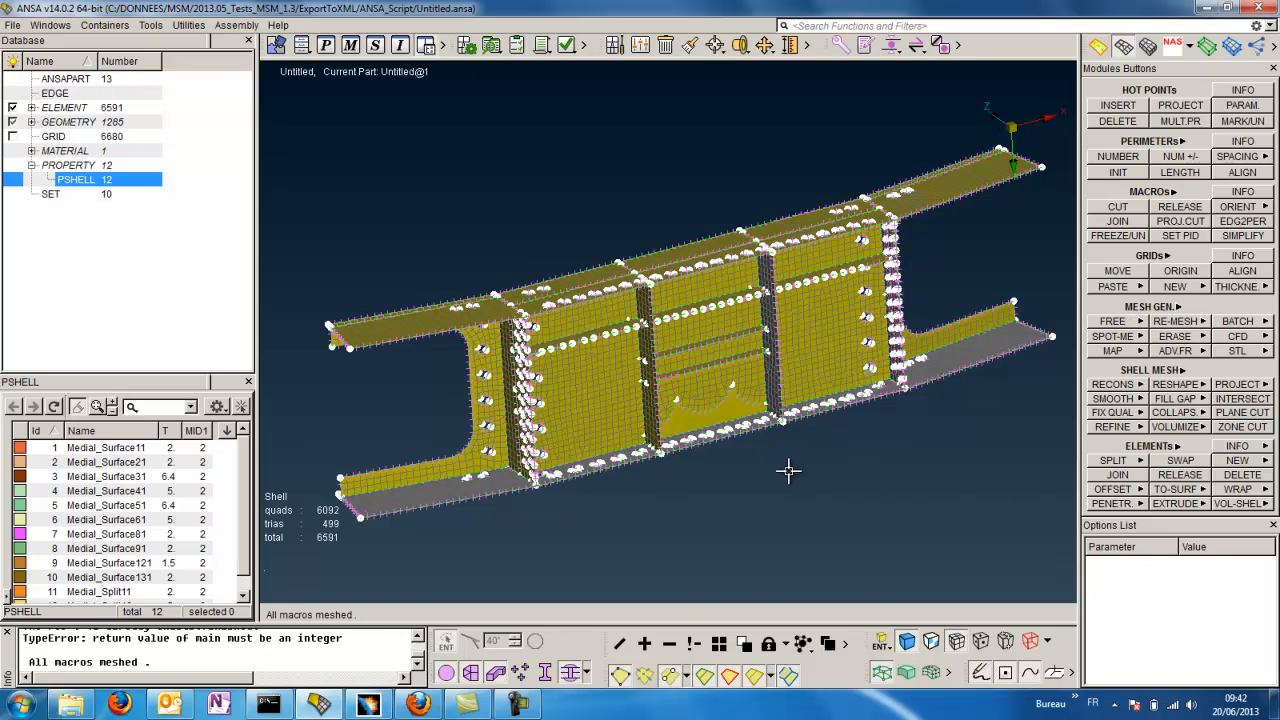
left_click_drag(790, 470, 890, 495)
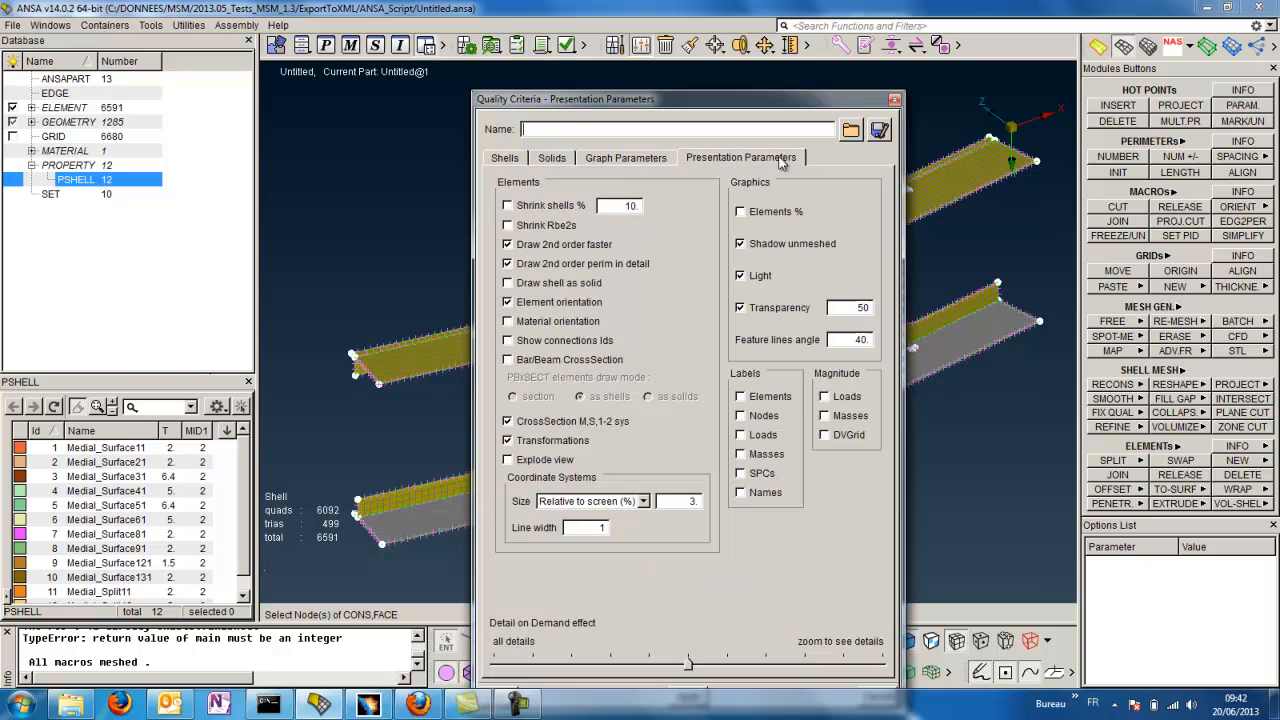
mouse_move(487, 668)
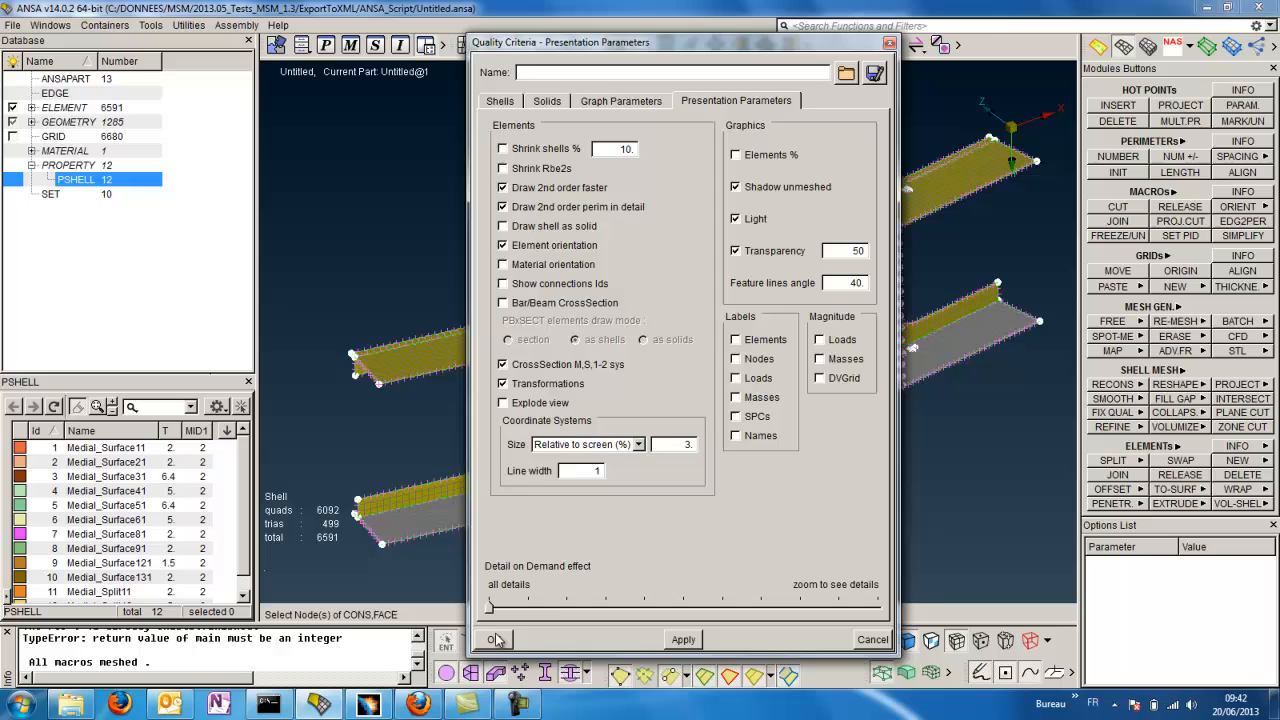
left_click(495, 639)
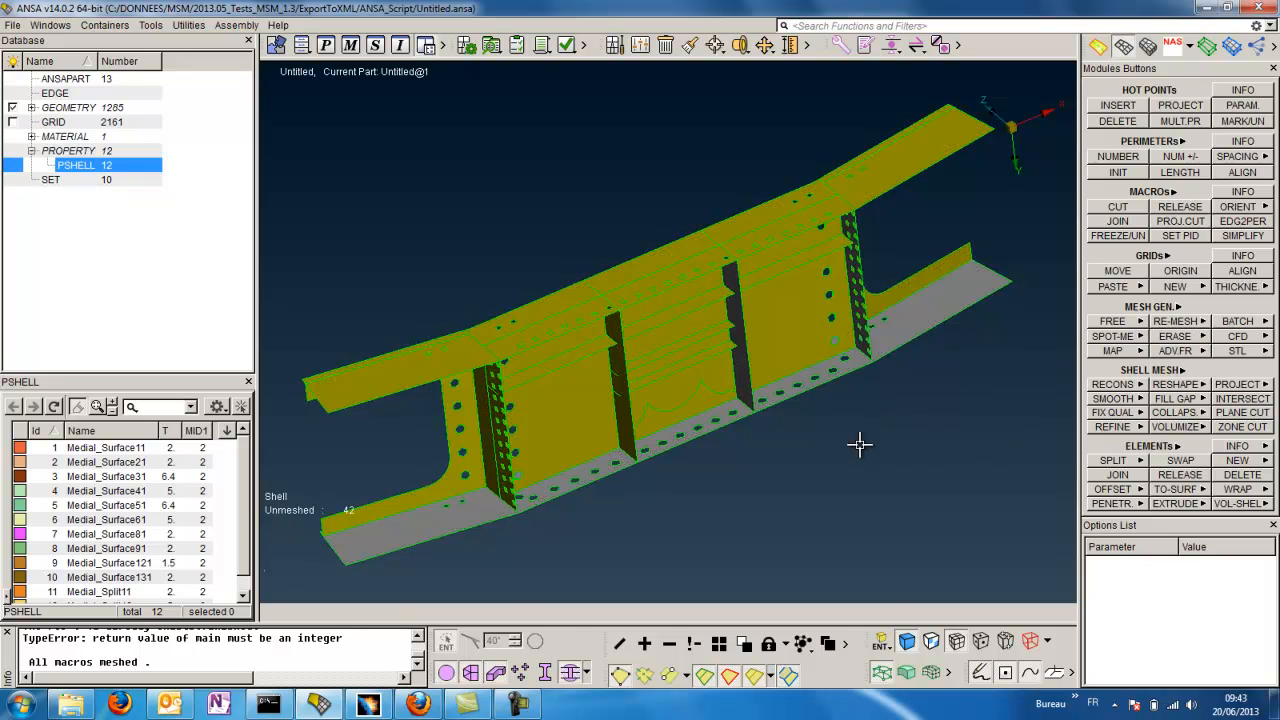
Create Meshing_Scenario_1 in Batch Mesh Manager and open its contents of 12 shell properties
left_click_drag(860, 444, 750, 432)
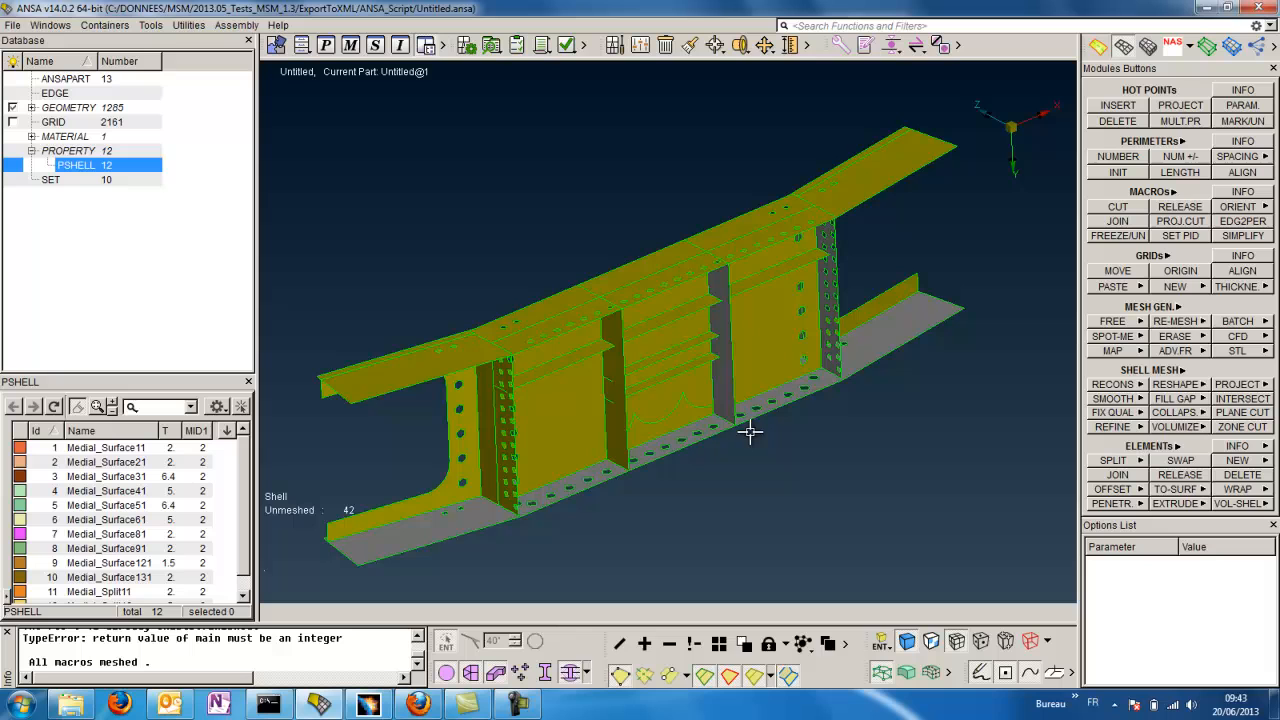
mouse_move(757, 440)
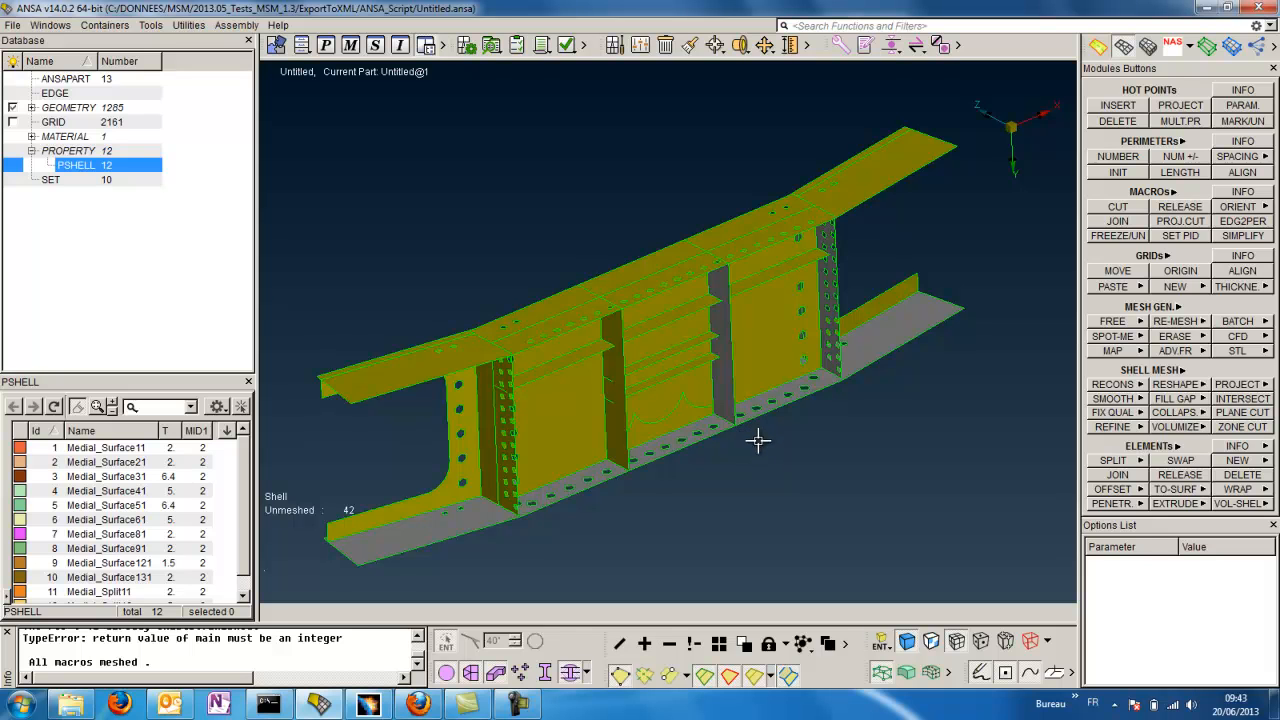
mouse_move(384, 190)
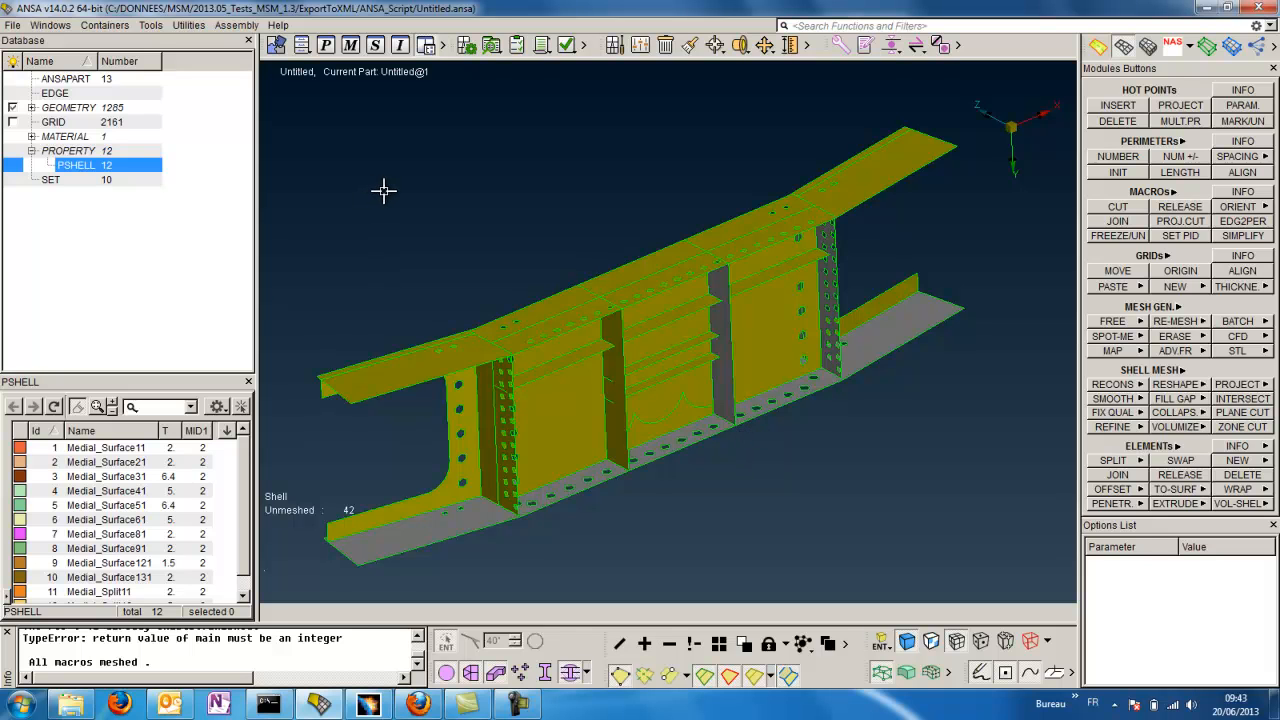
mouse_move(322, 113)
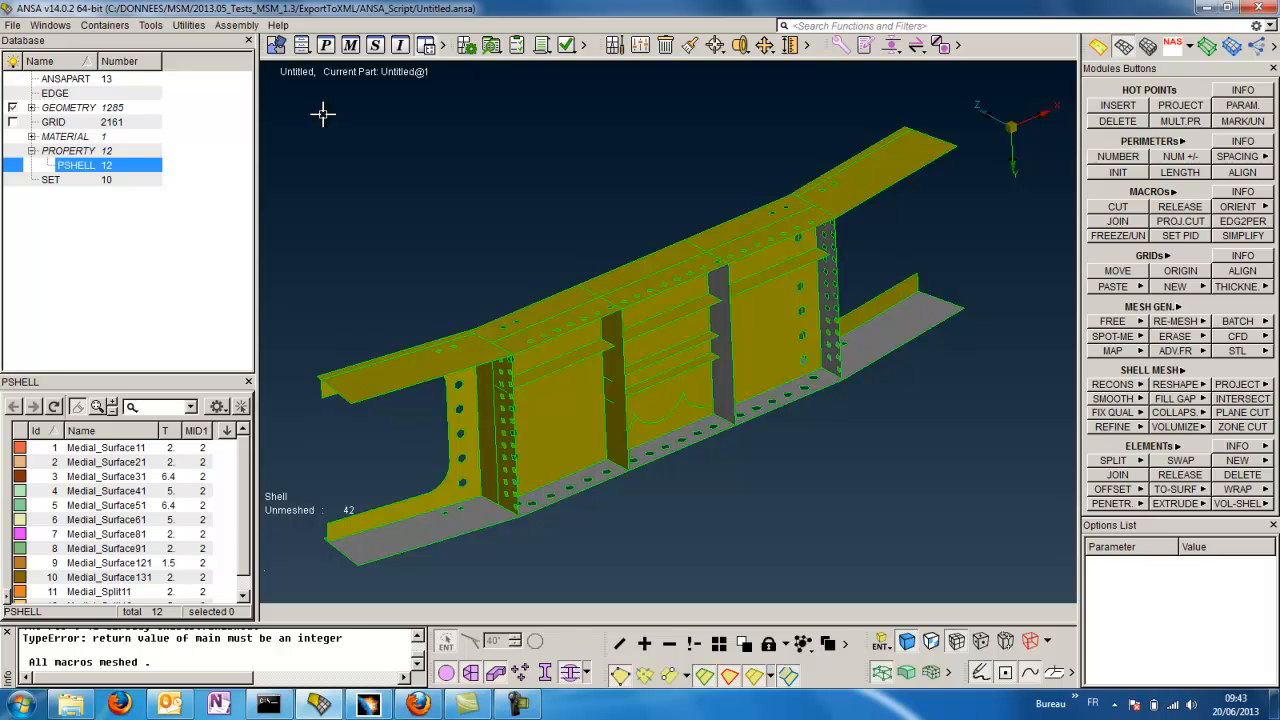
mouse_move(509, 138)
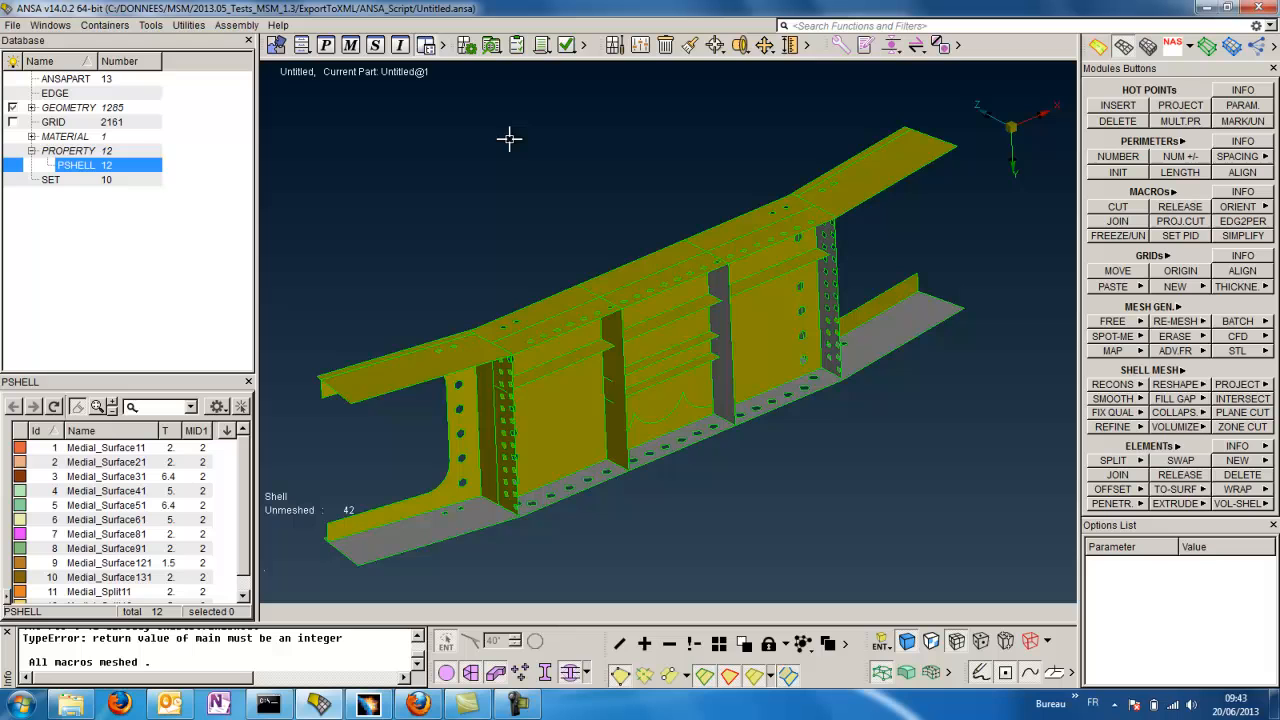
left_click(465, 45)
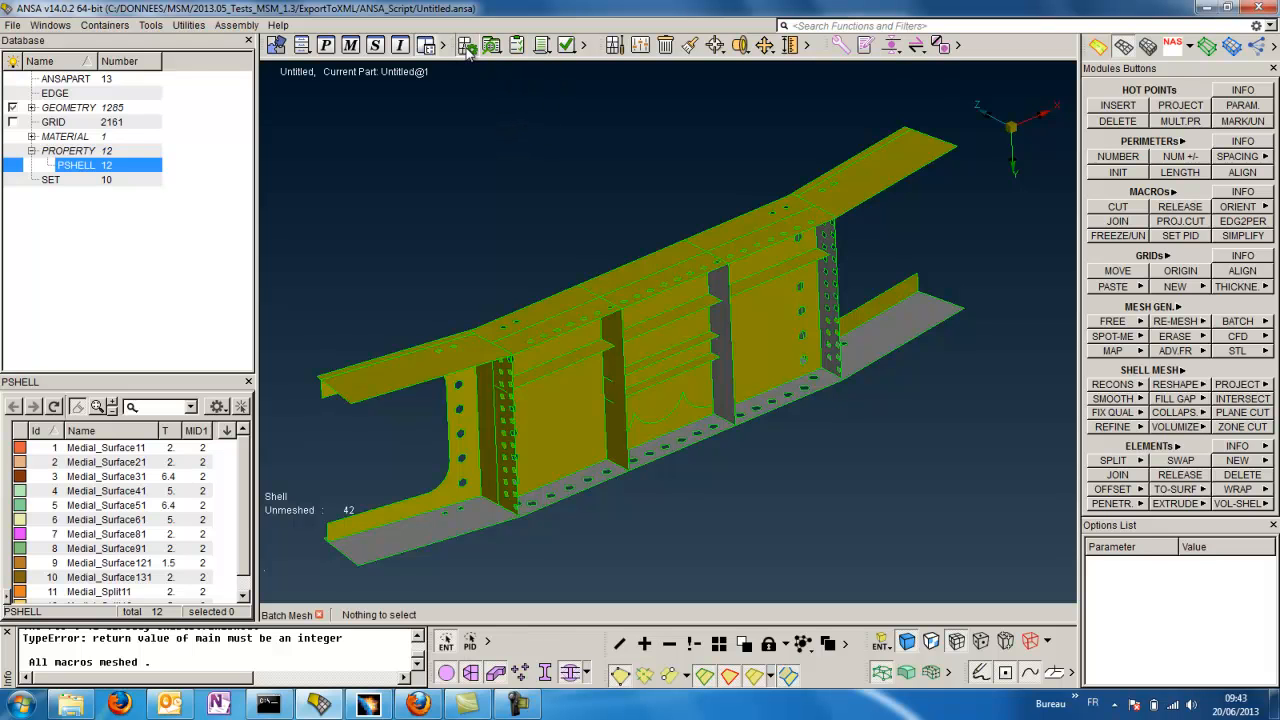
left_click(465, 44)
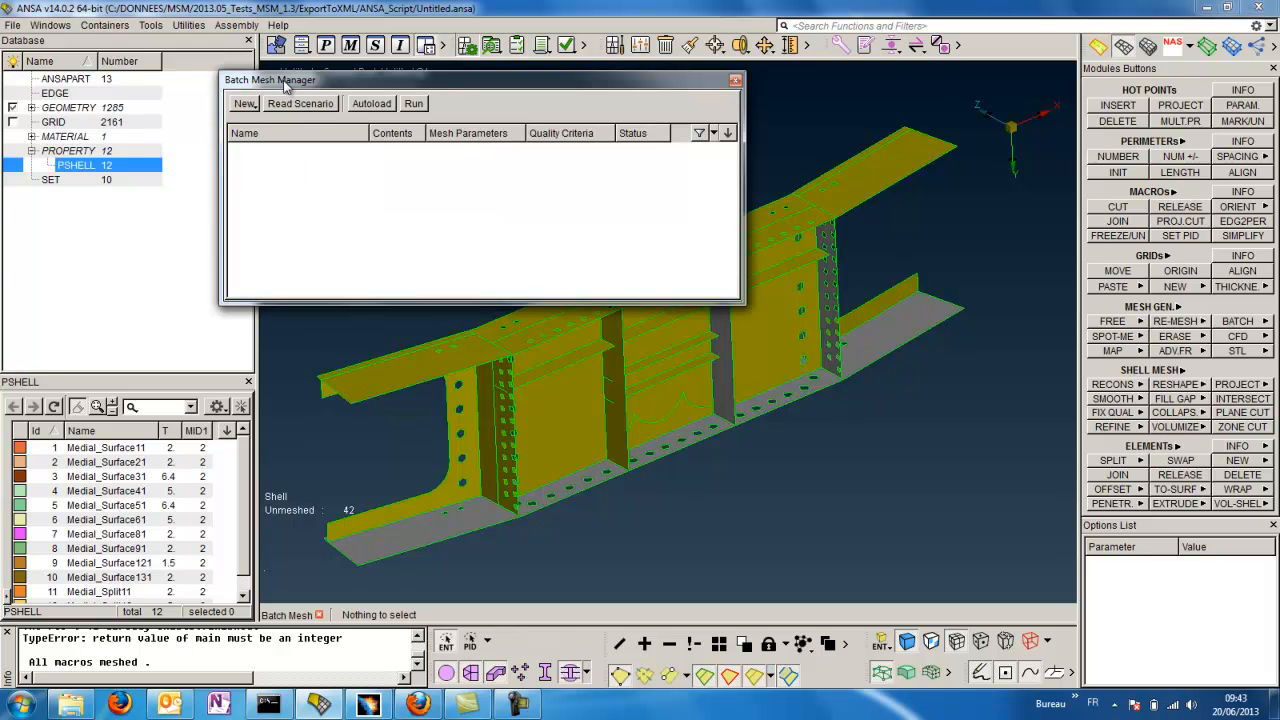
left_click(300, 103)
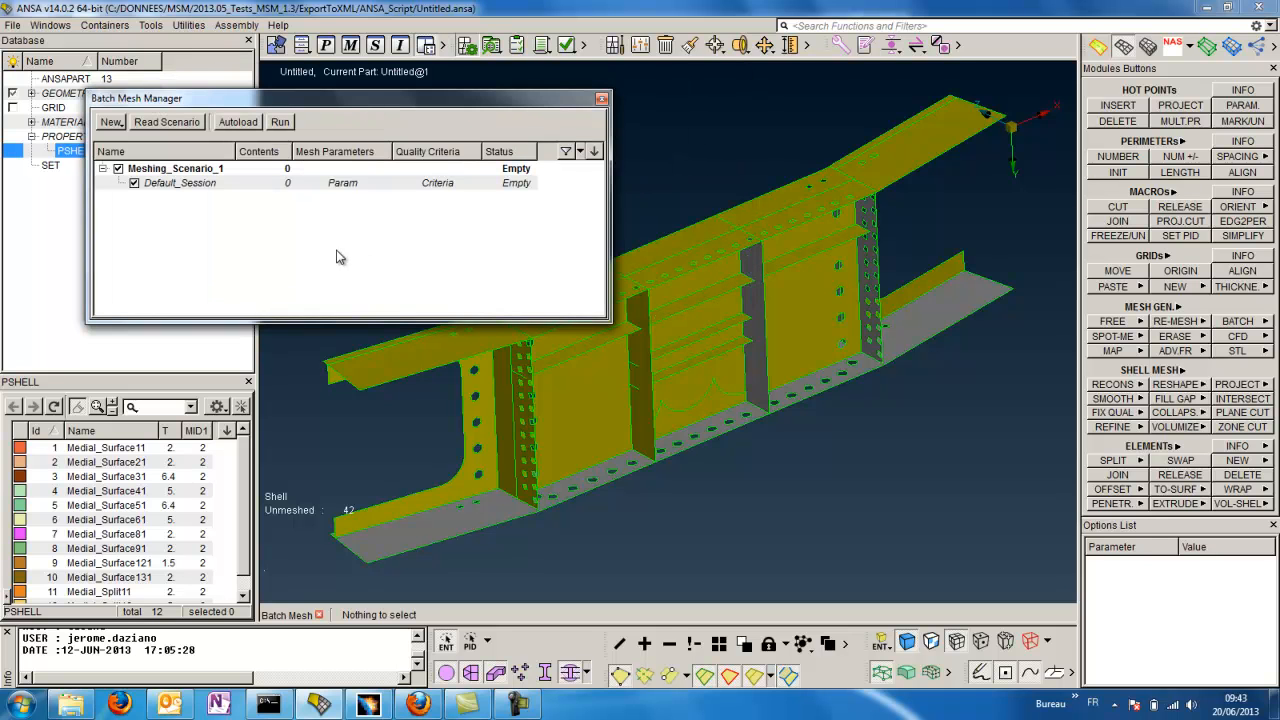
mouse_move(307, 273)
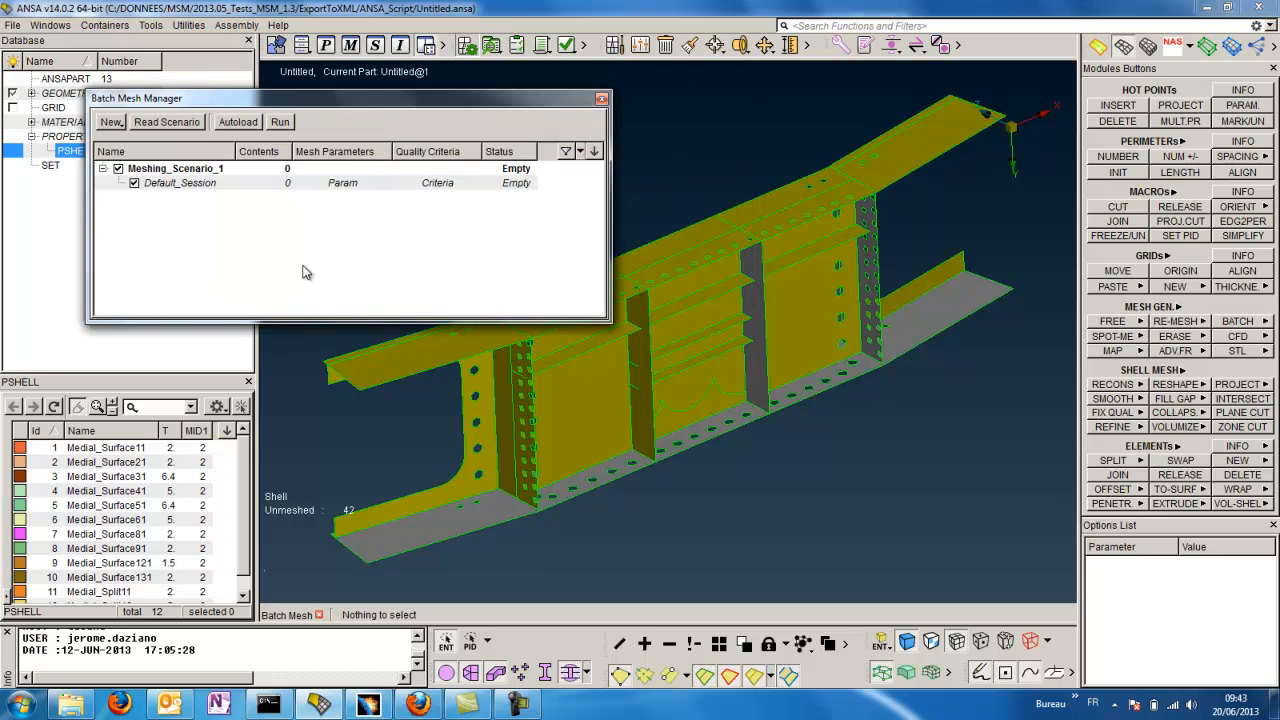
right_click(175, 168)
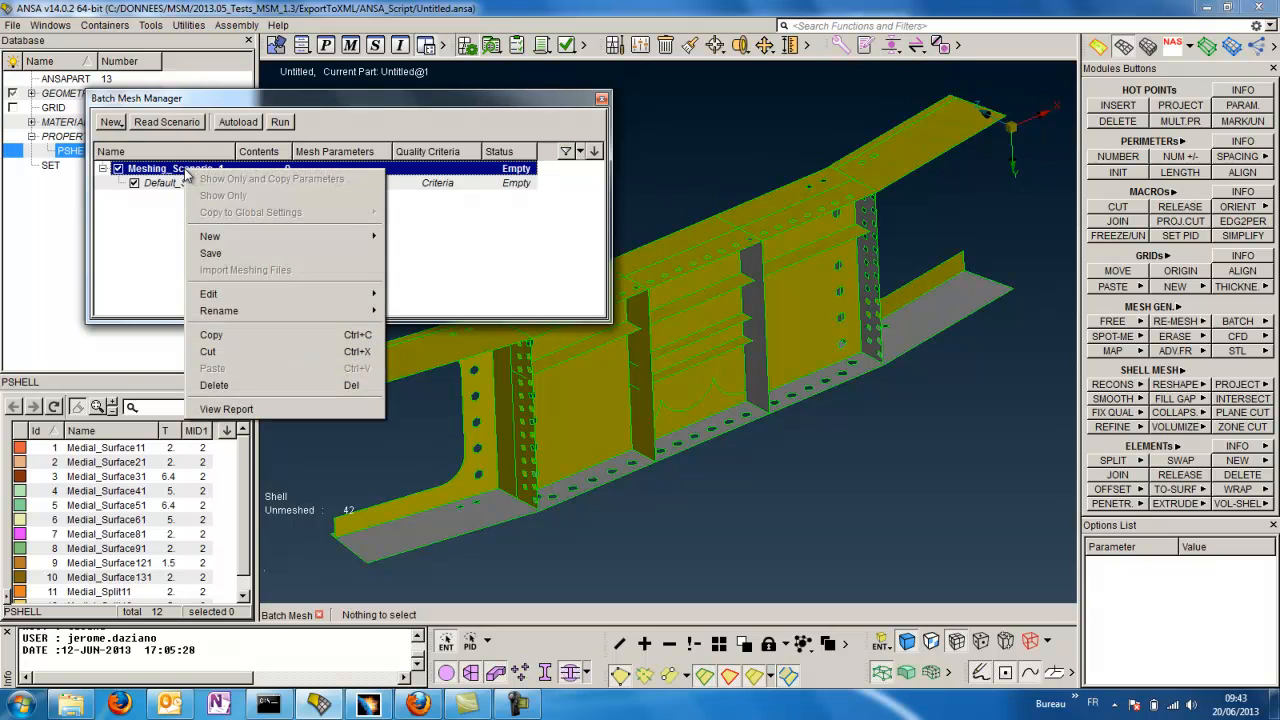
mouse_move(208, 293)
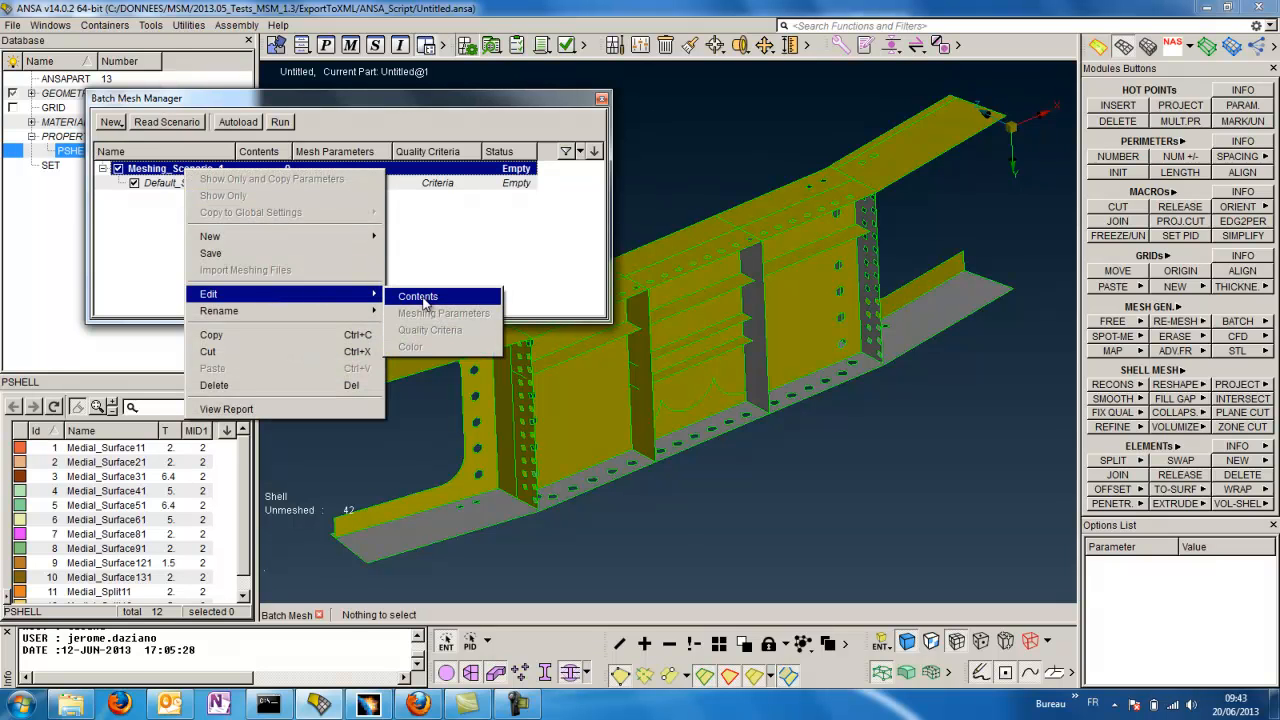
left_click(417, 296)
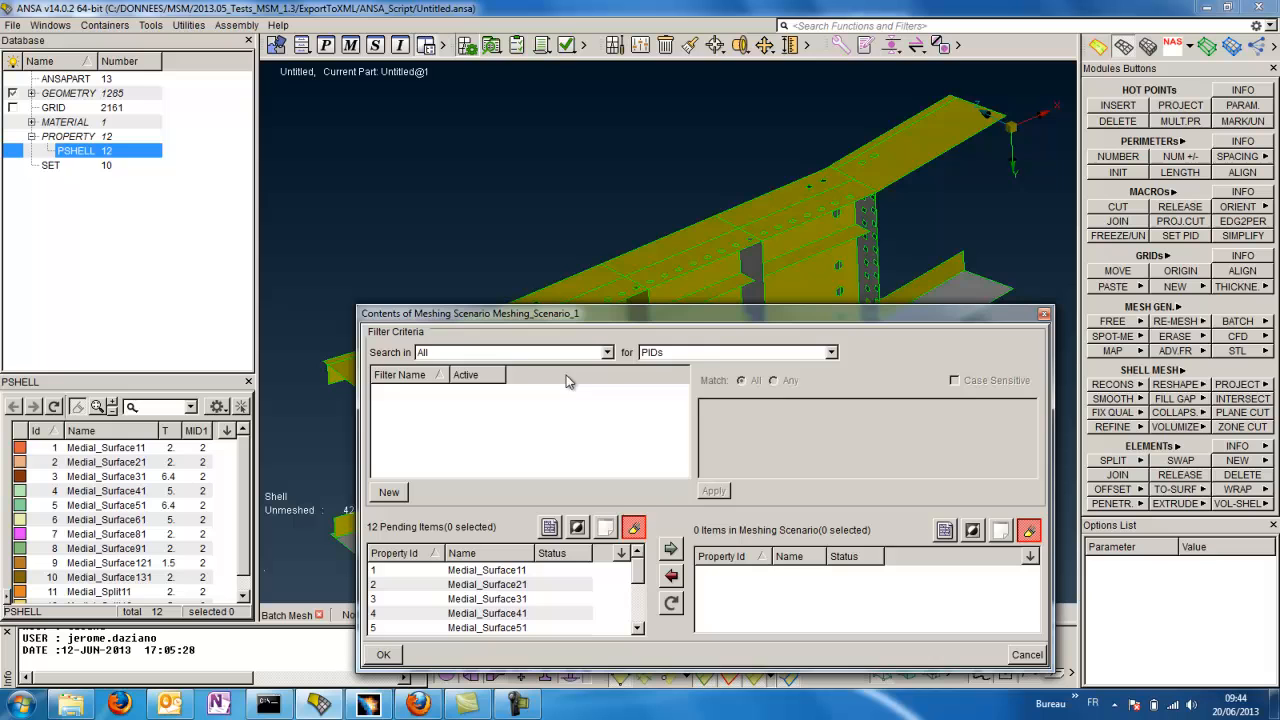
Add all 12 pending shell properties to the batch mesh scenario and run it, producing 5756 shells
left_click_drag(700, 313, 697, 167)
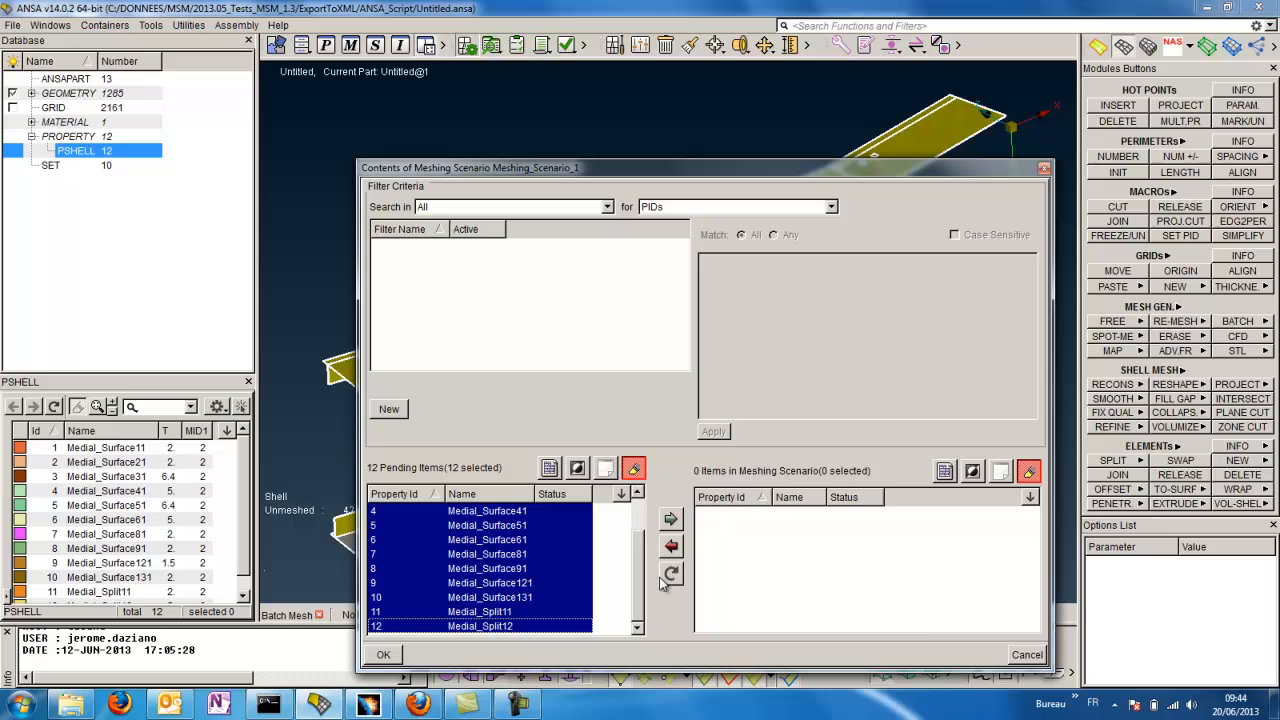
left_click(670, 518)
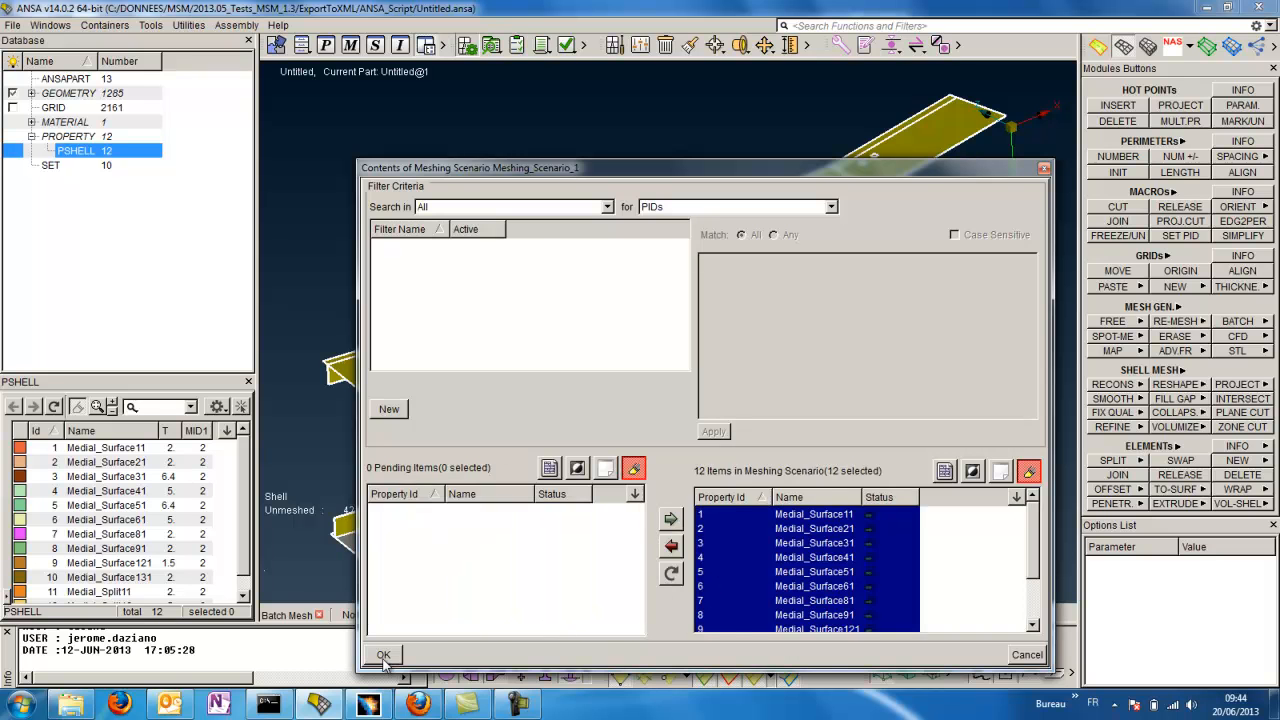
left_click(383, 654)
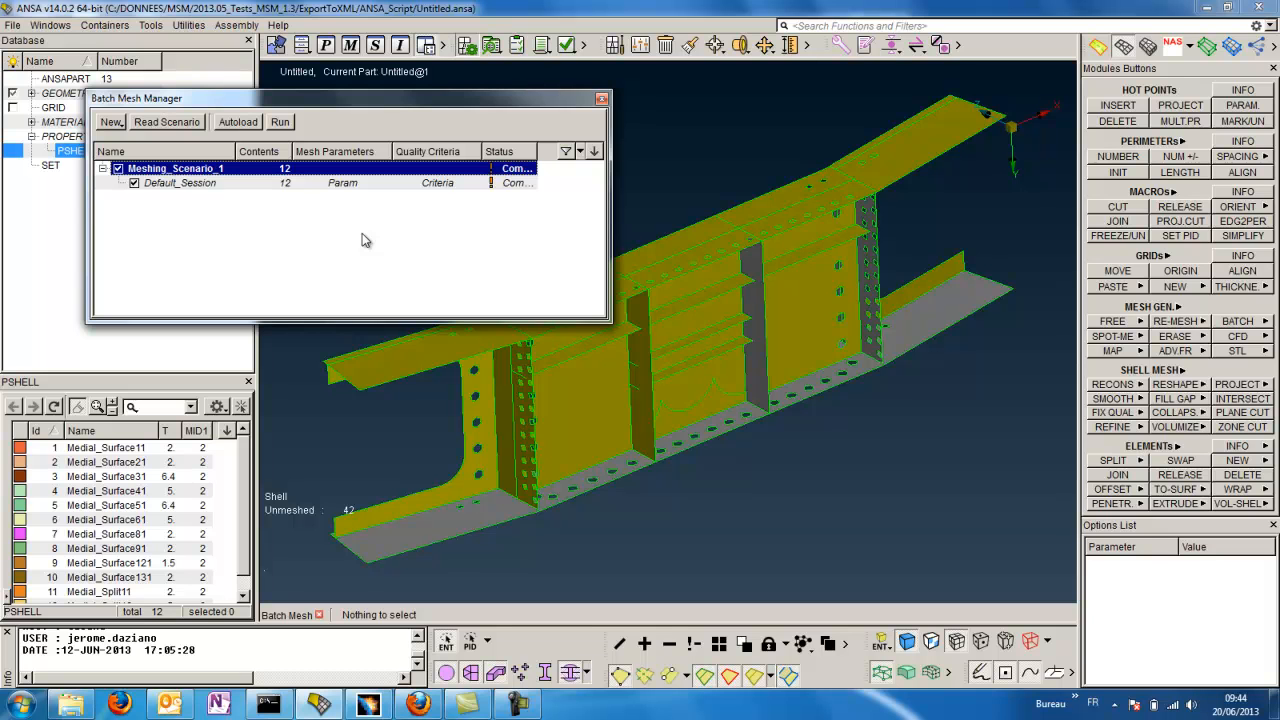
mouse_move(585, 380)
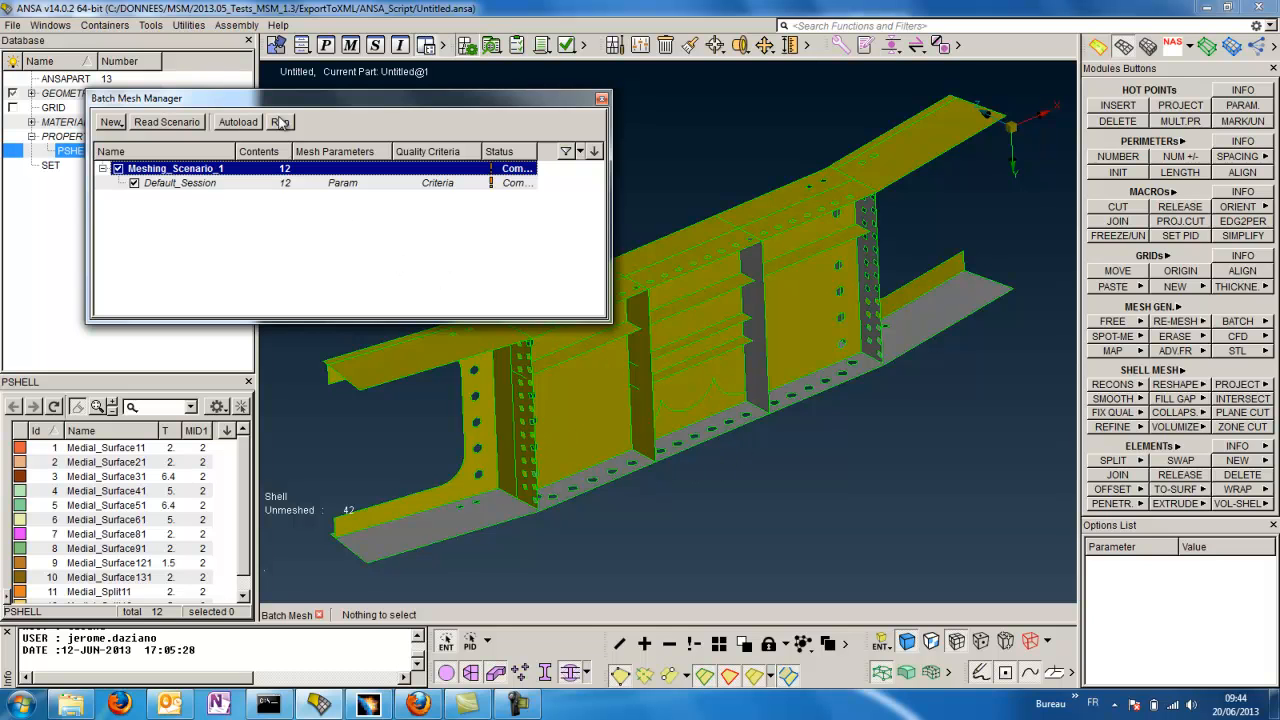
left_click(280, 121)
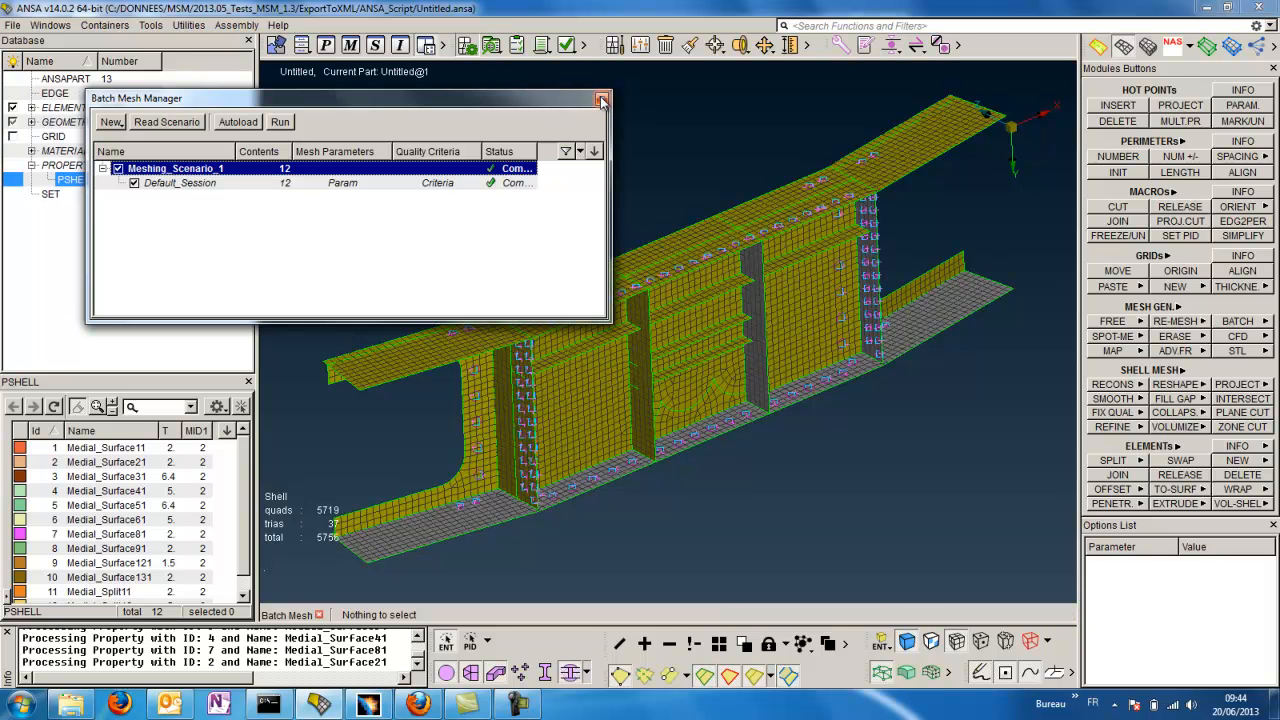
Close Batch Mesh Manager, shade the mesh by PID colours, and orbit to inspect the underside
left_click(601, 98)
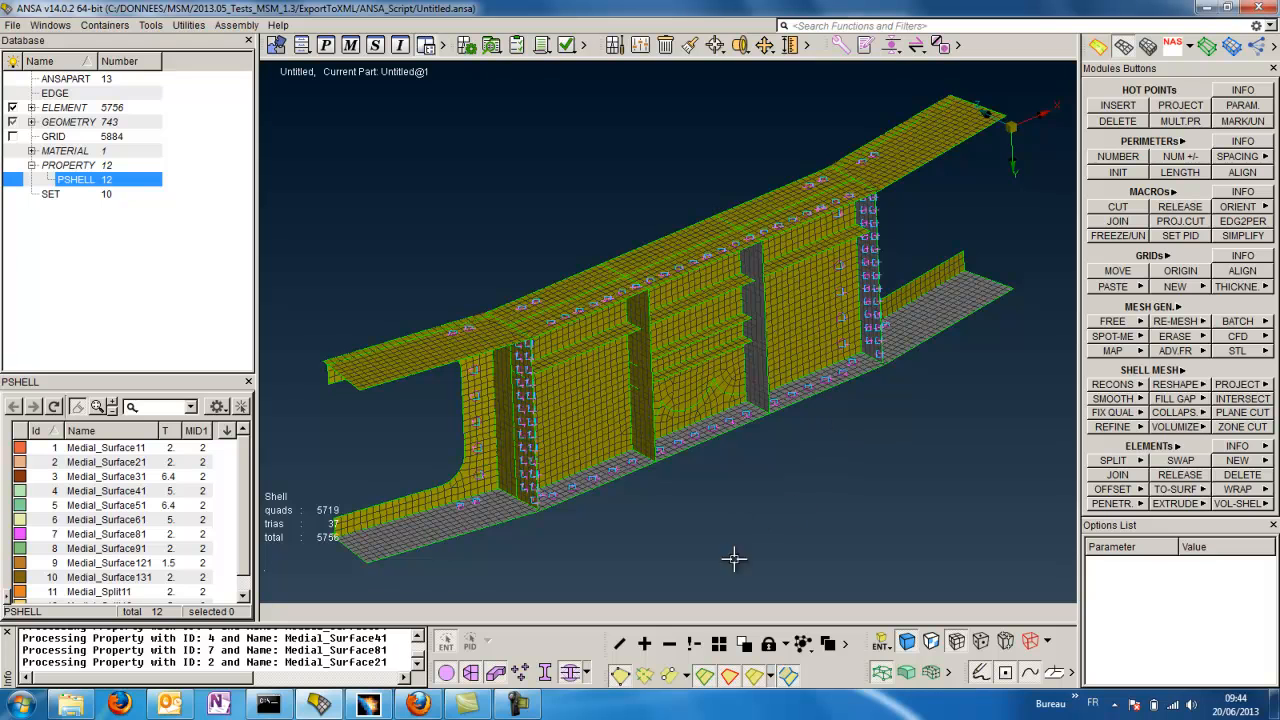
left_click(705, 675)
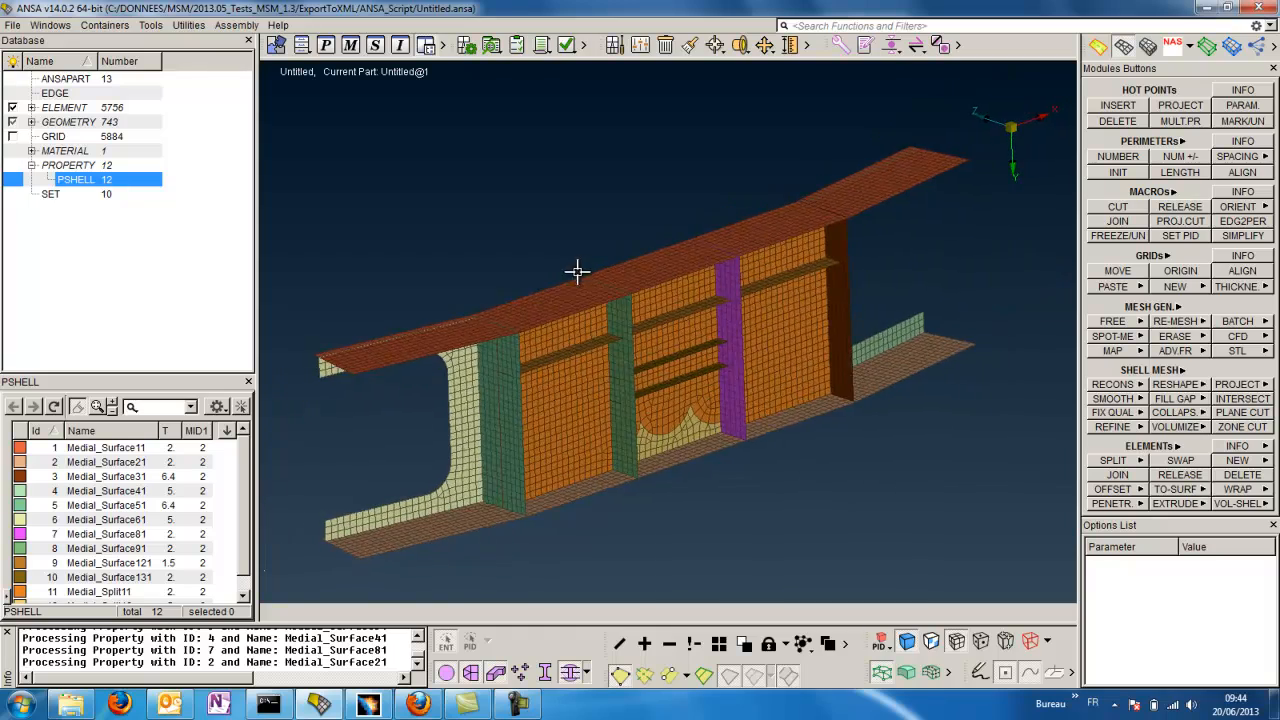
left_click_drag(575, 272, 815, 480)
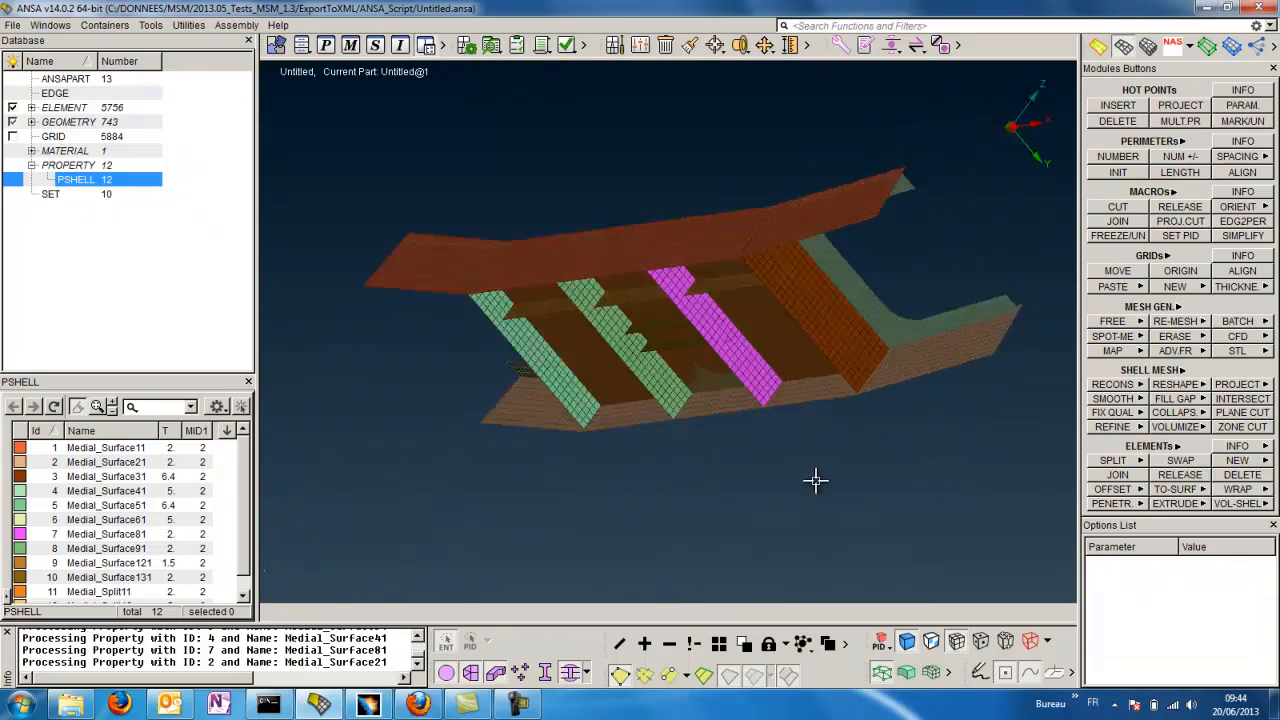
left_click_drag(815, 480, 635, 465)
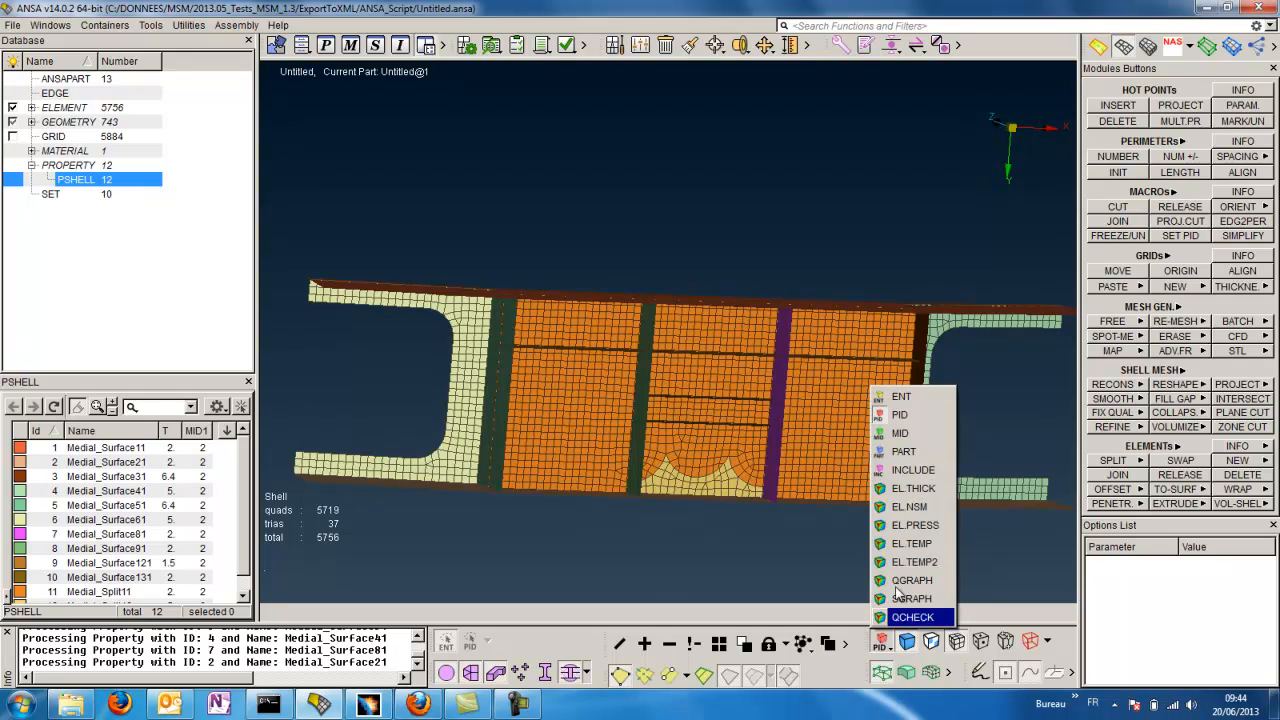
Switch the display mode to EL.THICK, showing a 1.5–6.4 thickness legend, and orbit slightly
left_click(912, 488)
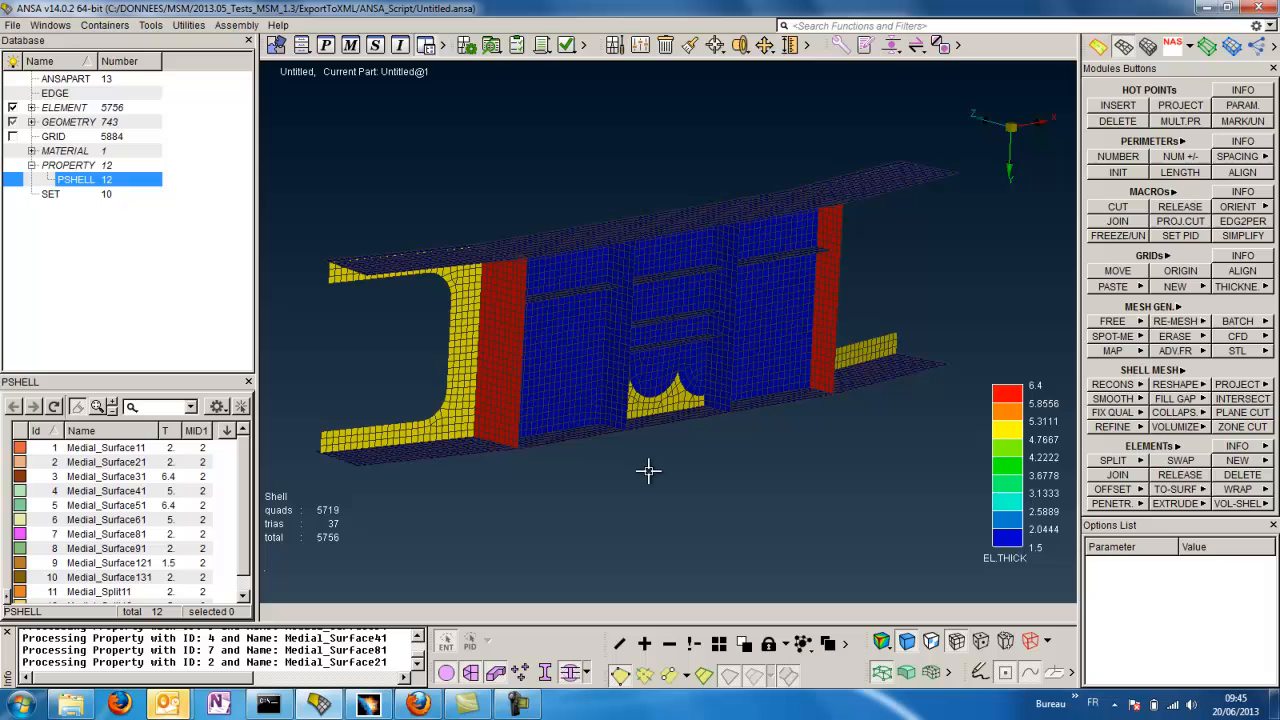
left_click_drag(648, 470, 671, 478)
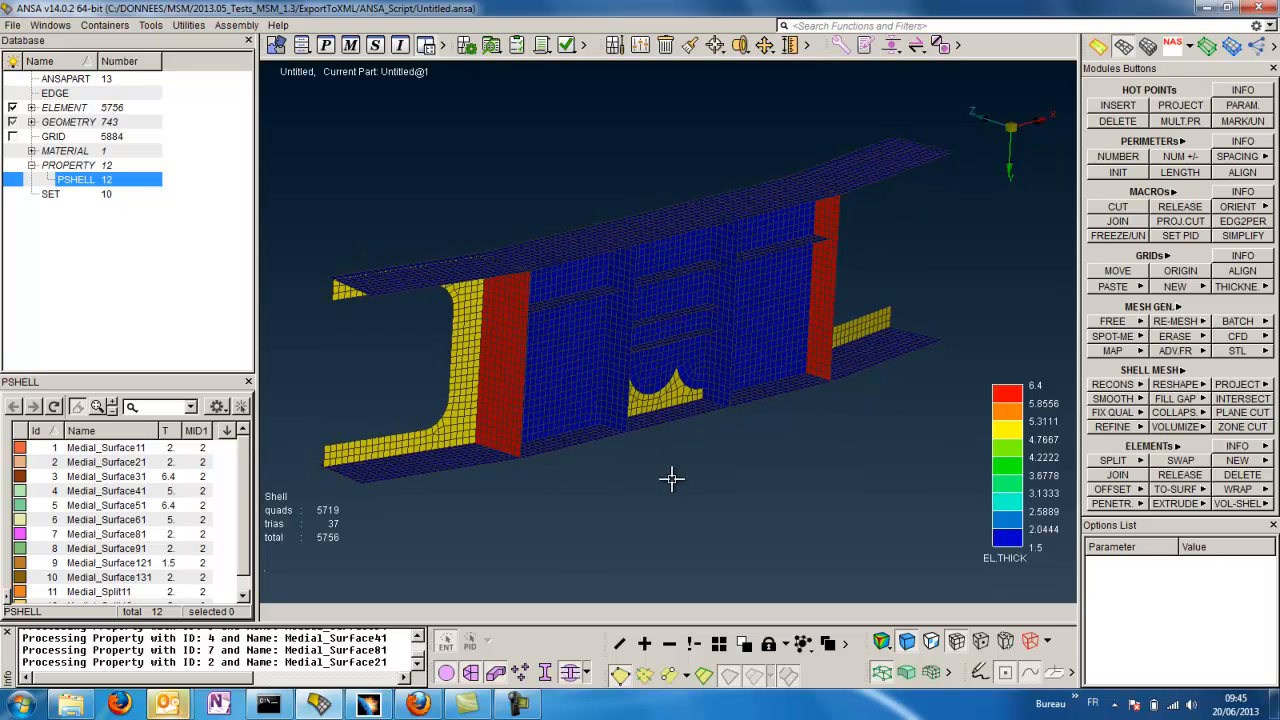
mouse_move(665, 485)
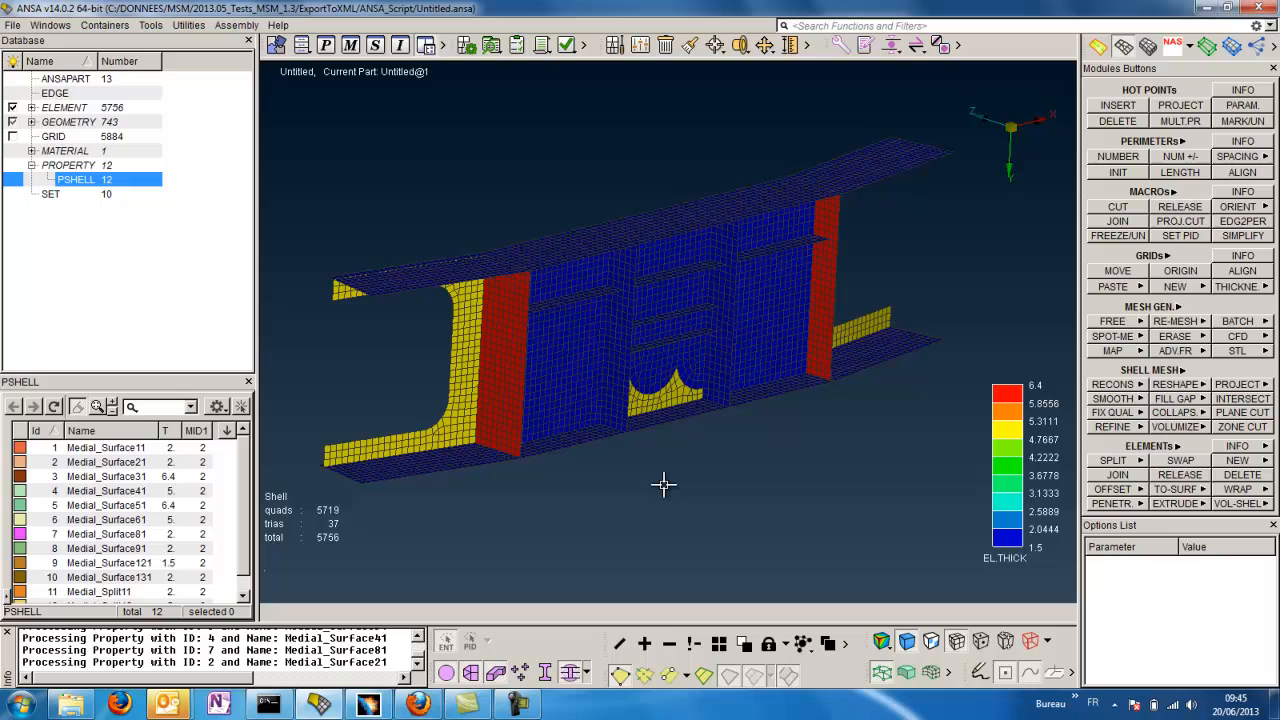
mouse_move(1015, 495)
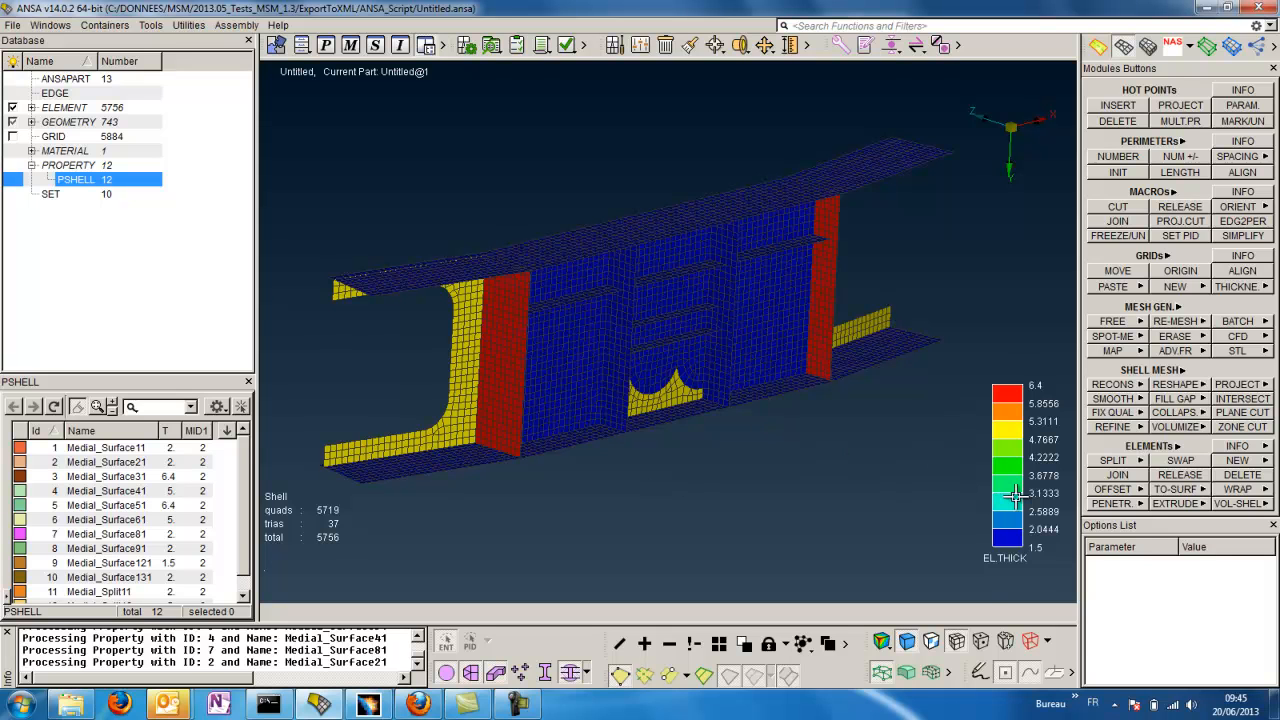
mouse_move(853, 510)
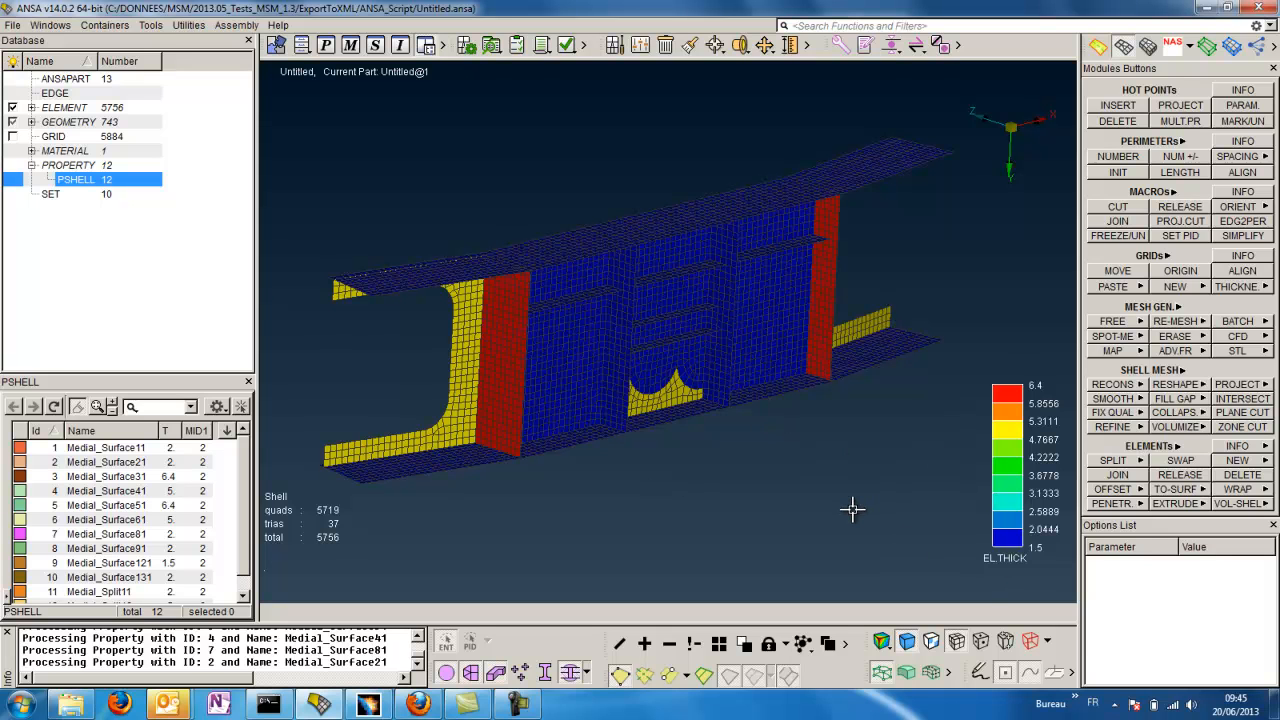